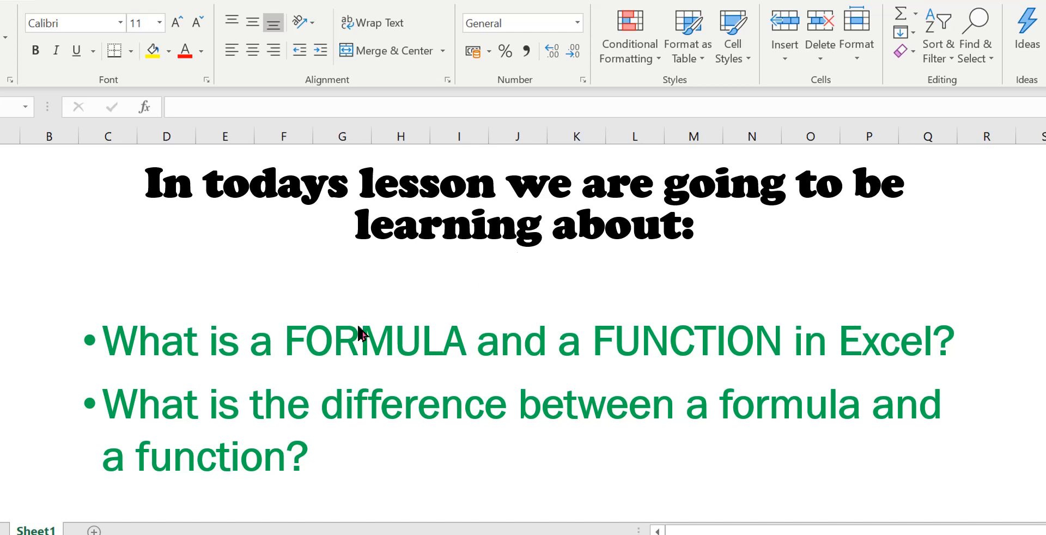
{"action": "mouse_move", "coordinate": [357, 307]}
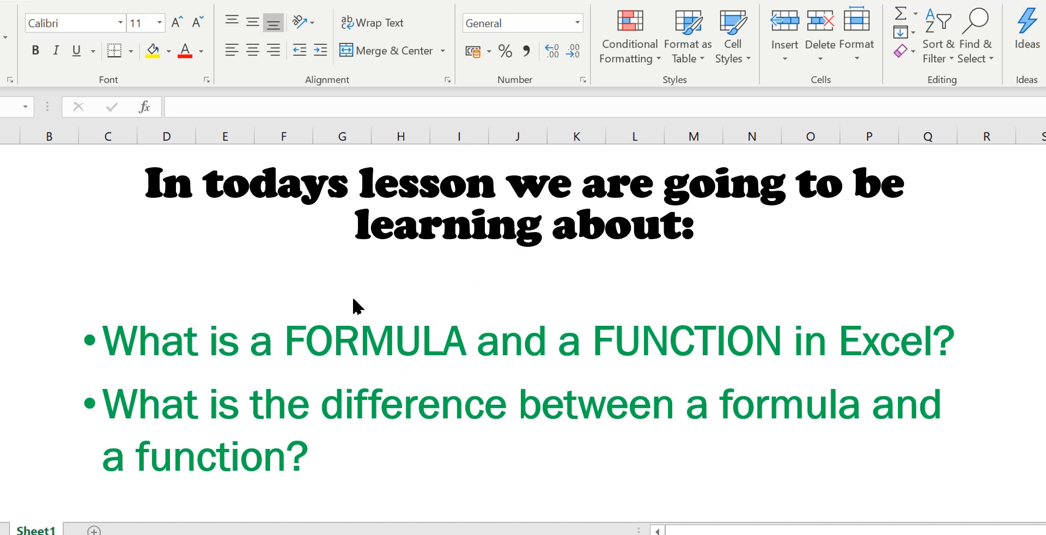
{"action": "mouse_move", "coordinate": [715, 385]}
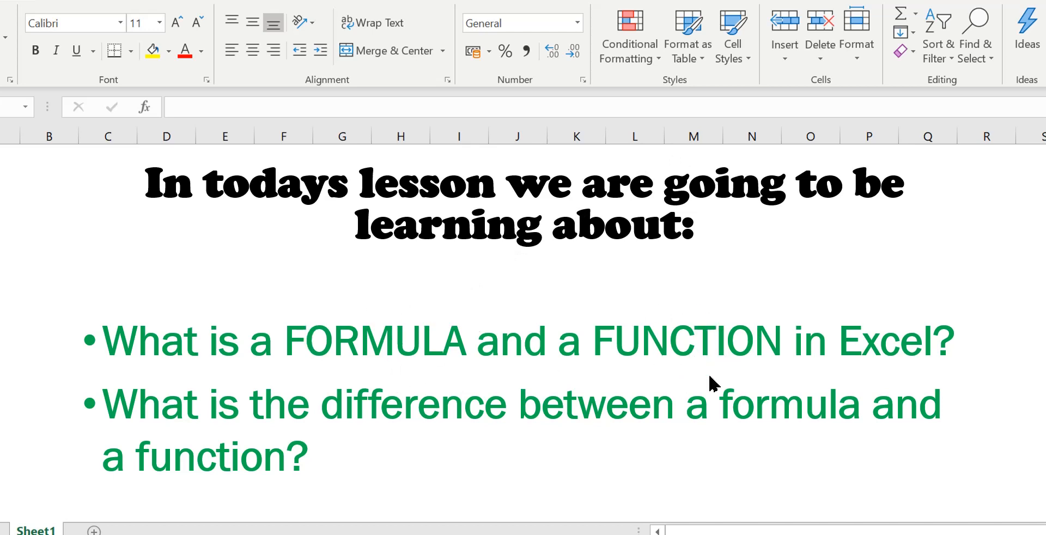
{"action": "mouse_move", "coordinate": [704, 338]}
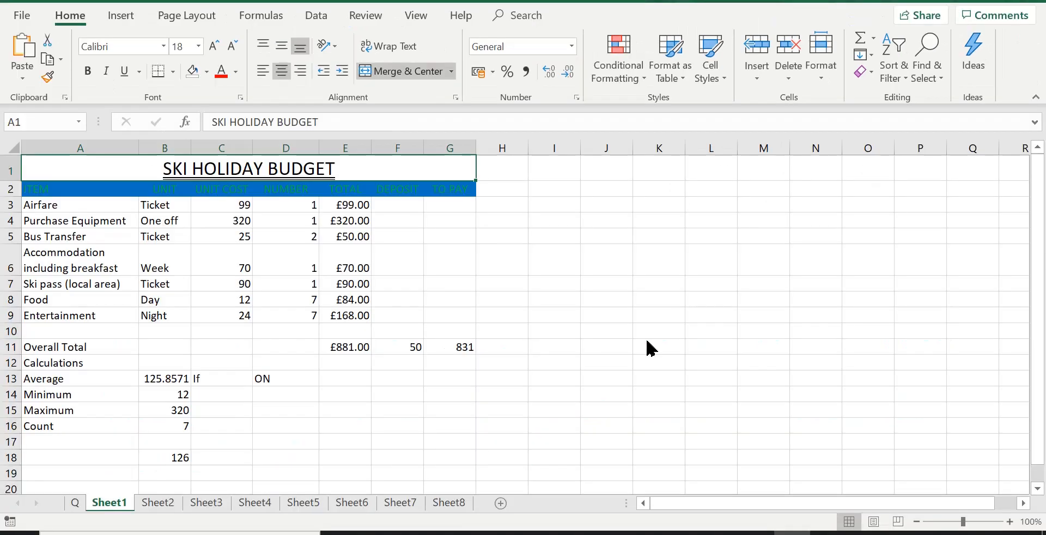
{"action": "mouse_move", "coordinate": [647, 341]}
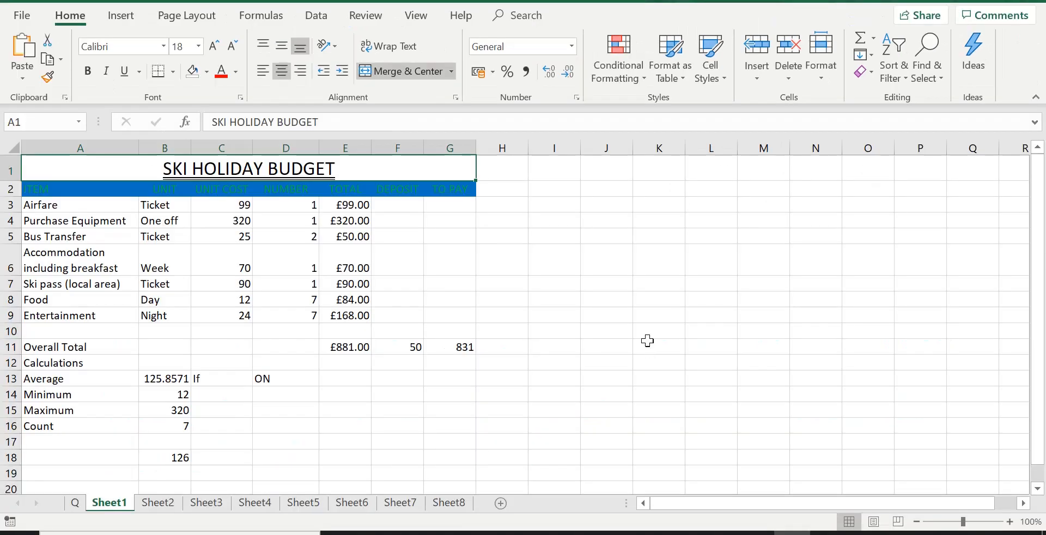
{"action": "mouse_move", "coordinate": [145, 410]}
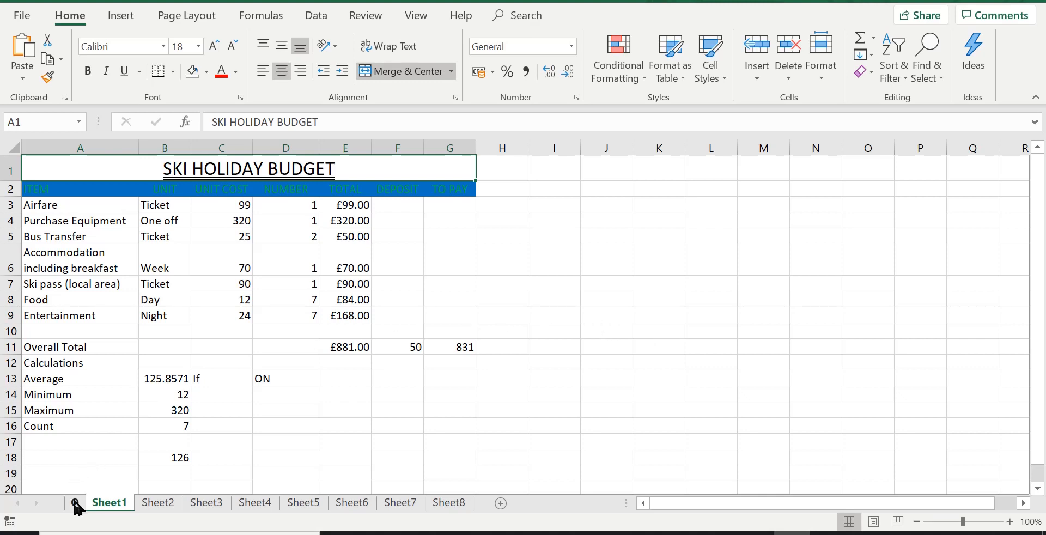
Step: Show the Q sheet with today's question about formulas, functions and their difference
{"action": "left_click", "coordinate": [74, 503]}
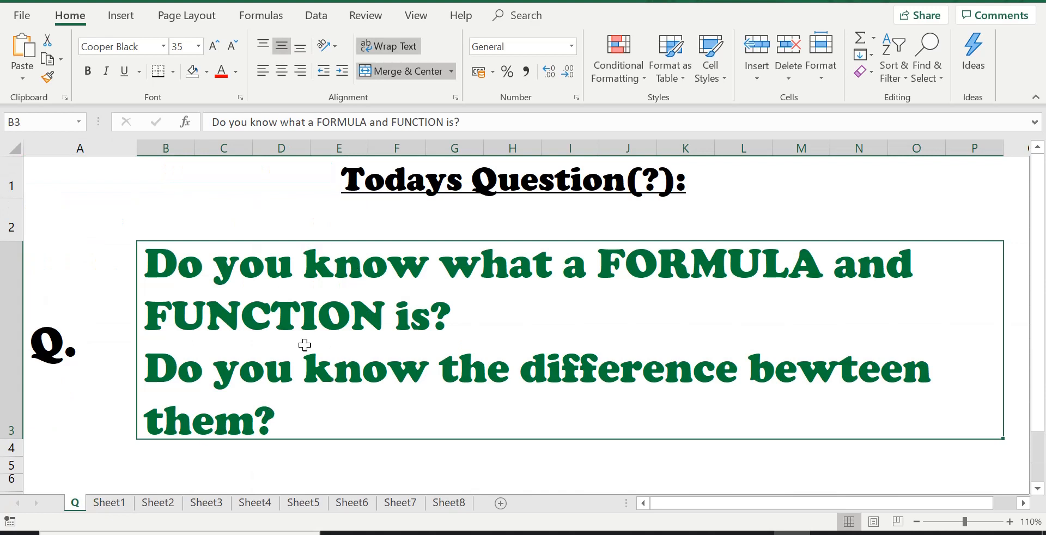
{"action": "mouse_move", "coordinate": [269, 274]}
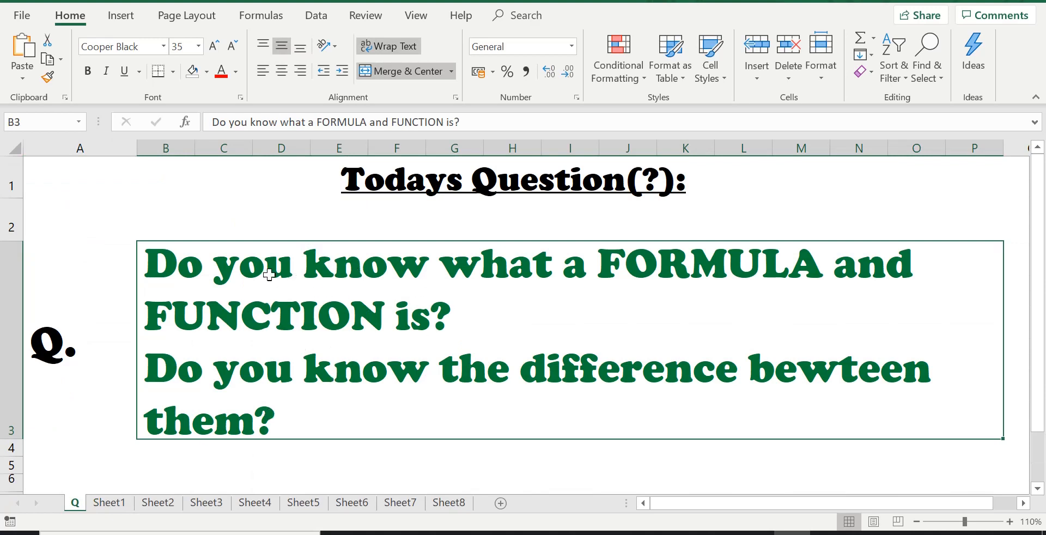
{"action": "mouse_move", "coordinate": [210, 276]}
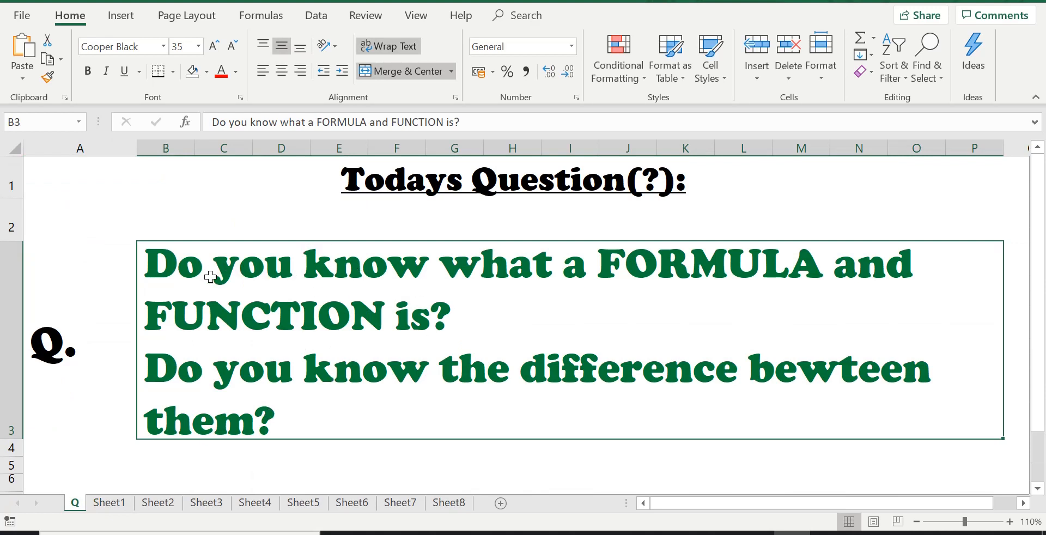
{"action": "mouse_move", "coordinate": [203, 276]}
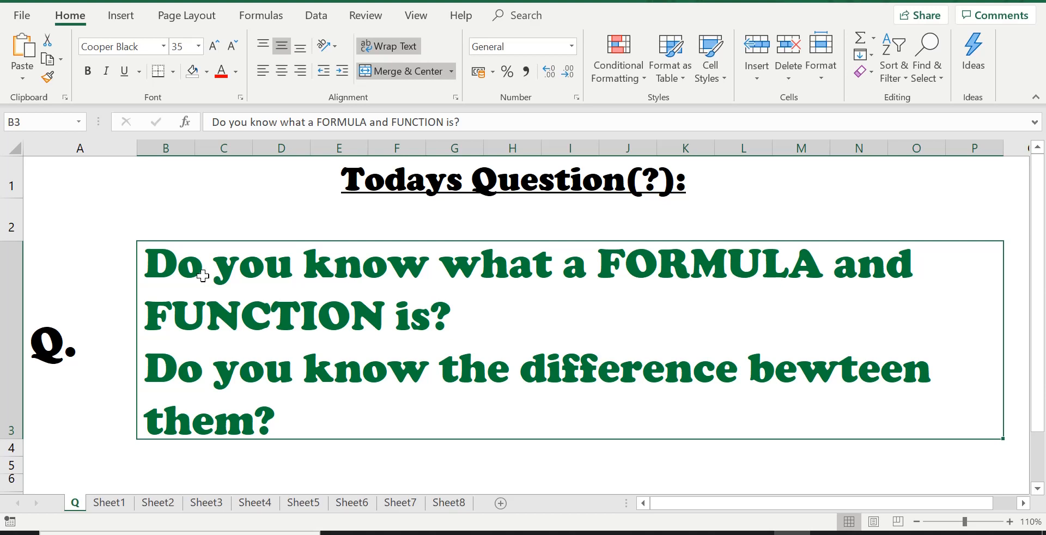
{"action": "mouse_move", "coordinate": [561, 276]}
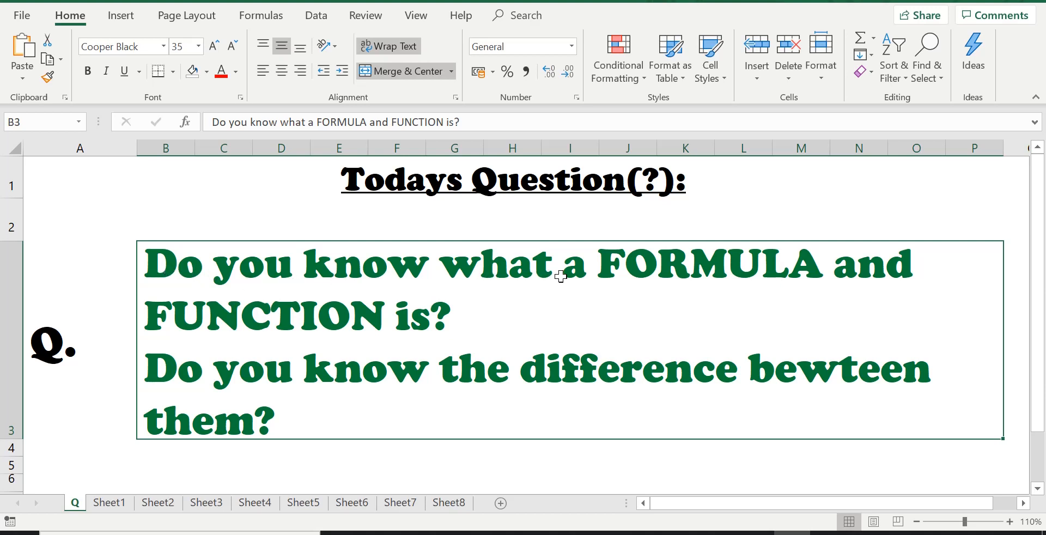
{"action": "mouse_move", "coordinate": [288, 304]}
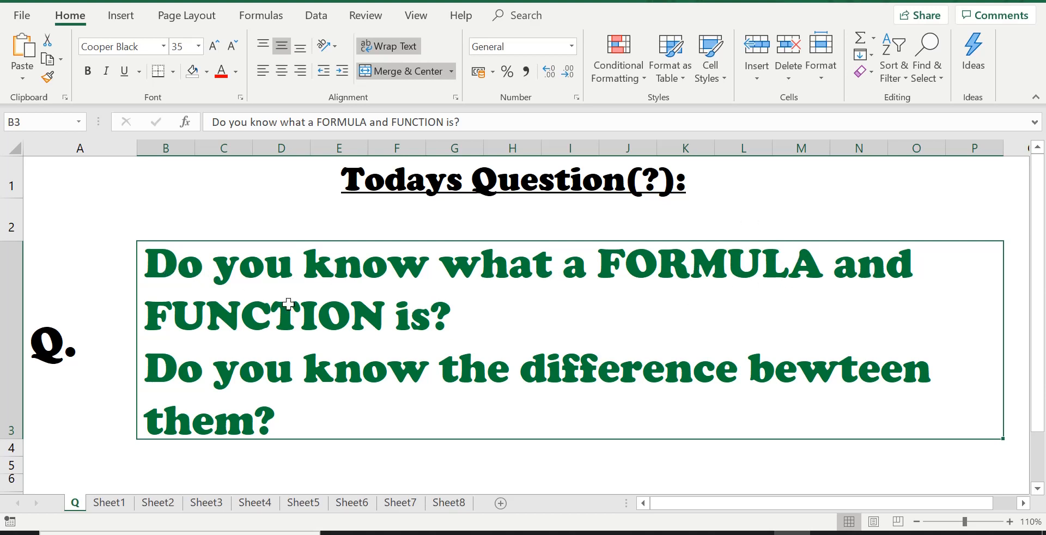
{"action": "mouse_move", "coordinate": [175, 351]}
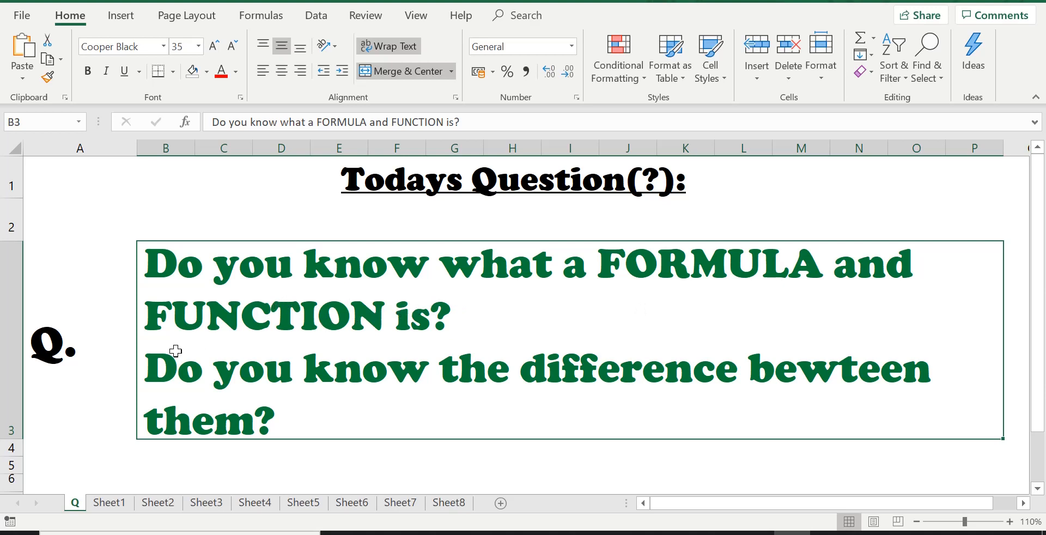
{"action": "mouse_move", "coordinate": [357, 393]}
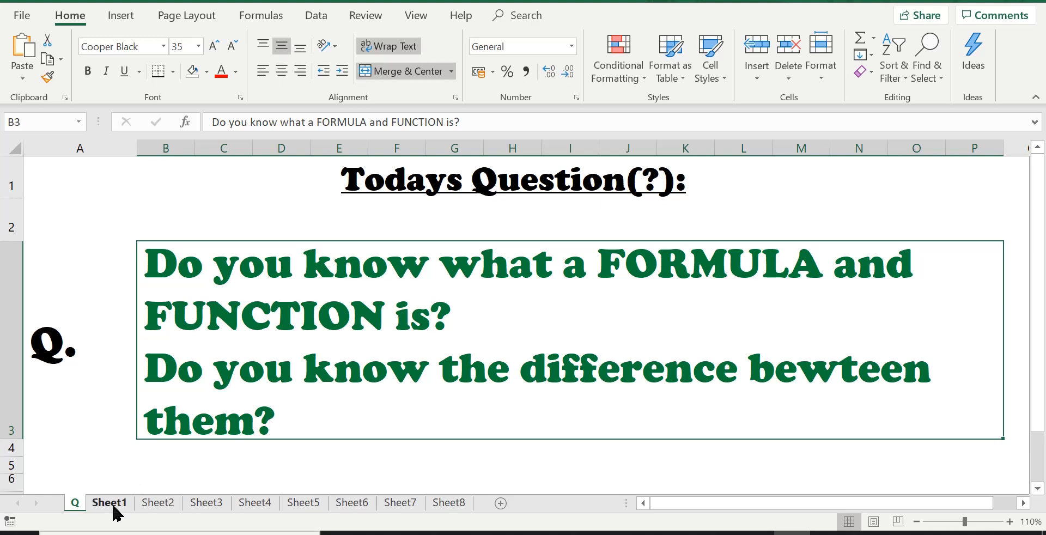
Step: Return to the SKI HOLIDAY BUDGET sheet and inspect the formulas in E3, E5 and E11
{"action": "left_click", "coordinate": [109, 503]}
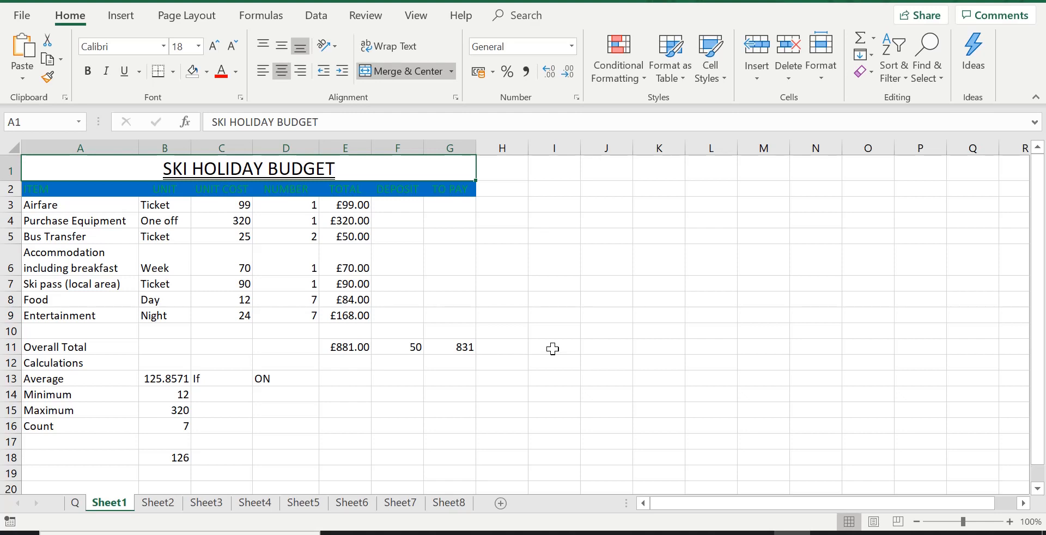
{"action": "mouse_move", "coordinate": [358, 207]}
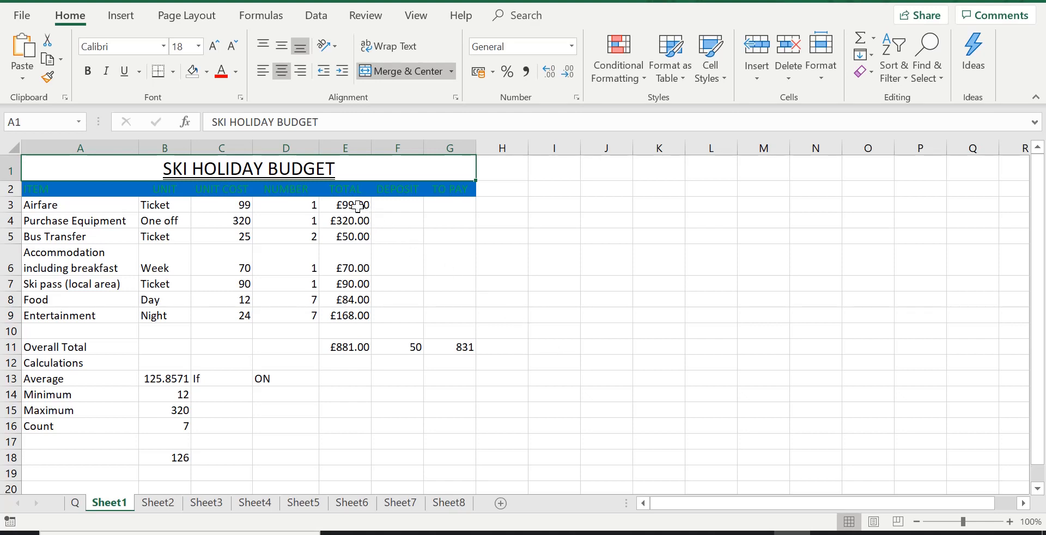
{"action": "left_click", "coordinate": [345, 205]}
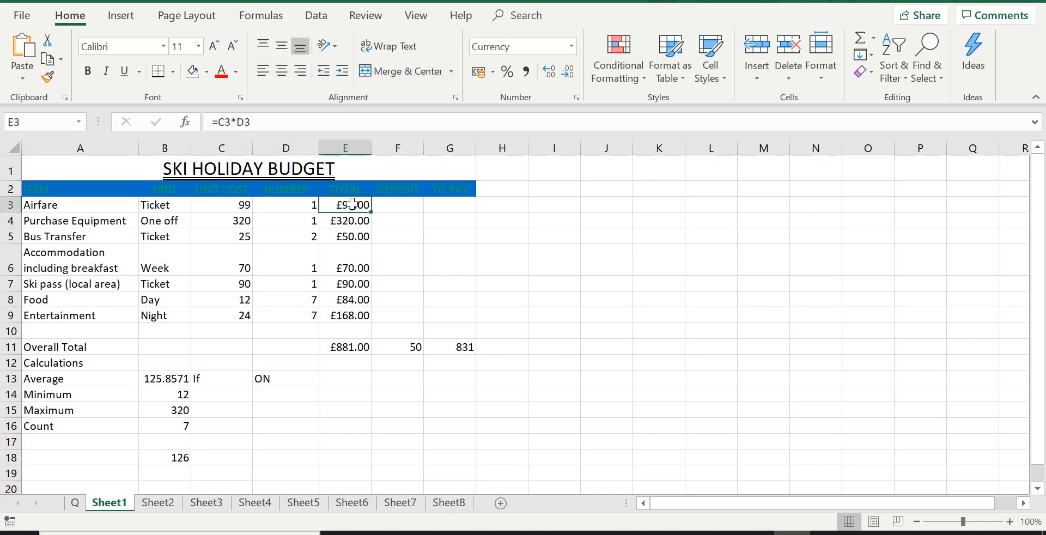
{"action": "left_click", "coordinate": [344, 236]}
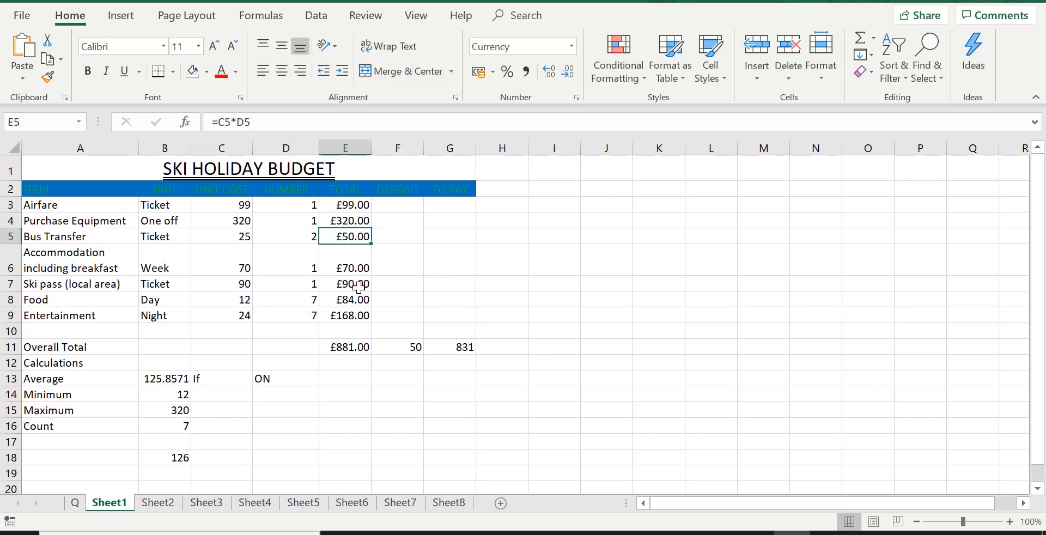
{"action": "left_click", "coordinate": [344, 346]}
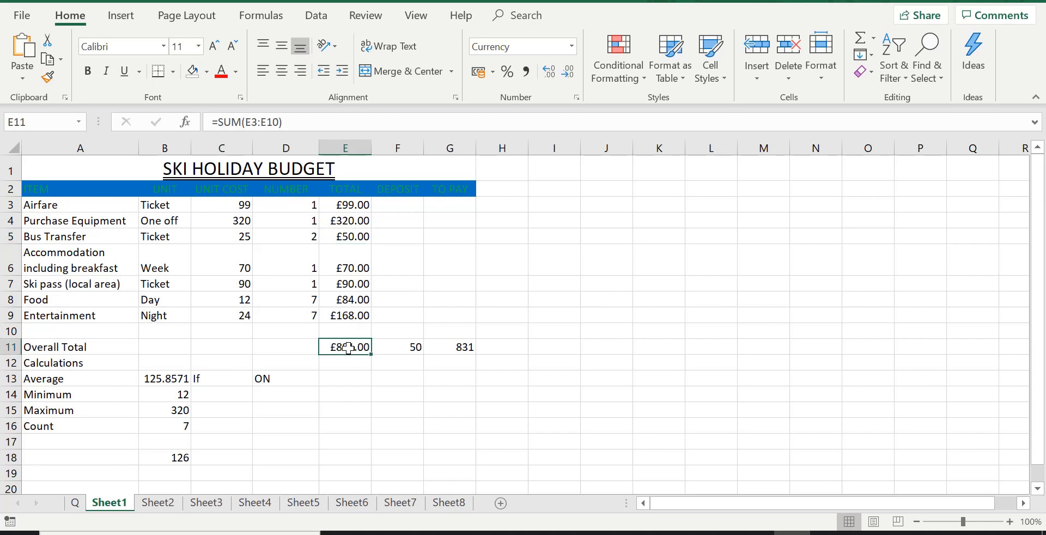
{"action": "mouse_move", "coordinate": [181, 378]}
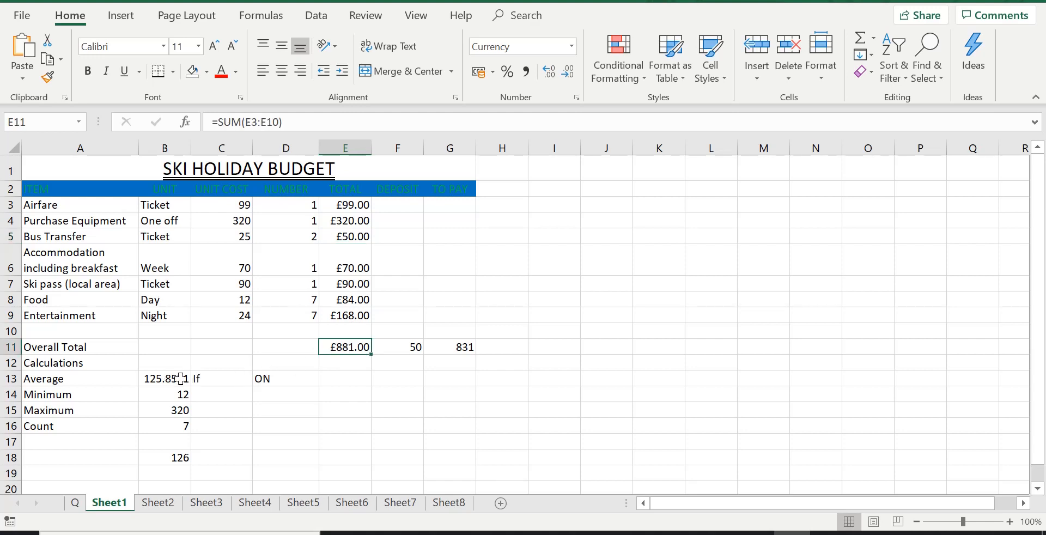
{"action": "mouse_move", "coordinate": [330, 348]}
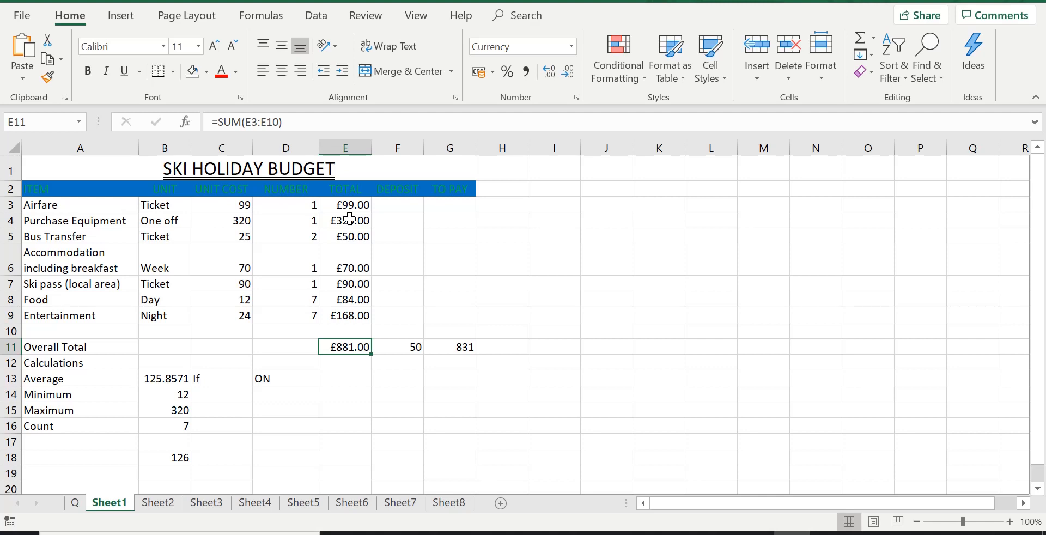
{"action": "left_click", "coordinate": [345, 220]}
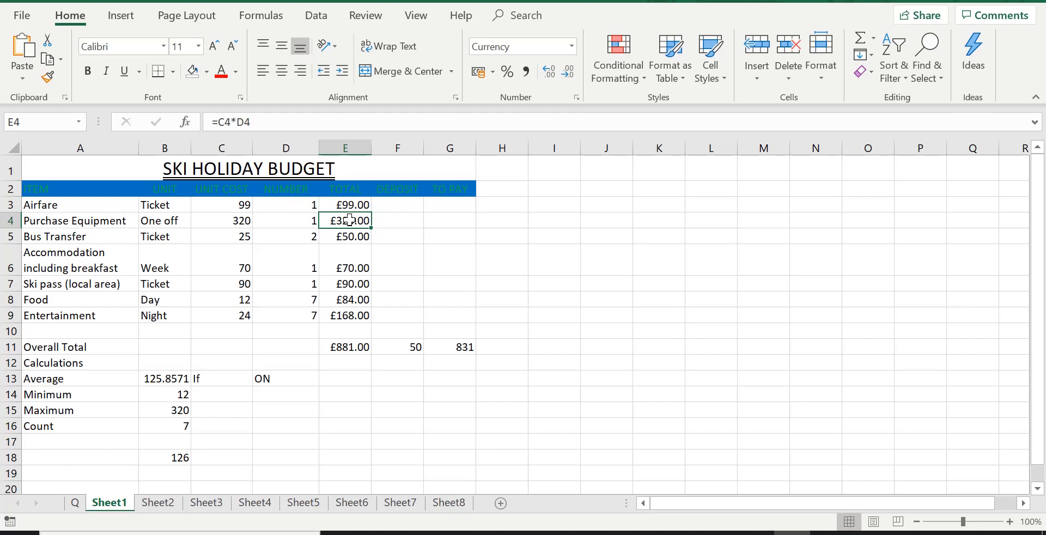
{"action": "mouse_move", "coordinate": [351, 205]}
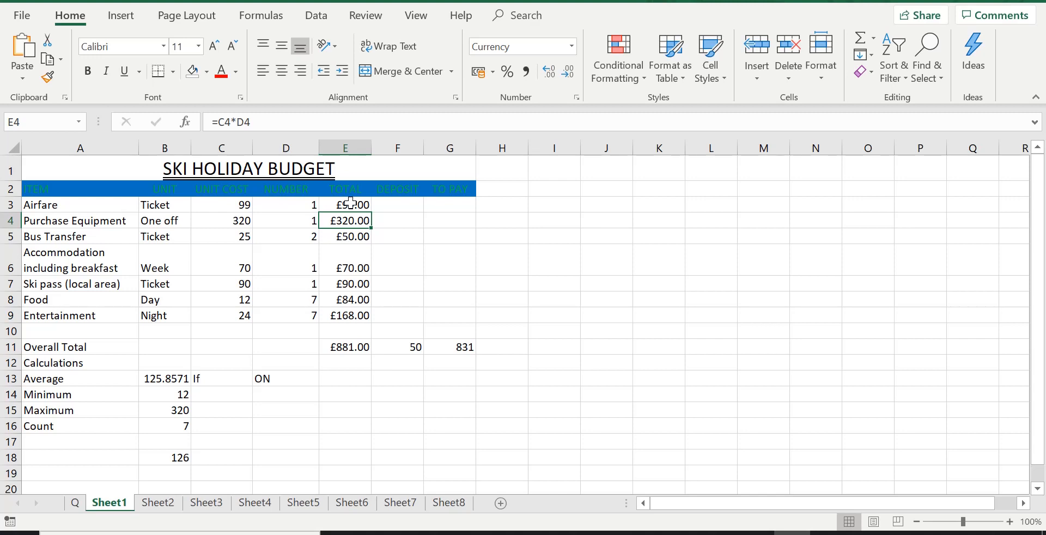
{"action": "double_click", "coordinate": [344, 205]}
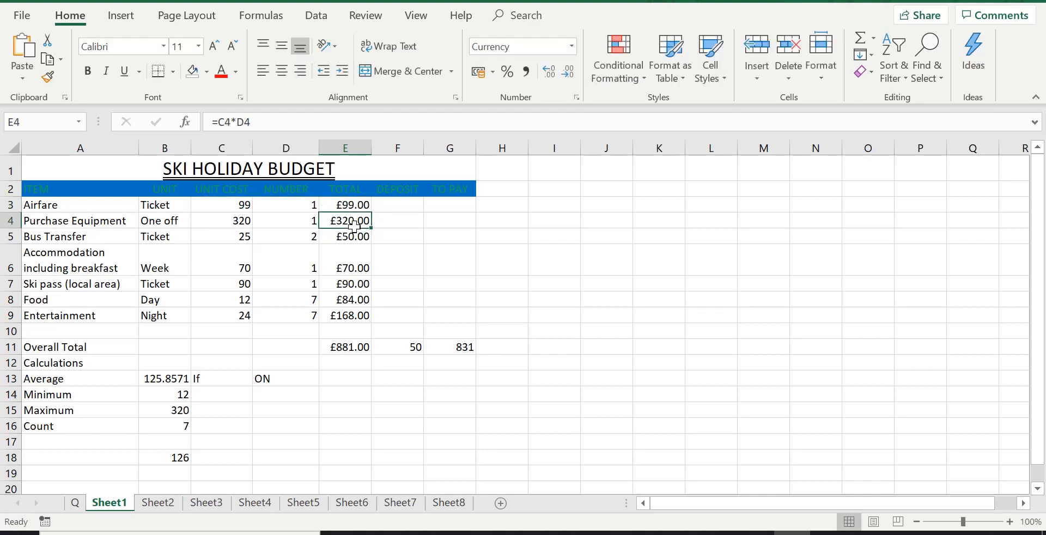
{"action": "mouse_move", "coordinate": [349, 205]}
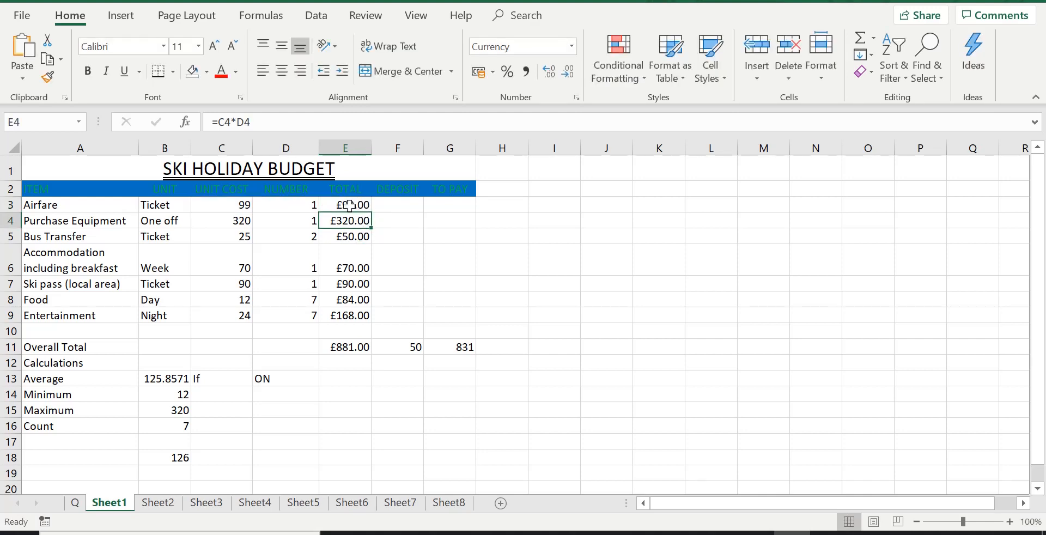
{"action": "mouse_move", "coordinate": [132, 244]}
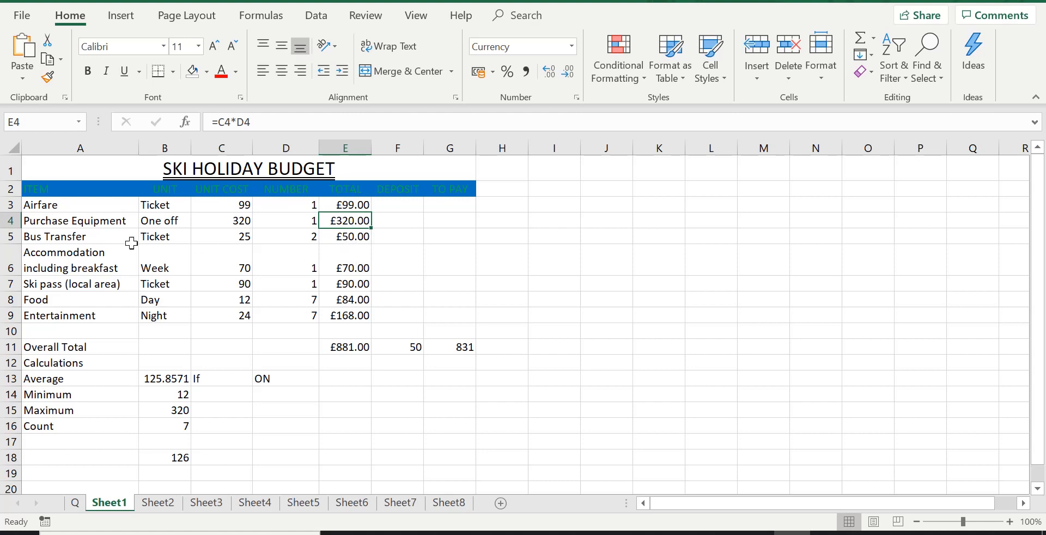
{"action": "mouse_move", "coordinate": [351, 205]}
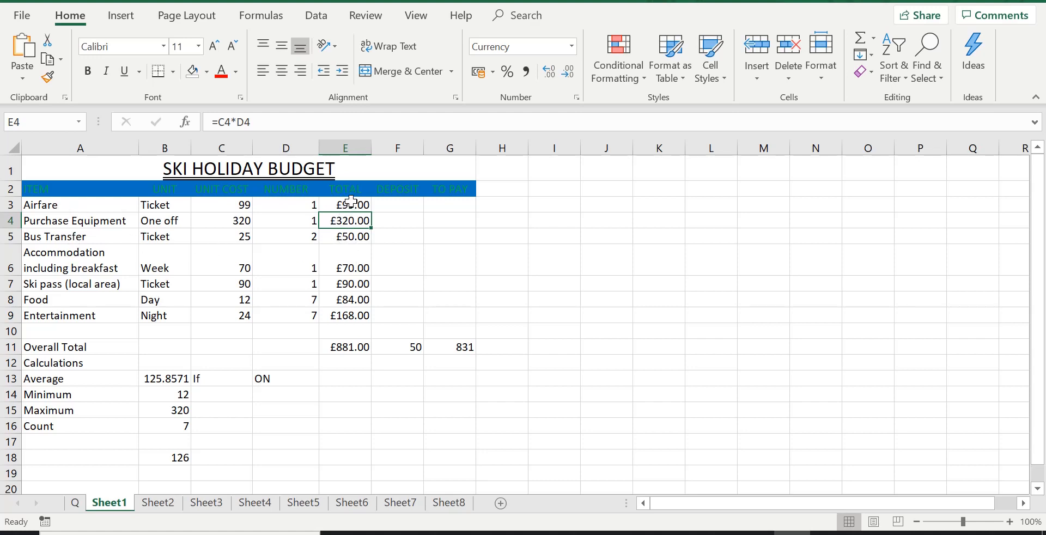
{"action": "left_click_drag", "start_coordinate": [345, 205], "coordinate": [344, 236]}
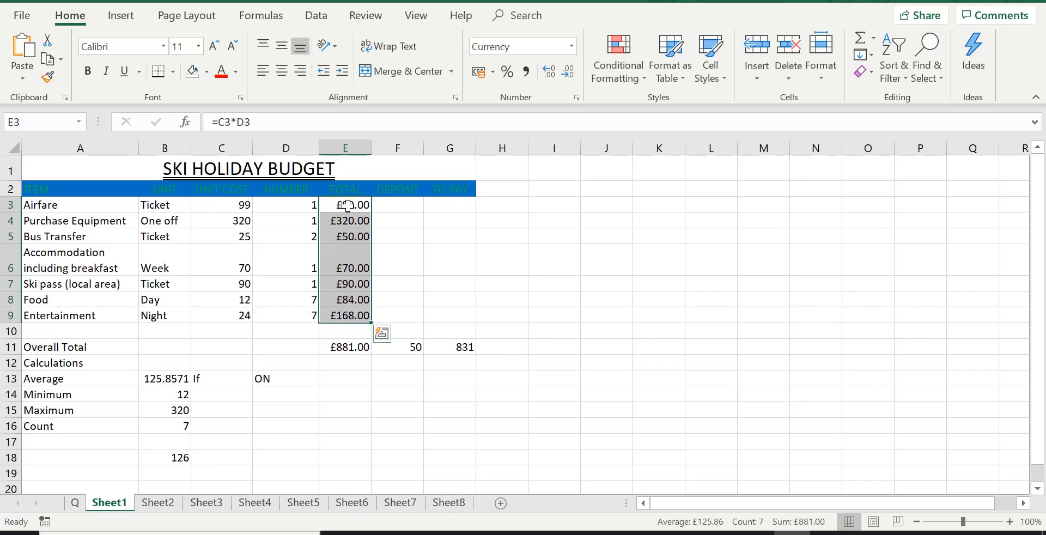
{"action": "mouse_move", "coordinate": [344, 234]}
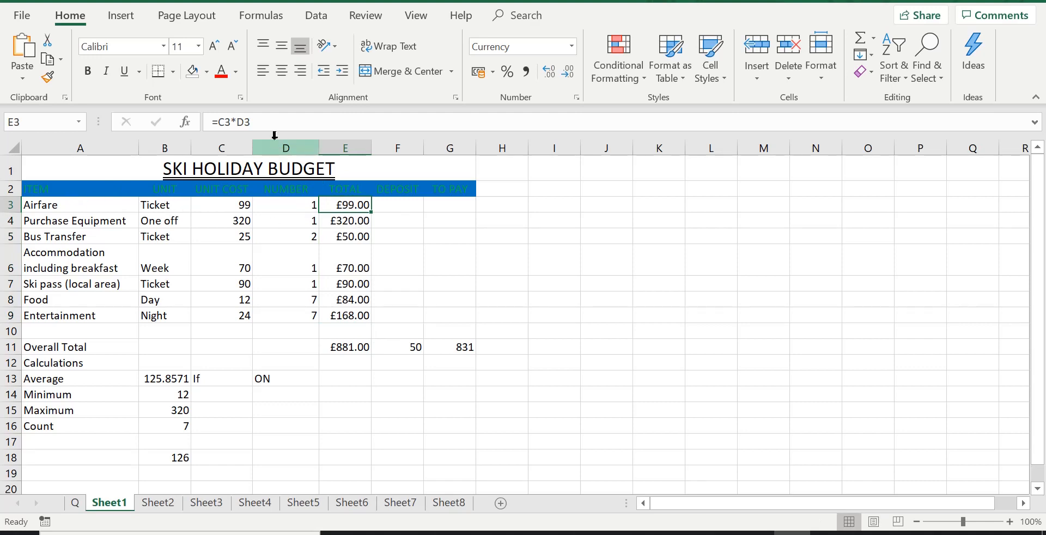
{"action": "mouse_move", "coordinate": [230, 122]}
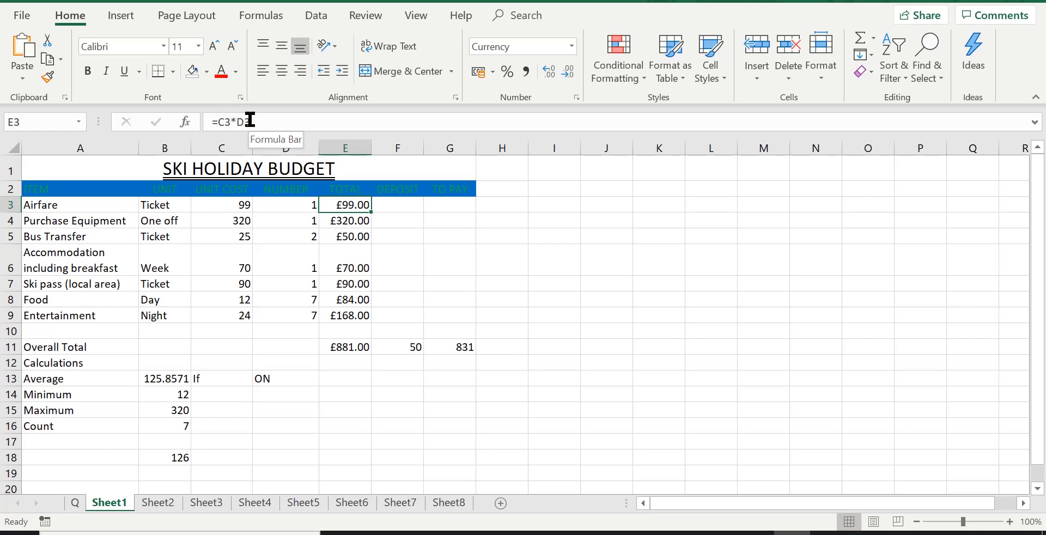
{"action": "type", "text": "3"}
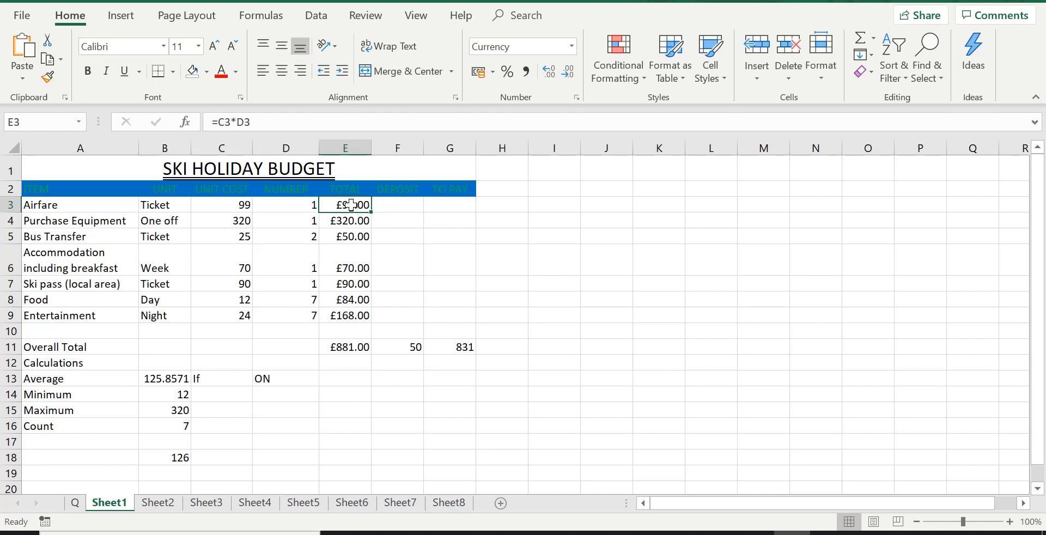
{"action": "mouse_move", "coordinate": [240, 205]}
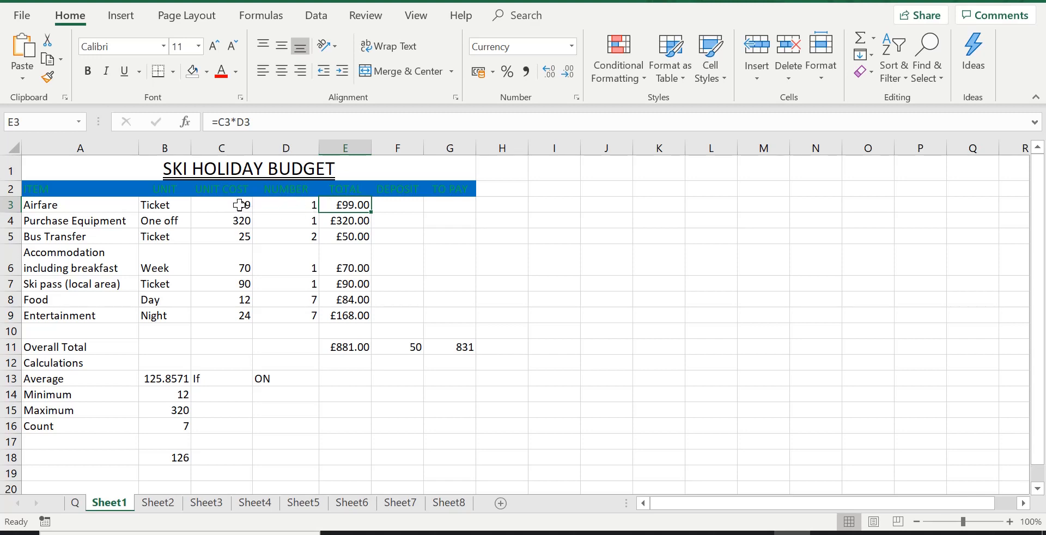
{"action": "mouse_move", "coordinate": [229, 122]}
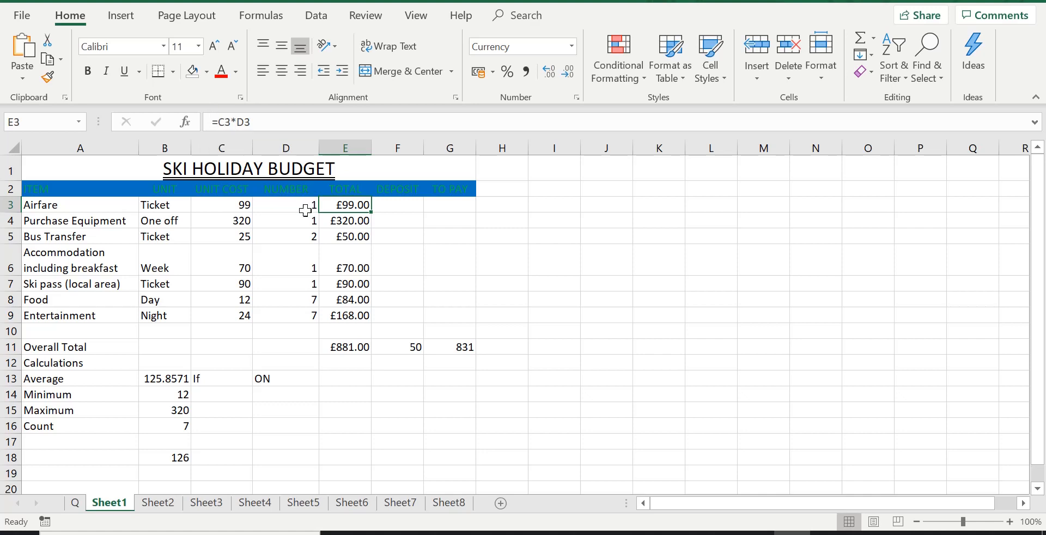
{"action": "mouse_move", "coordinate": [267, 205]}
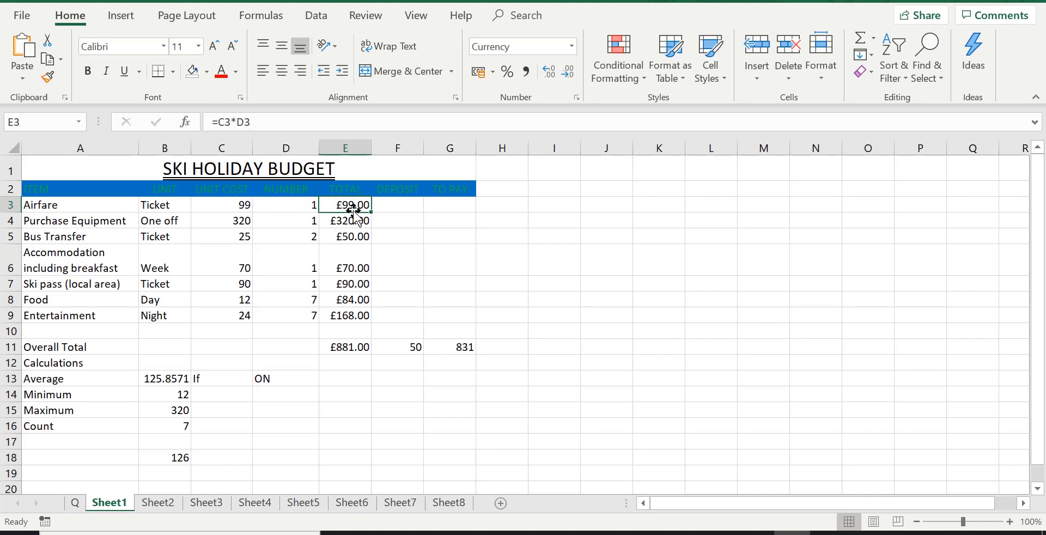
{"action": "mouse_move", "coordinate": [355, 204]}
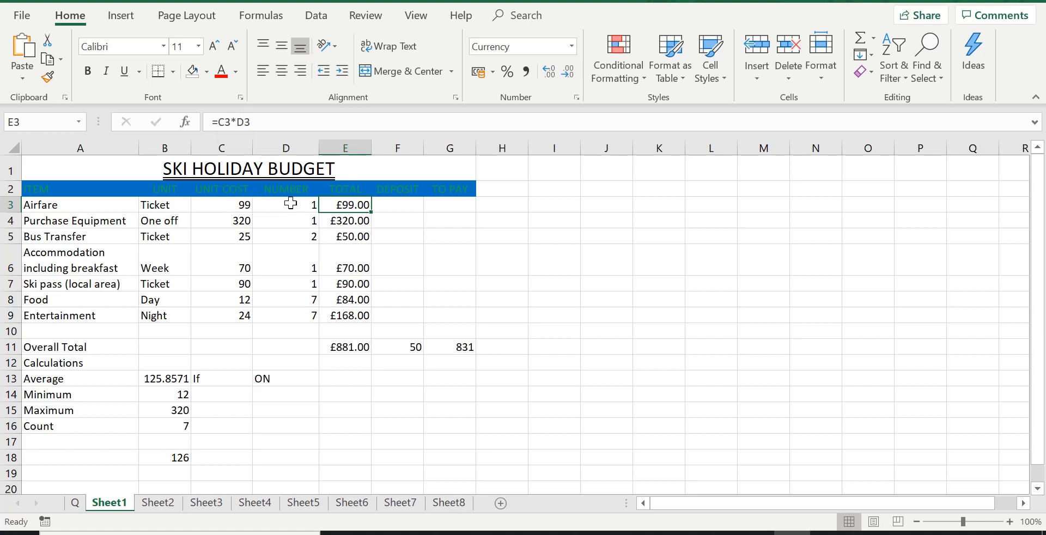
{"action": "mouse_move", "coordinate": [345, 205]}
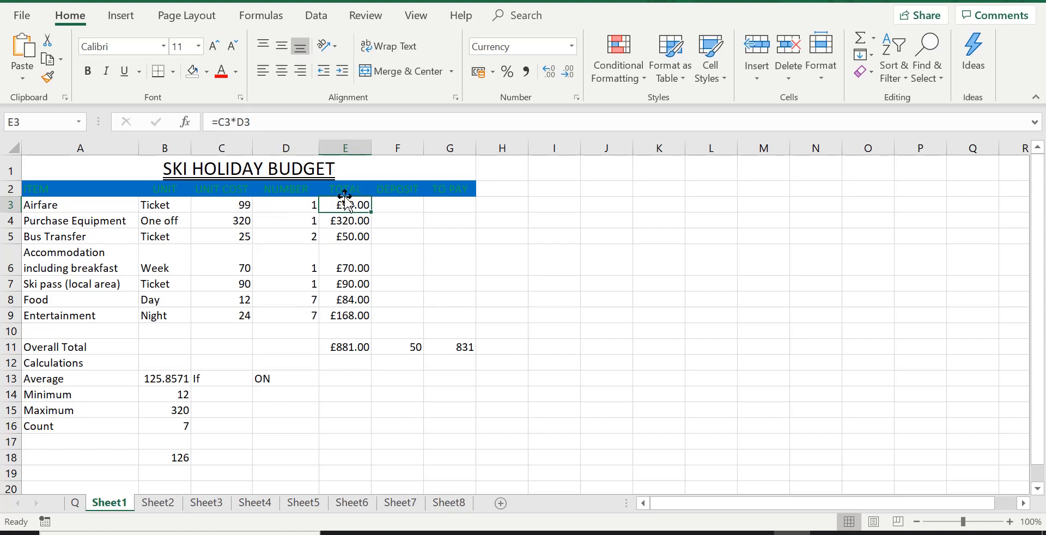
{"action": "mouse_move", "coordinate": [345, 204]}
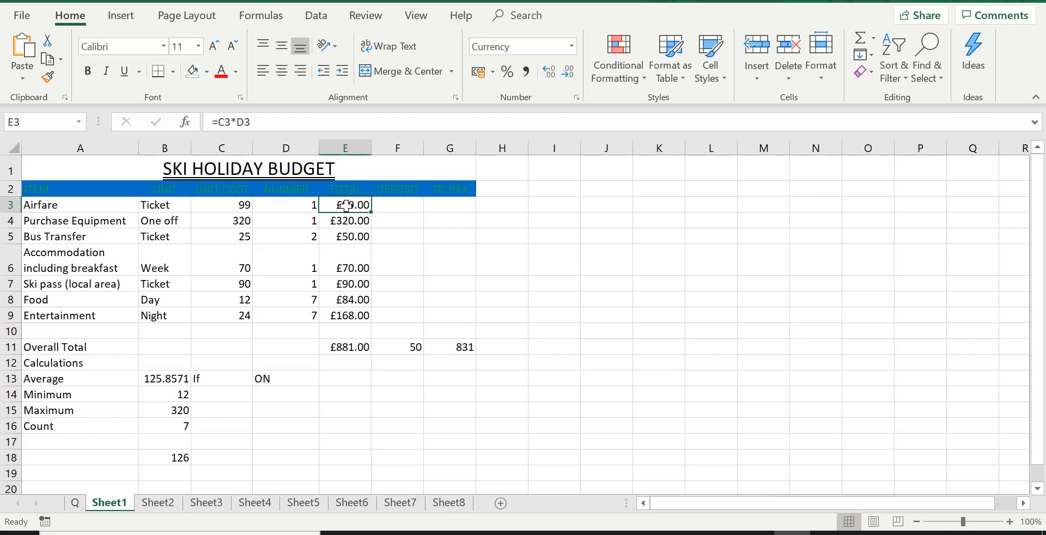
{"action": "mouse_move", "coordinate": [411, 228]}
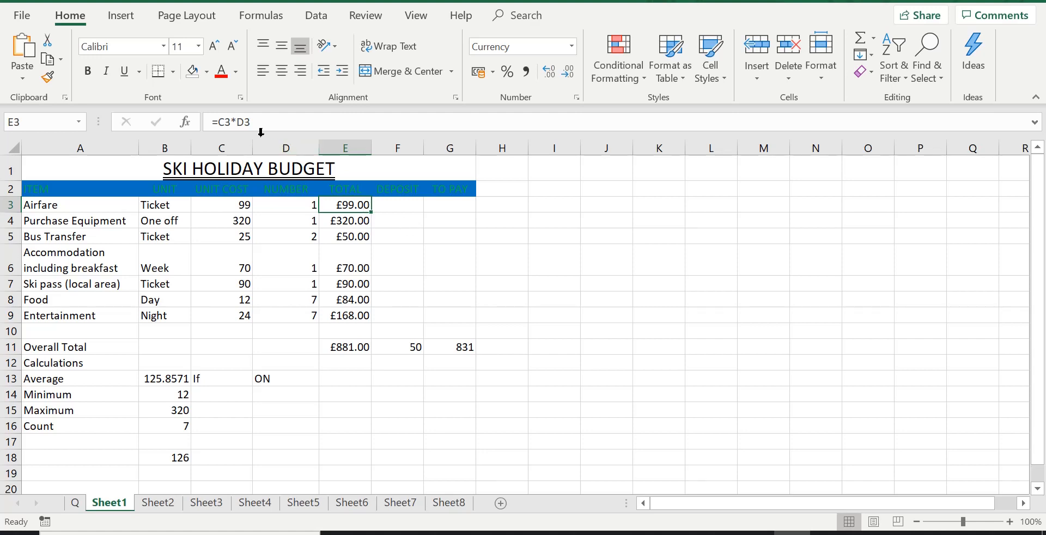
{"action": "mouse_move", "coordinate": [242, 111]}
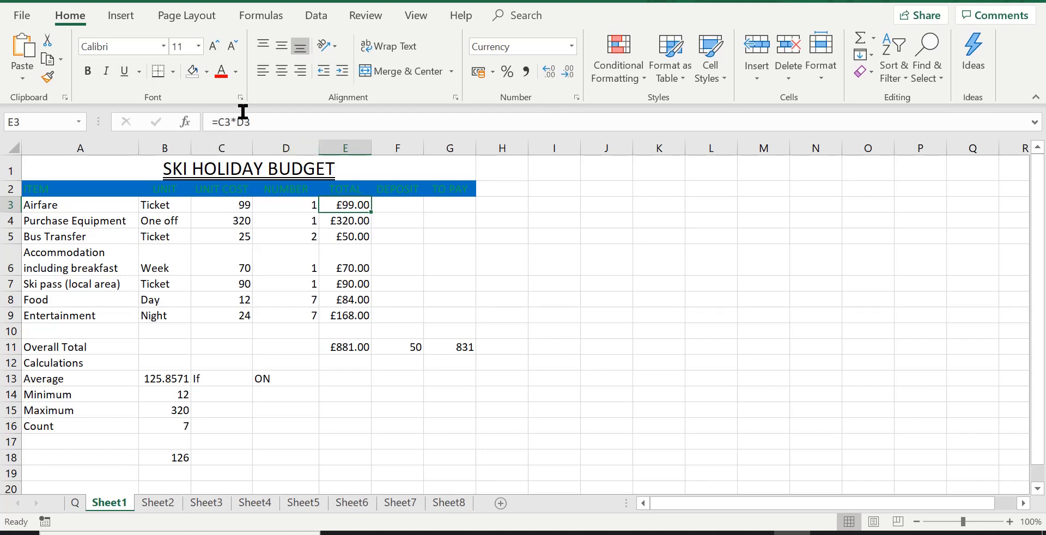
{"action": "mouse_move", "coordinate": [219, 123]}
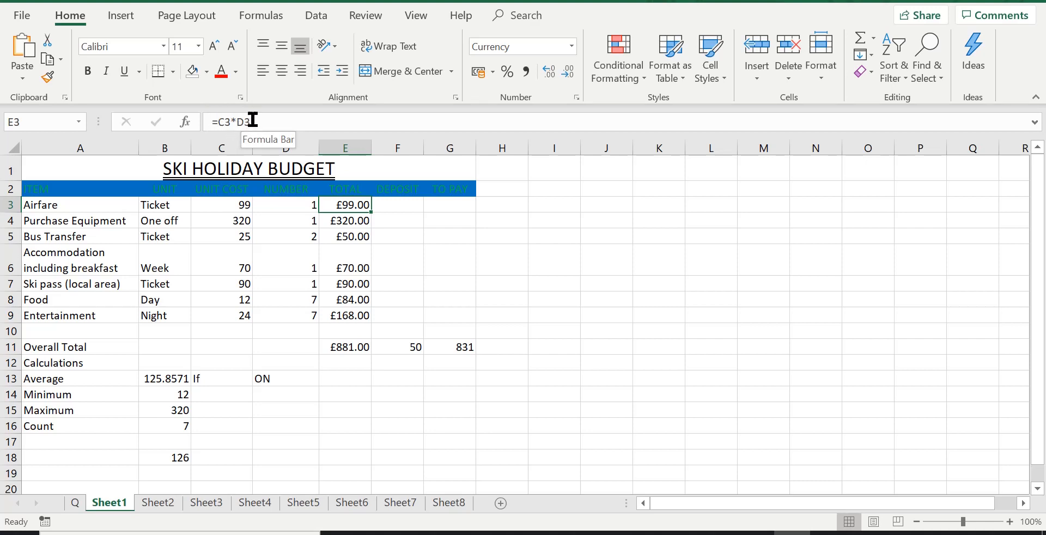
{"action": "mouse_move", "coordinate": [256, 121]}
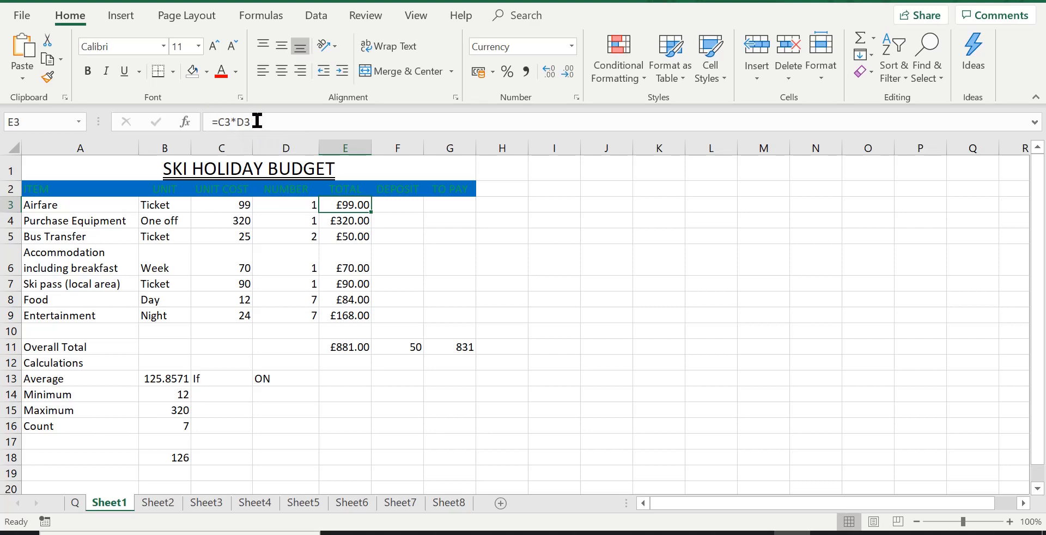
{"action": "mouse_move", "coordinate": [214, 121]}
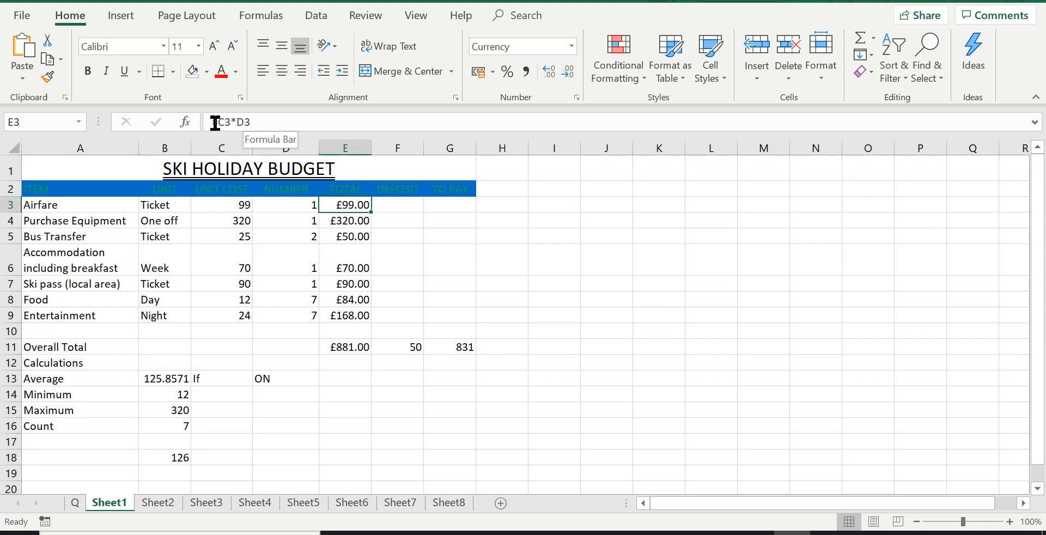
{"action": "left_click", "coordinate": [229, 121]}
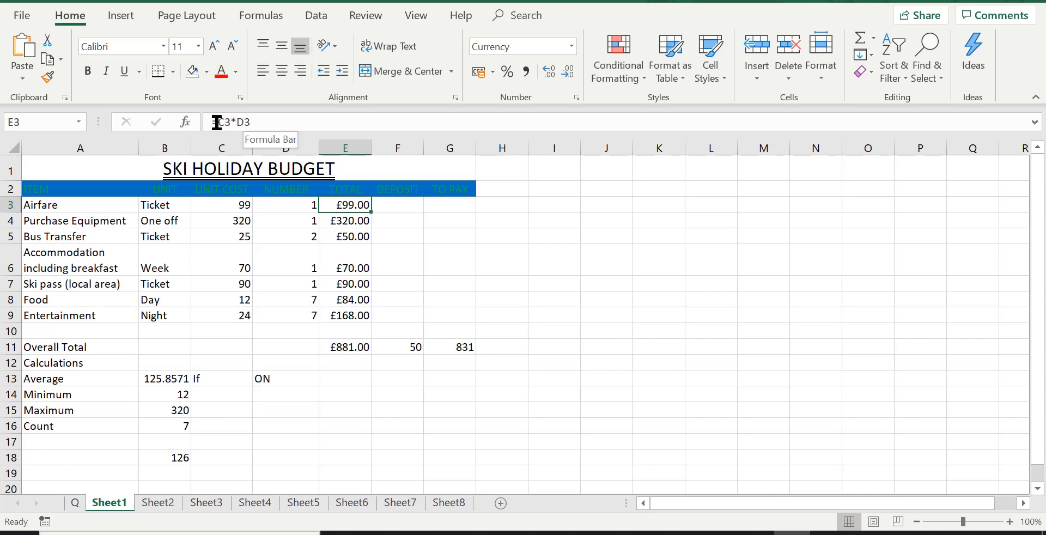
{"action": "mouse_move", "coordinate": [424, 213]}
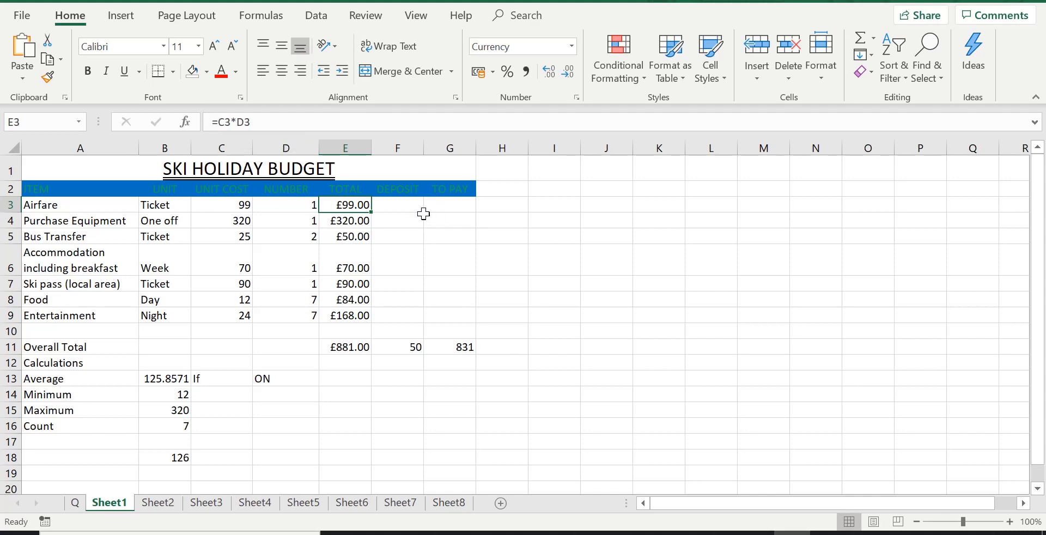
{"action": "mouse_move", "coordinate": [528, 369]}
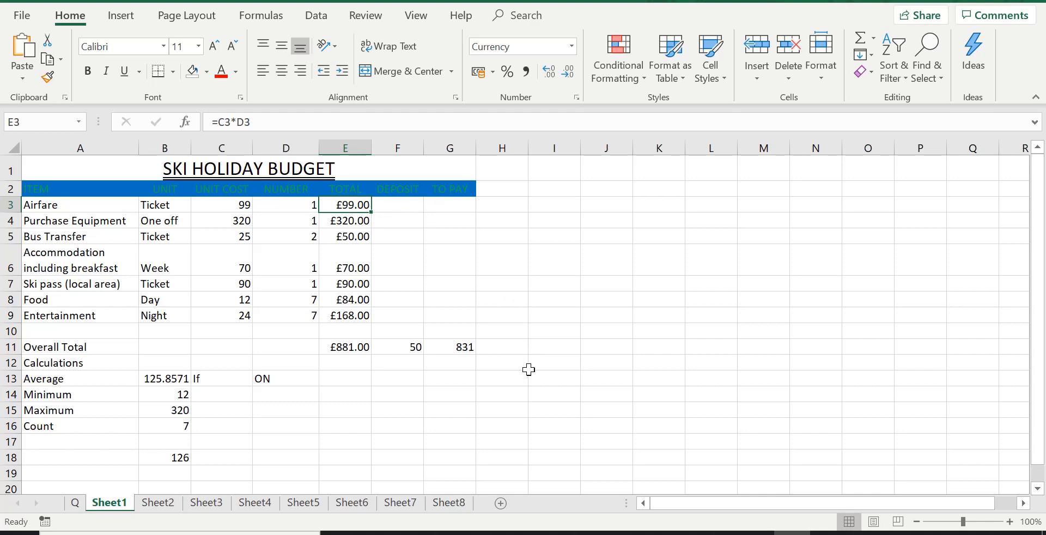
{"action": "mouse_move", "coordinate": [451, 341]}
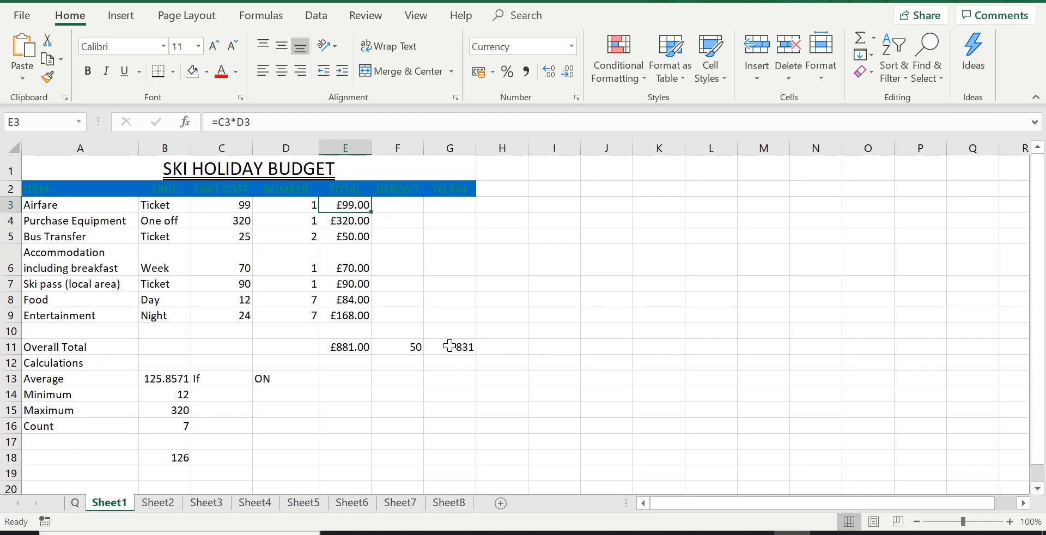
{"action": "mouse_move", "coordinate": [440, 346]}
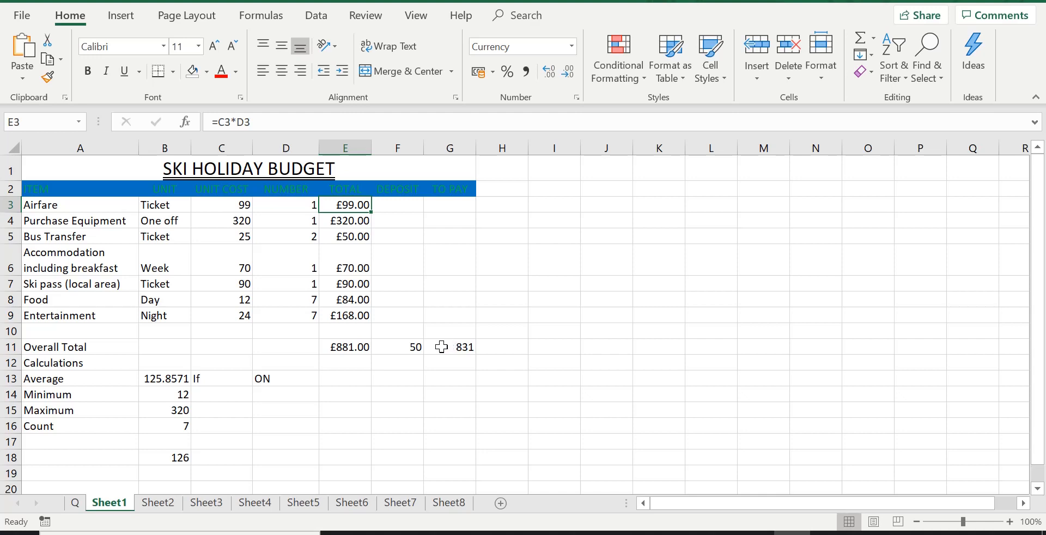
{"action": "left_click", "coordinate": [449, 346]}
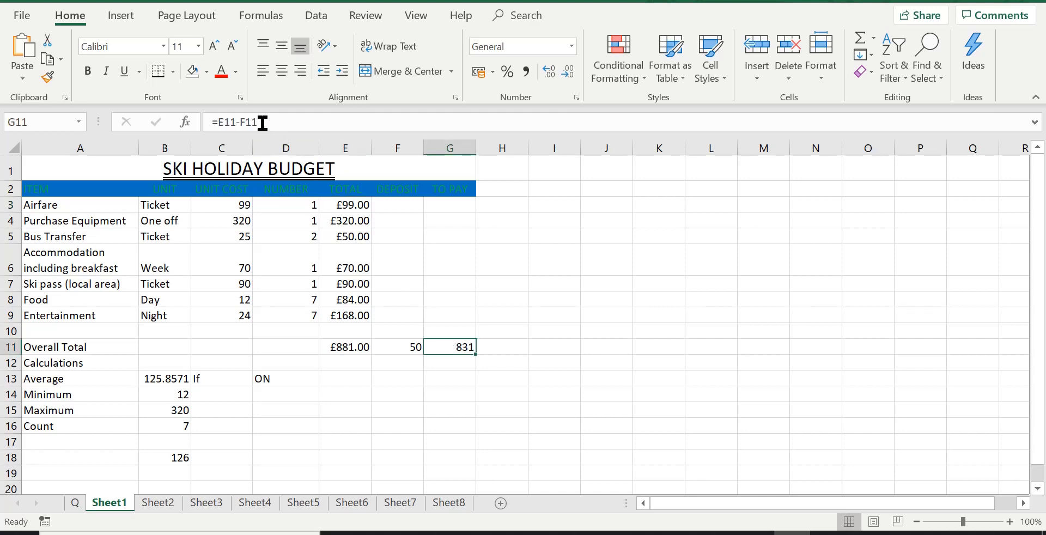
{"action": "mouse_move", "coordinate": [228, 113]}
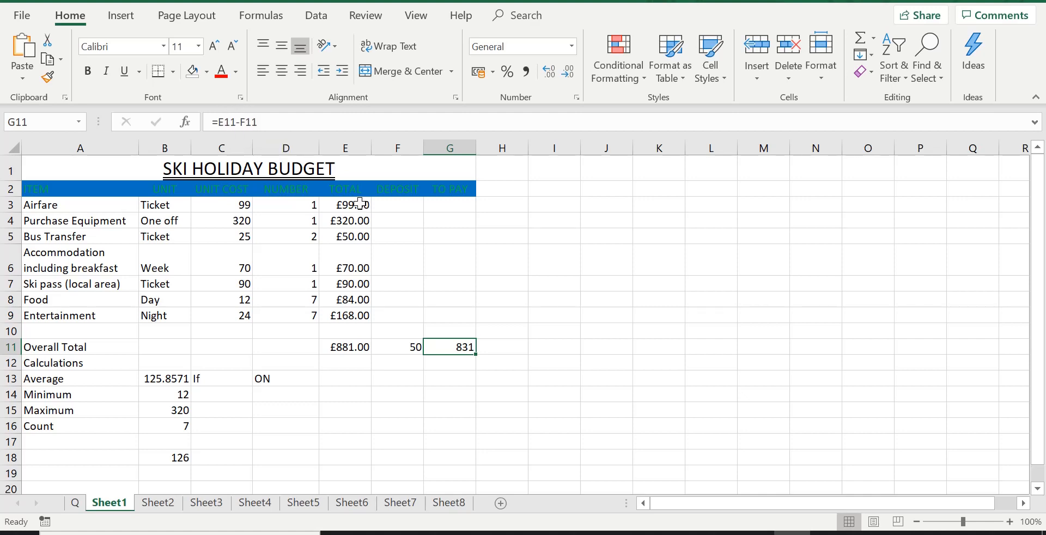
{"action": "mouse_move", "coordinate": [355, 298]}
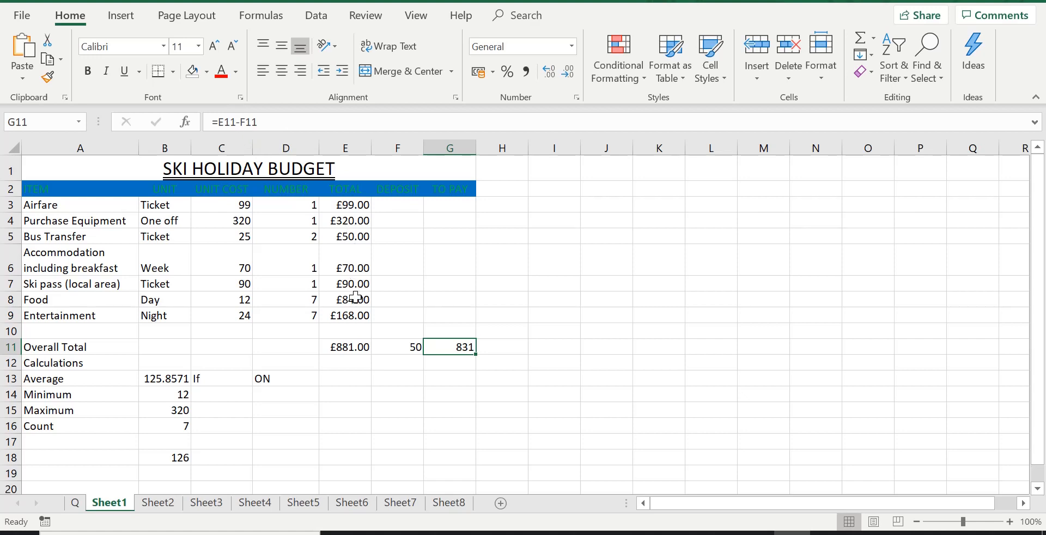
{"action": "mouse_move", "coordinate": [443, 350]}
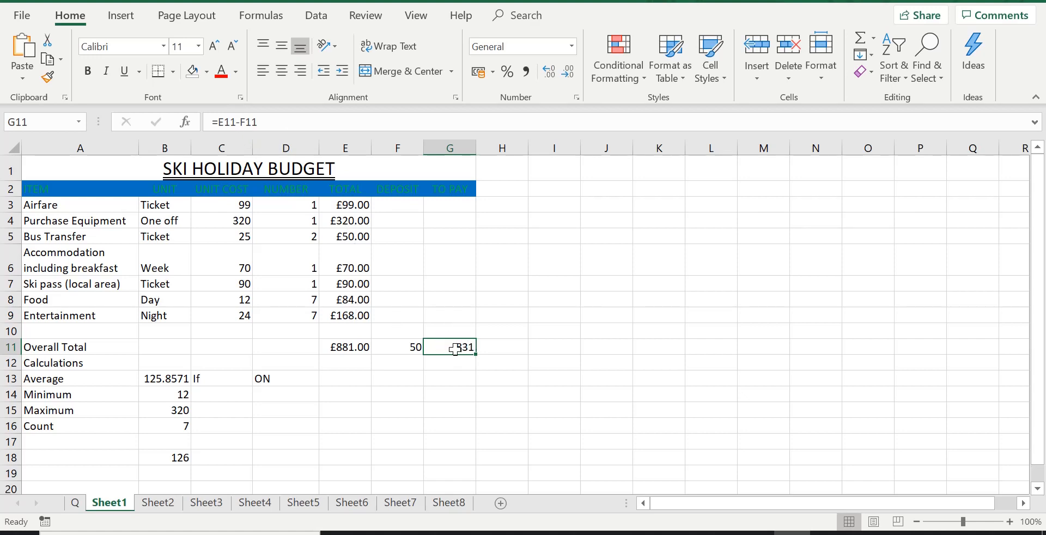
{"action": "mouse_move", "coordinate": [460, 346]}
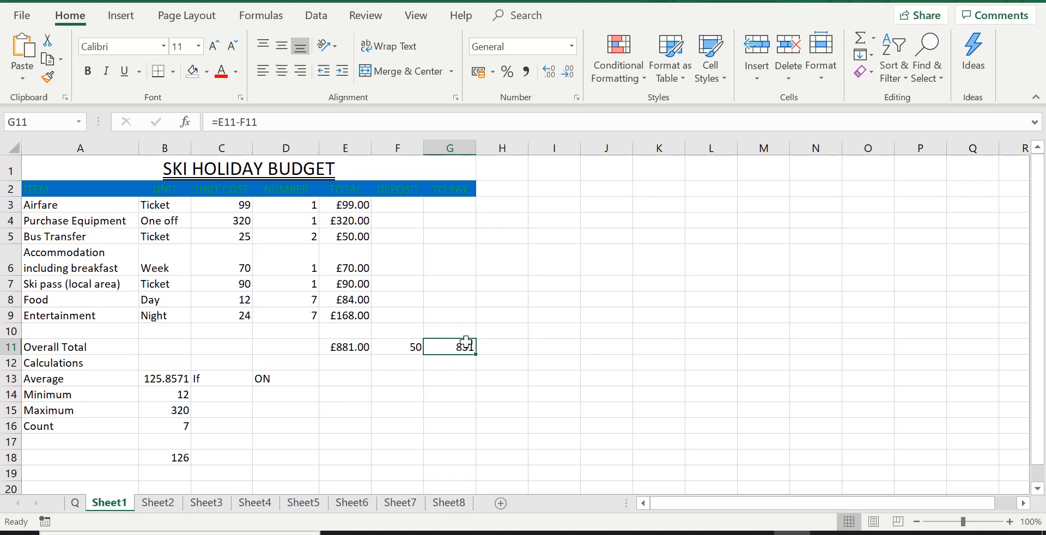
{"action": "mouse_move", "coordinate": [487, 320]}
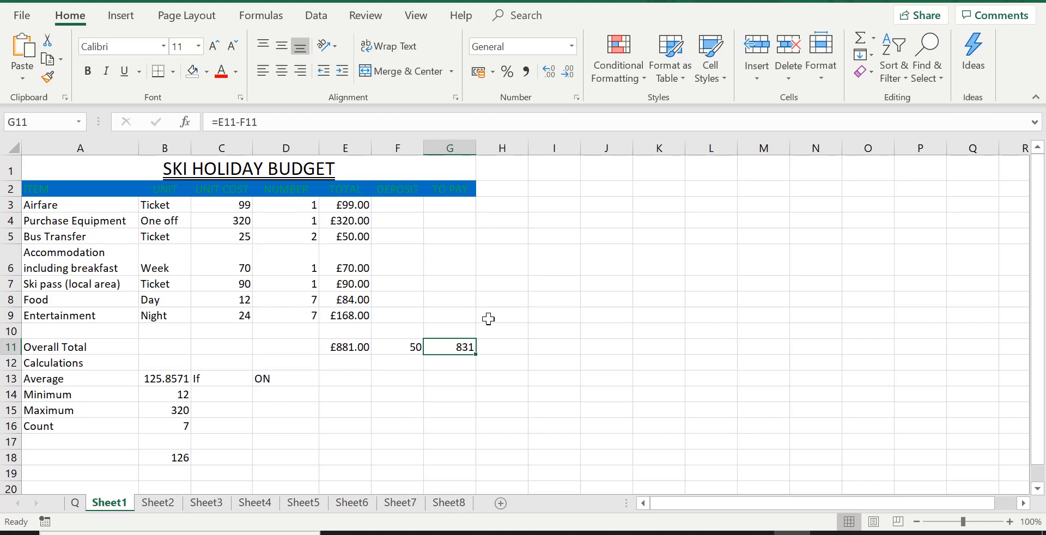
{"action": "mouse_move", "coordinate": [476, 314]}
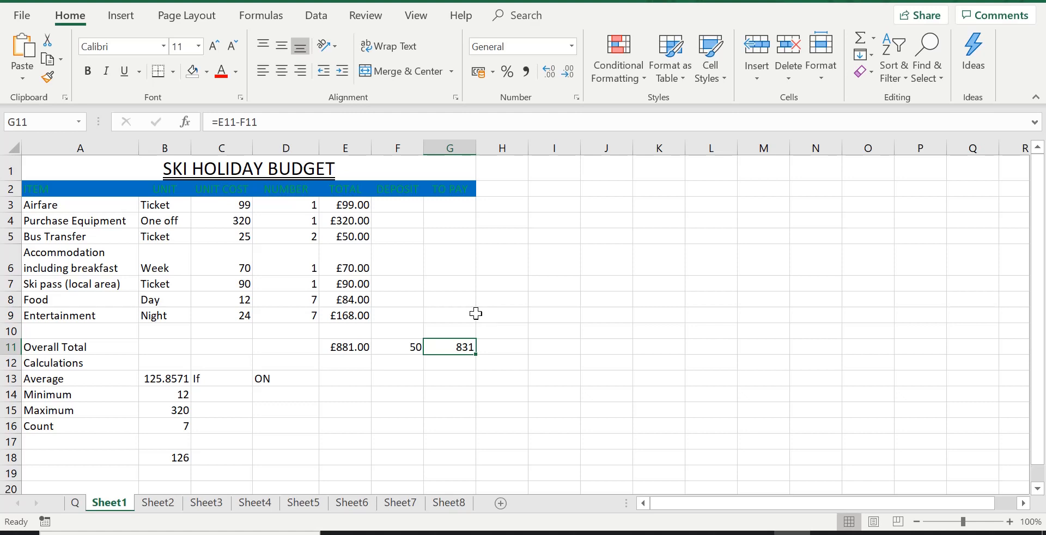
{"action": "mouse_move", "coordinate": [252, 122]}
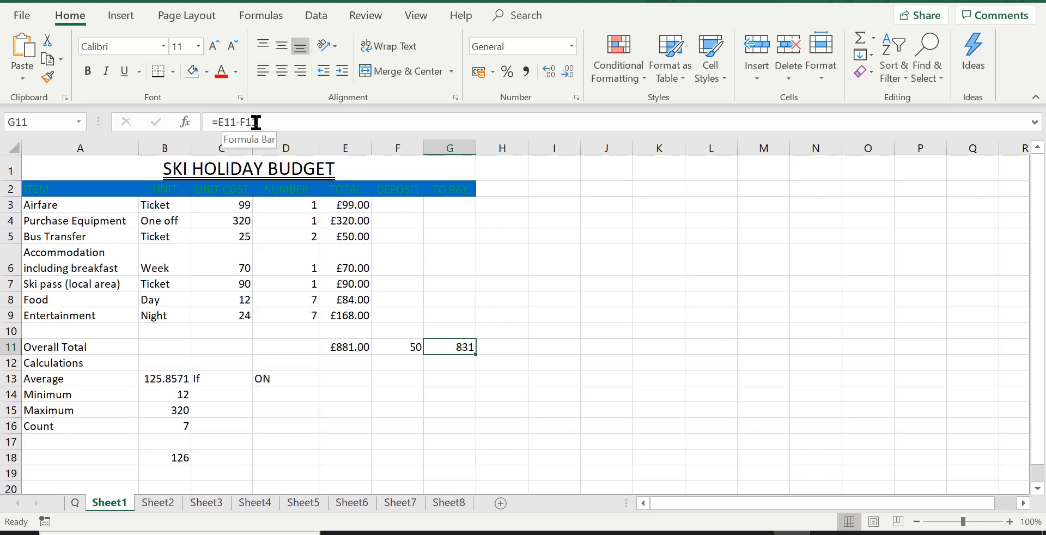
{"action": "type", "text": "1"}
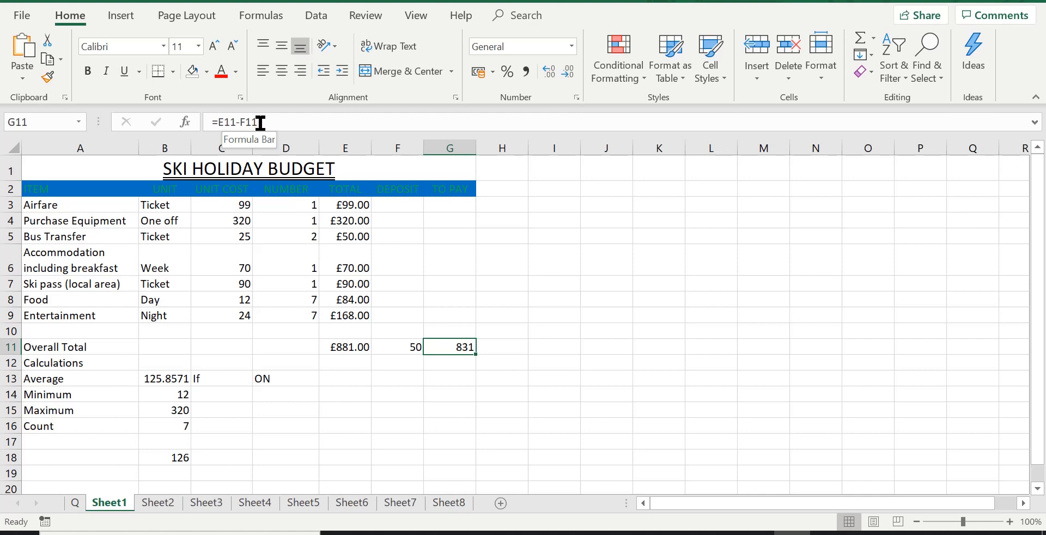
{"action": "mouse_move", "coordinate": [461, 210]}
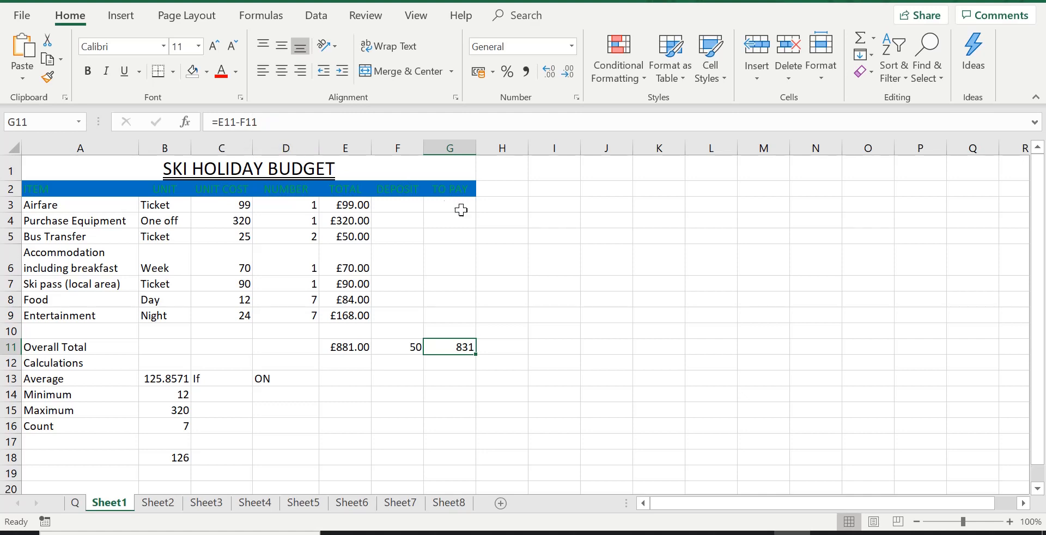
{"action": "mouse_move", "coordinate": [535, 288]}
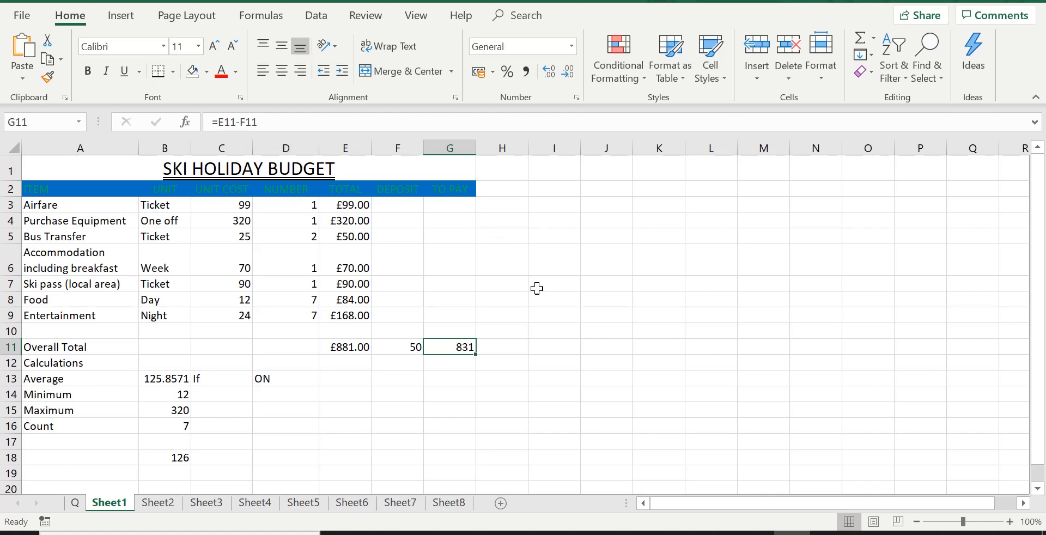
{"action": "mouse_move", "coordinate": [219, 121]}
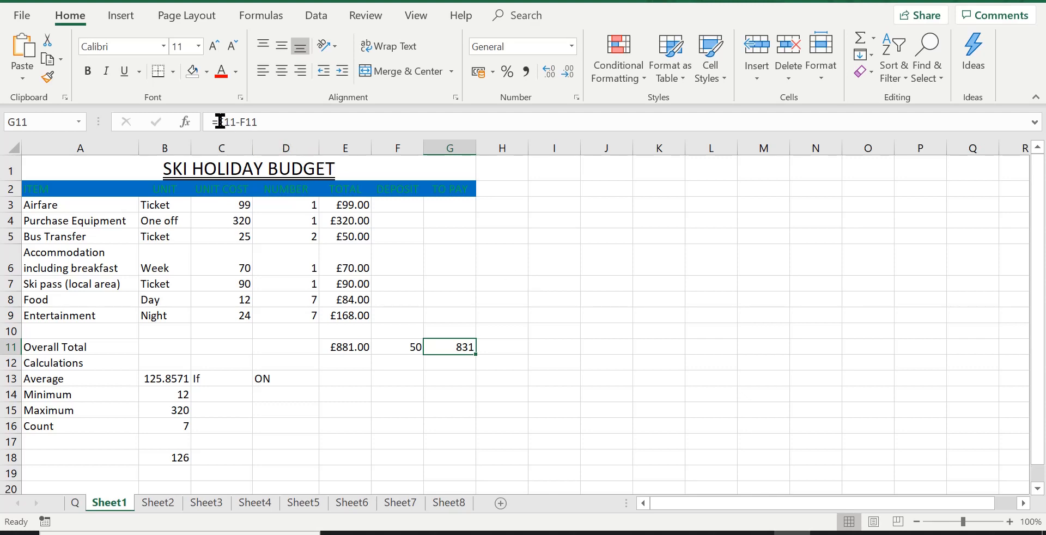
{"action": "mouse_move", "coordinate": [252, 121]}
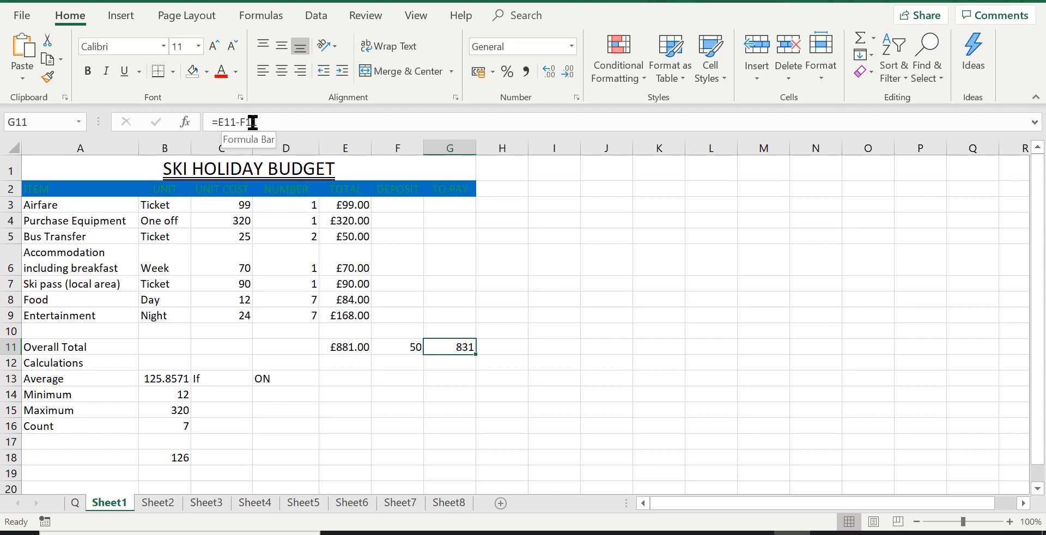
{"action": "mouse_move", "coordinate": [589, 347]}
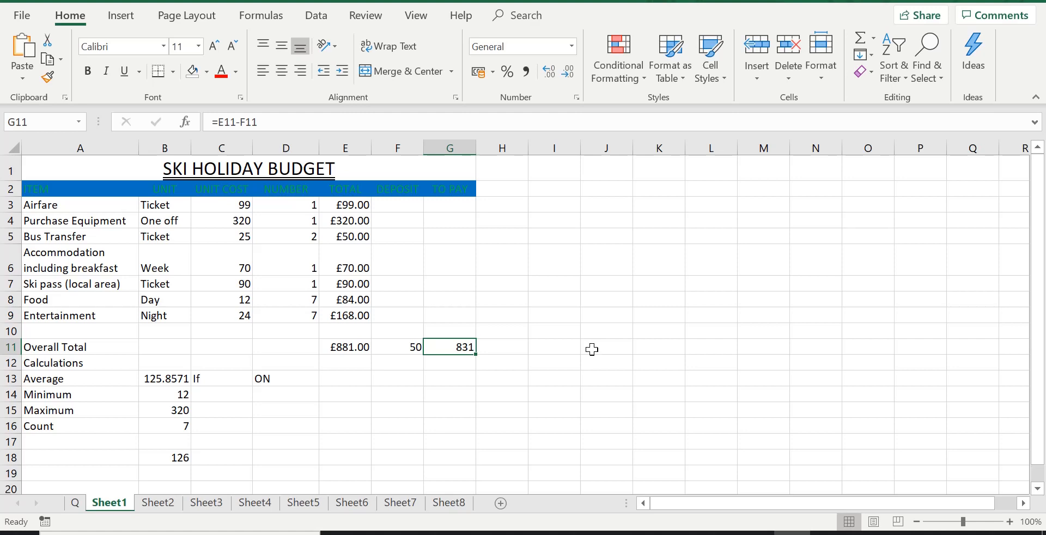
{"action": "mouse_move", "coordinate": [393, 336]}
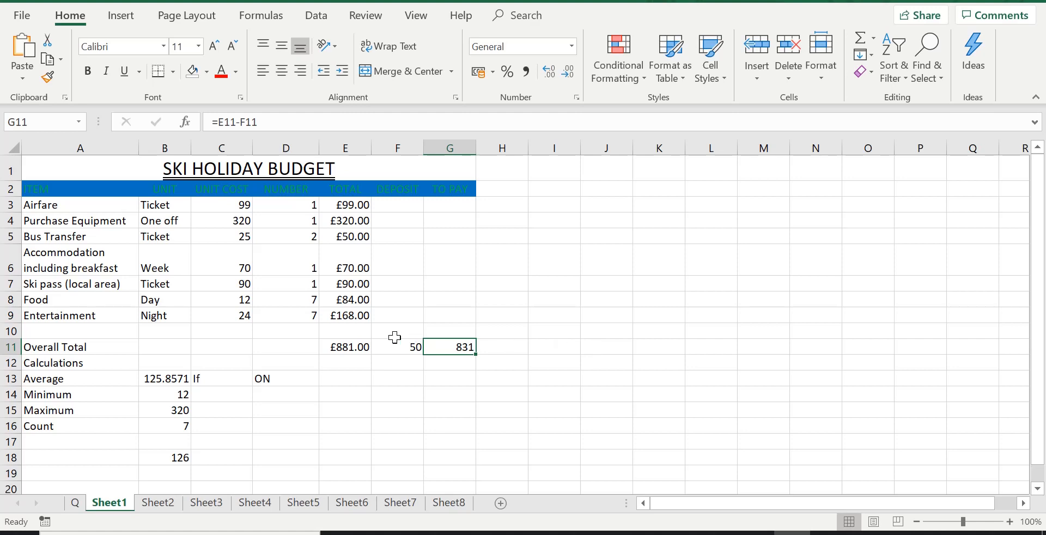
{"action": "mouse_move", "coordinate": [350, 354]}
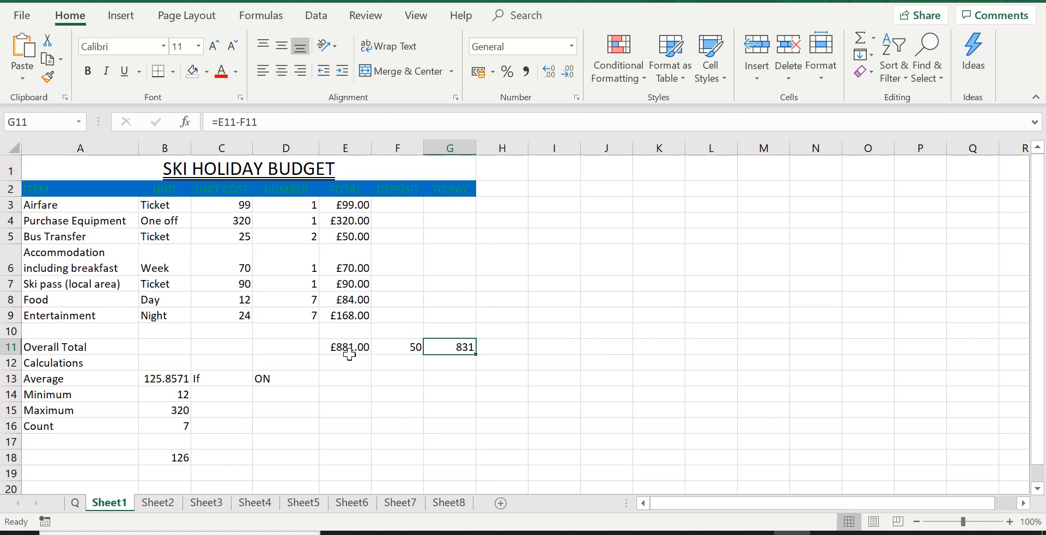
{"action": "left_click", "coordinate": [345, 346]}
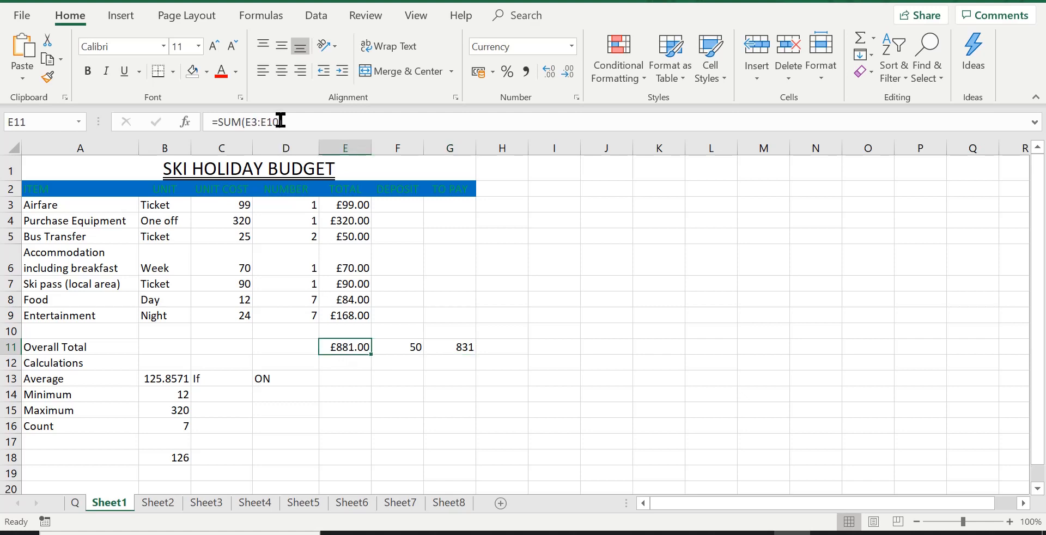
{"action": "mouse_move", "coordinate": [243, 124]}
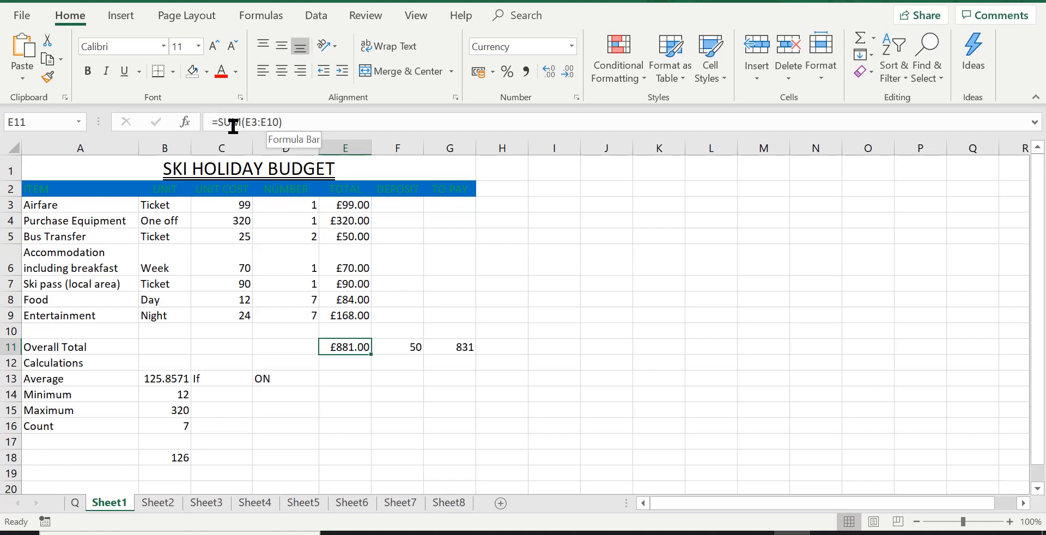
{"action": "mouse_move", "coordinate": [222, 113]}
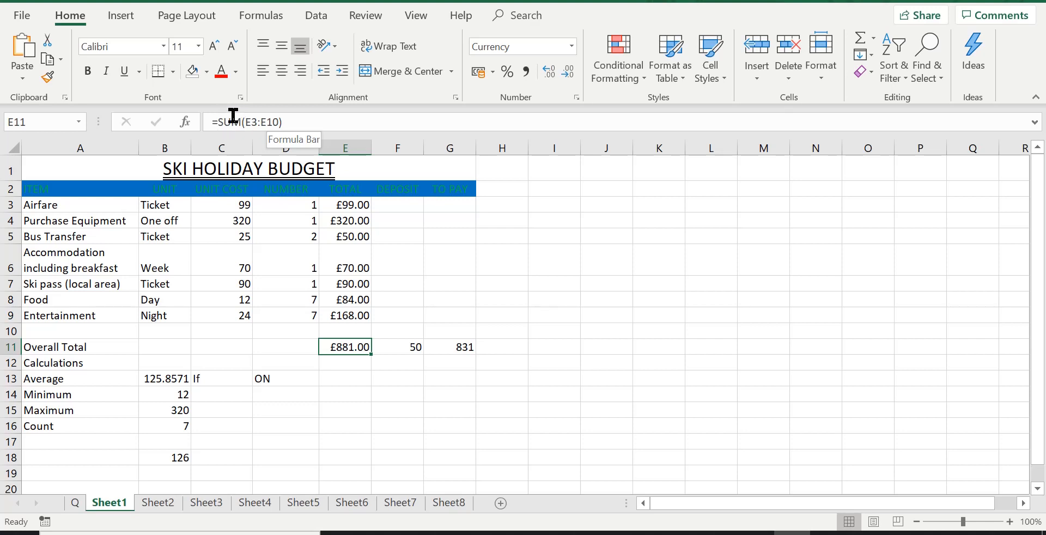
{"action": "mouse_move", "coordinate": [229, 119]}
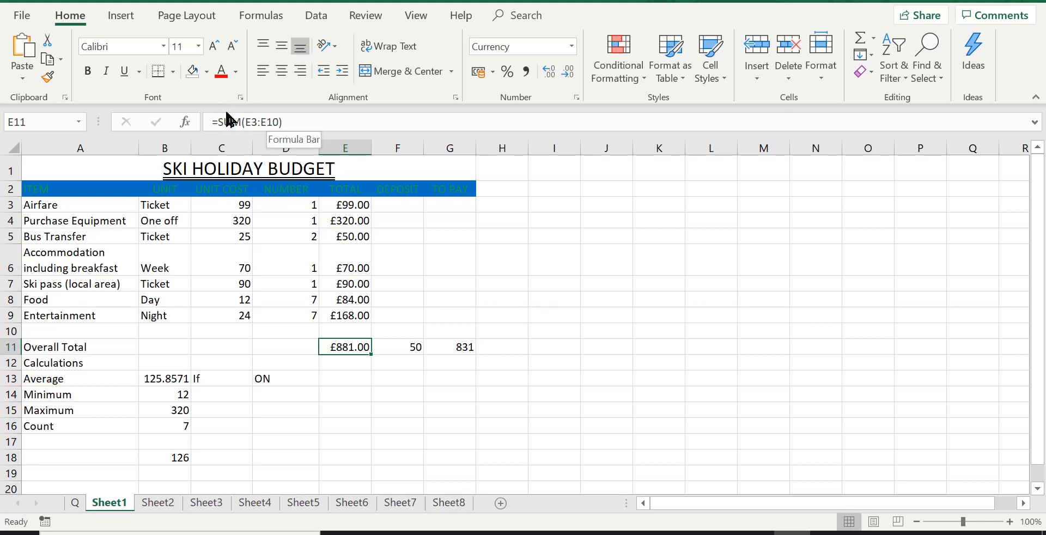
{"action": "mouse_move", "coordinate": [225, 117]}
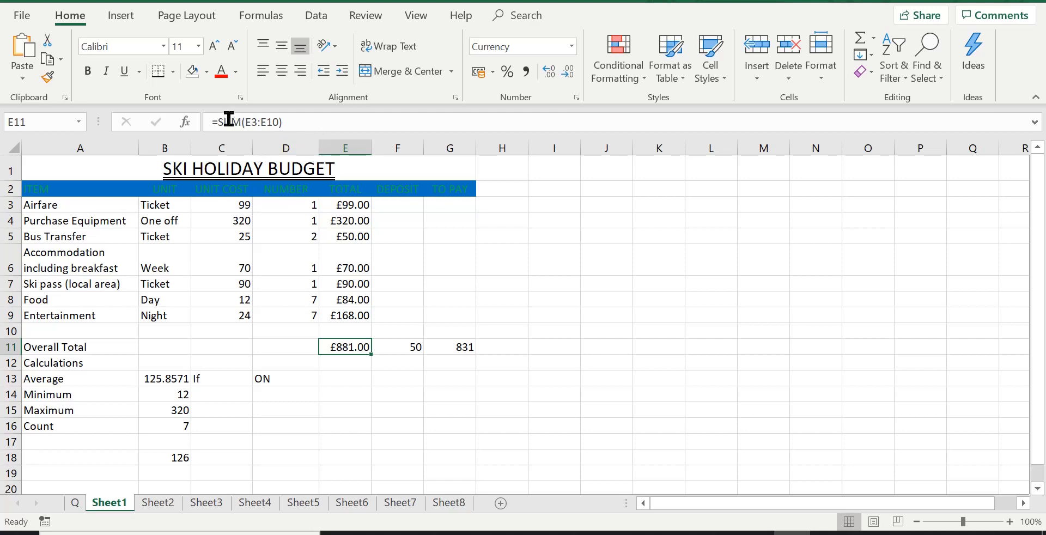
{"action": "mouse_move", "coordinate": [230, 121]}
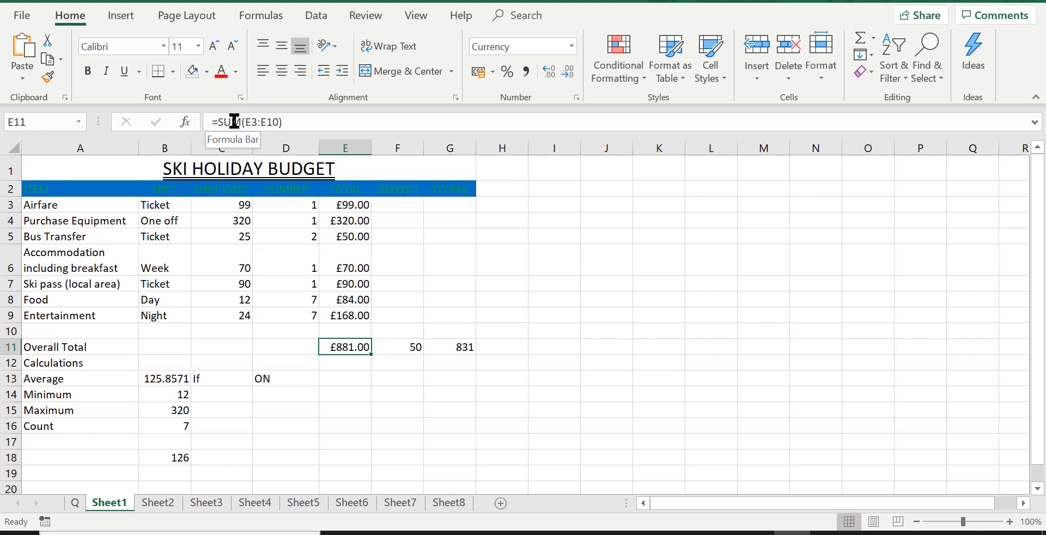
{"action": "mouse_move", "coordinate": [355, 202]}
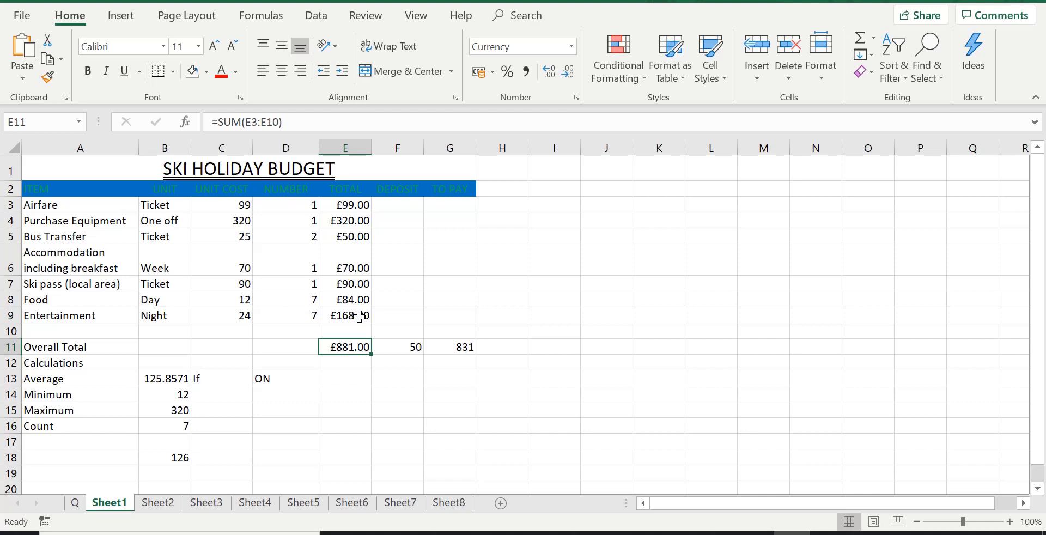
{"action": "mouse_move", "coordinate": [354, 205]}
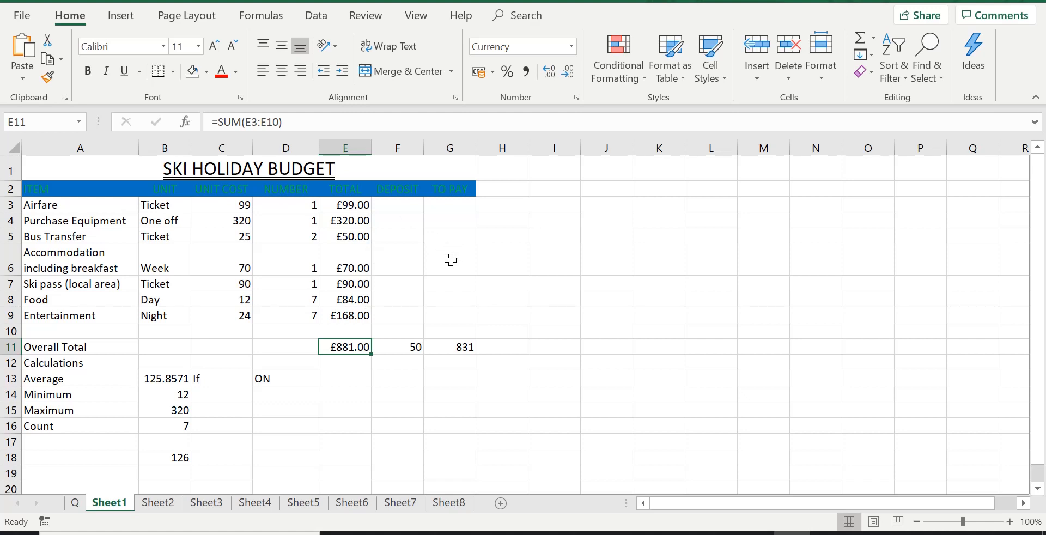
Step: Start a formula in G6 that begins with the Airfare total, =E3+
{"action": "left_click", "coordinate": [449, 259]}
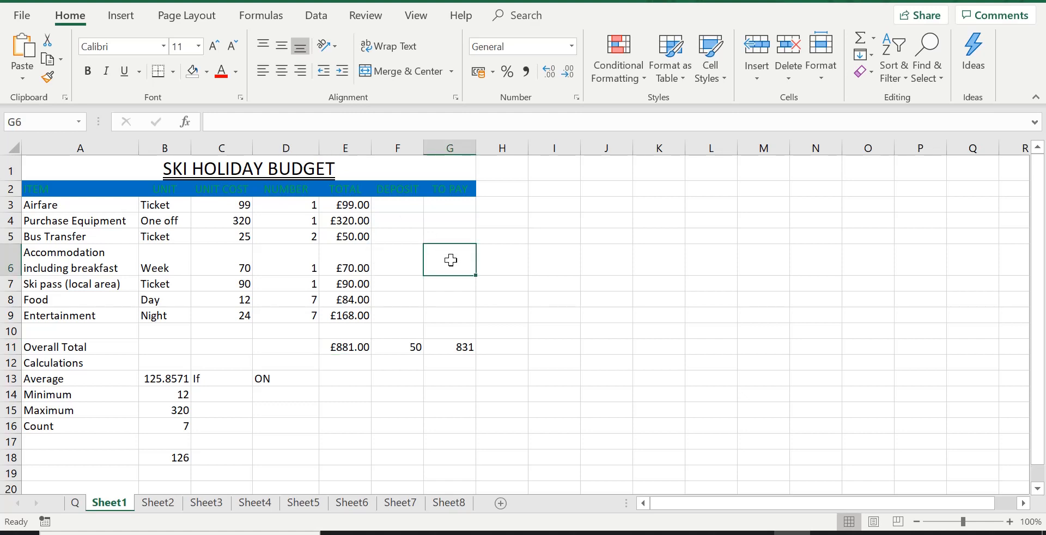
{"action": "type", "text": "="}
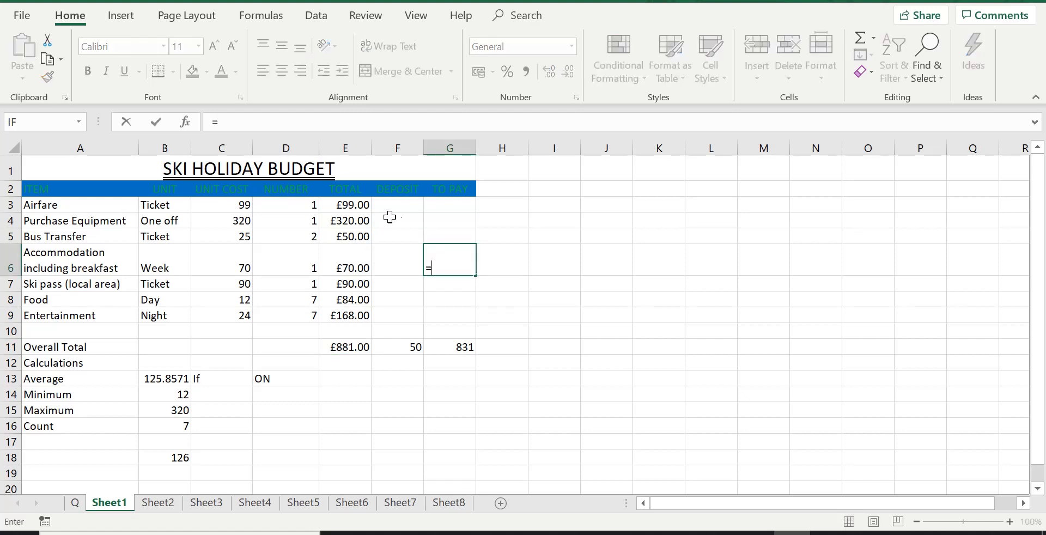
{"action": "left_click", "coordinate": [345, 204]}
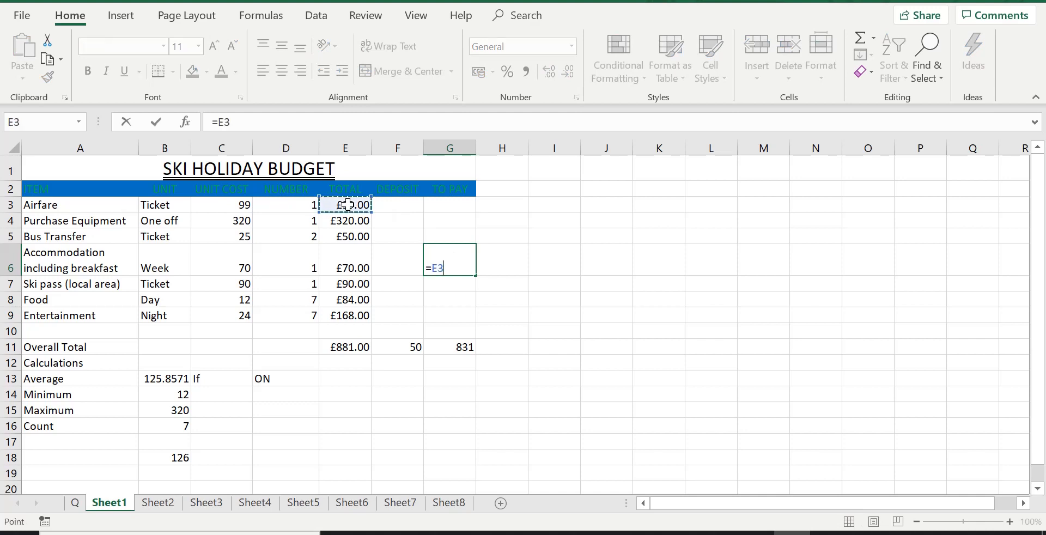
{"action": "type", "text": "="}
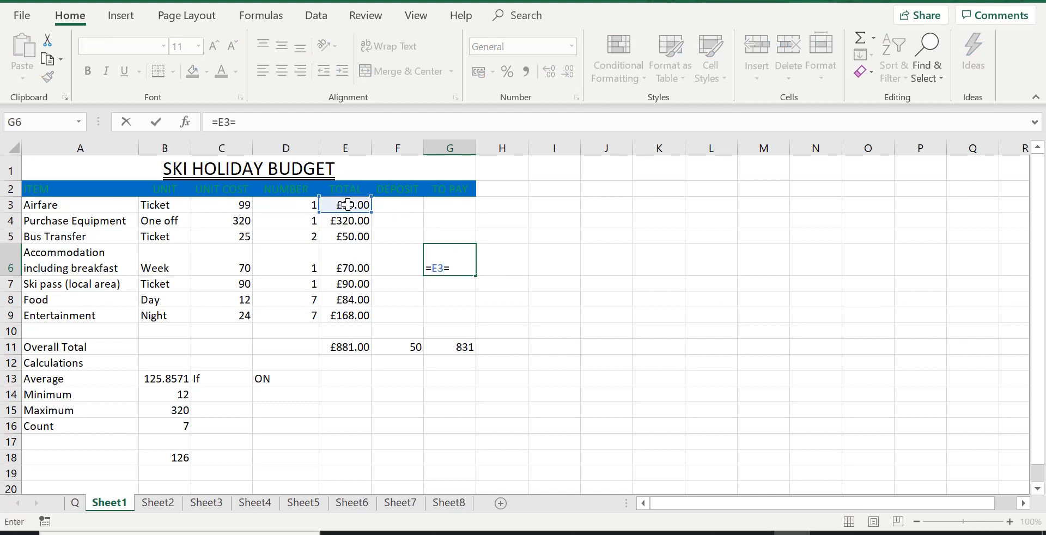
{"action": "key", "text": "Backspace"}
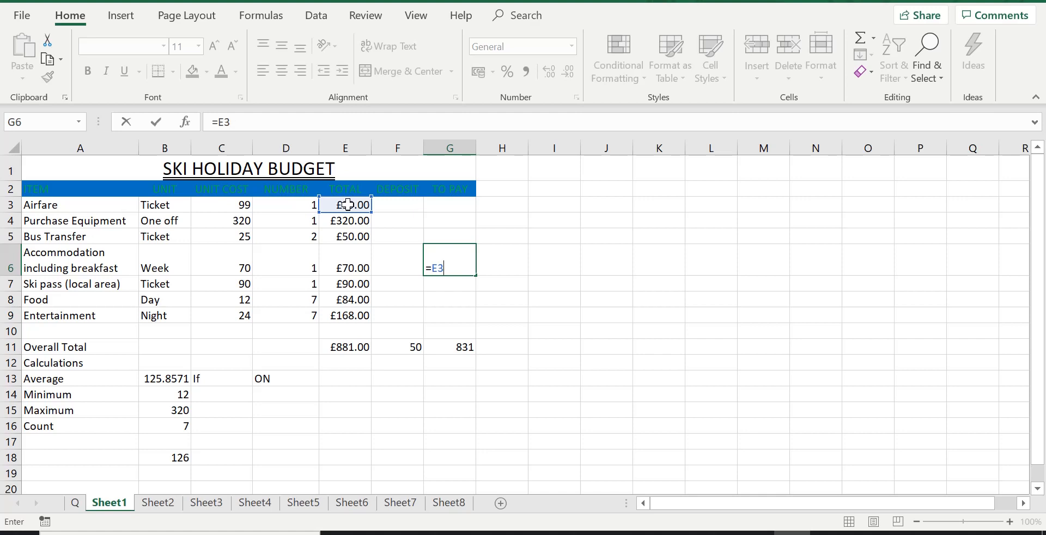
{"action": "type", "text": "+"}
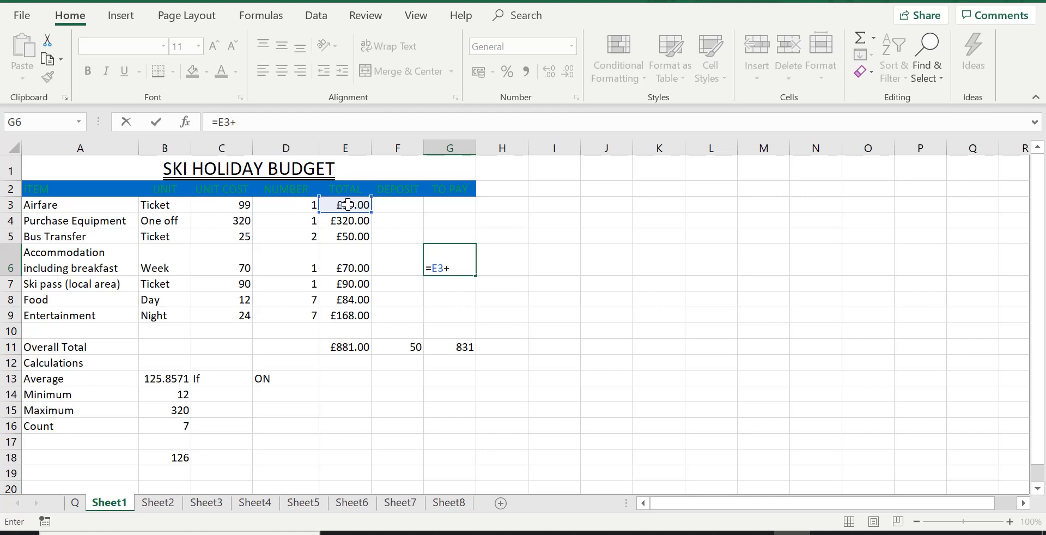
Step: Add the remaining item totals through E9 to the G6 formula, giving £881.00
{"action": "left_click", "coordinate": [345, 220]}
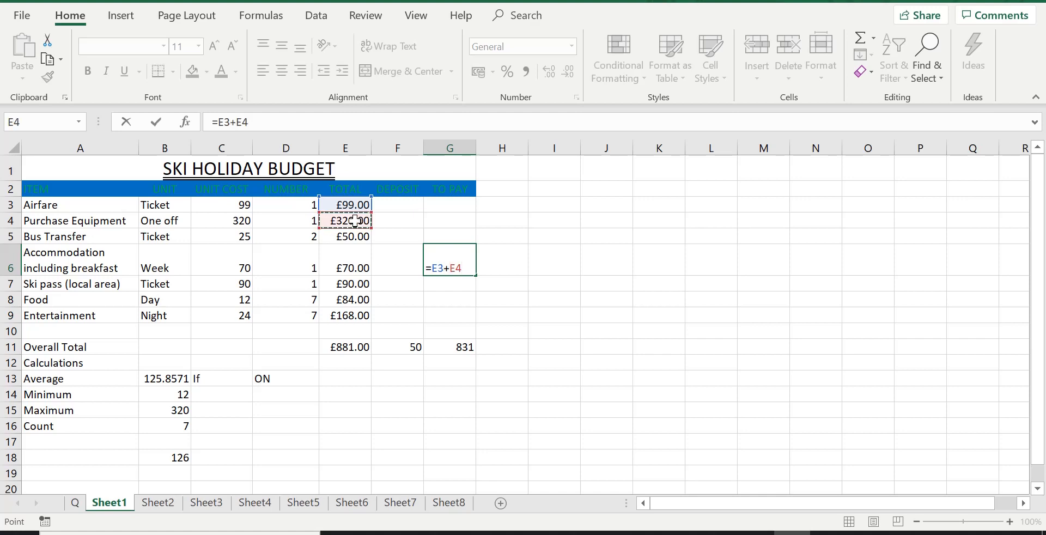
{"action": "left_click", "coordinate": [344, 236]}
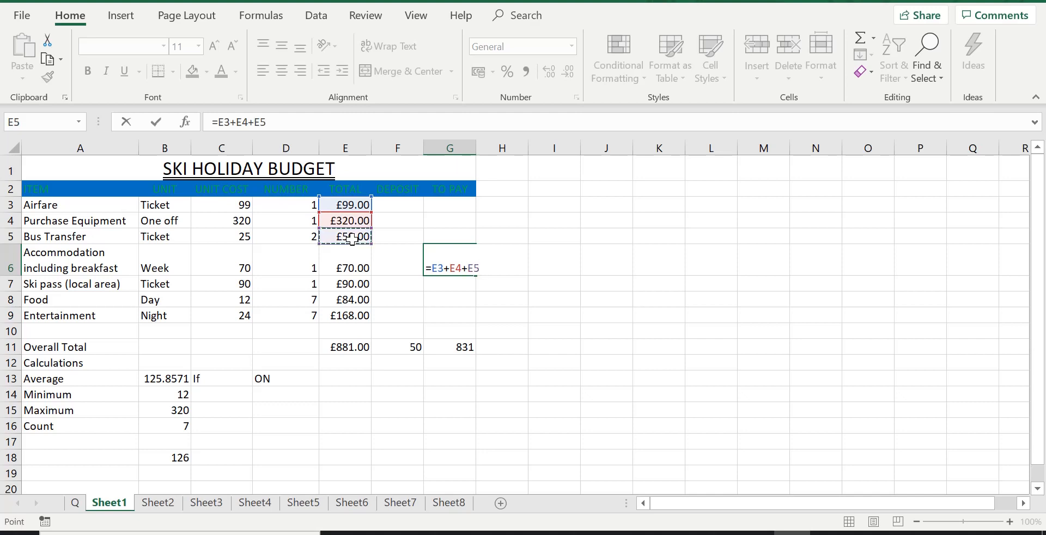
{"action": "left_click", "coordinate": [345, 267]}
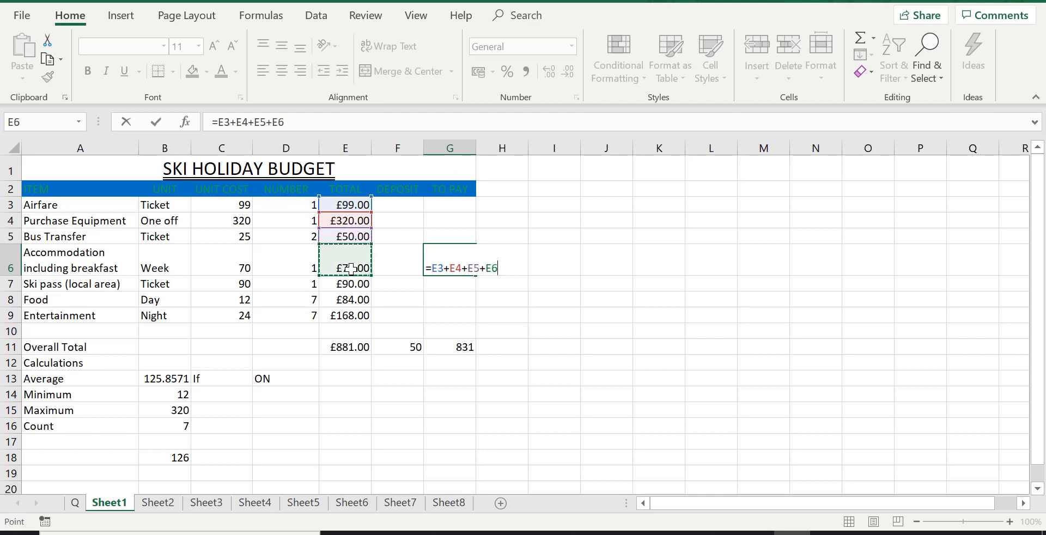
{"action": "left_click", "coordinate": [345, 284]}
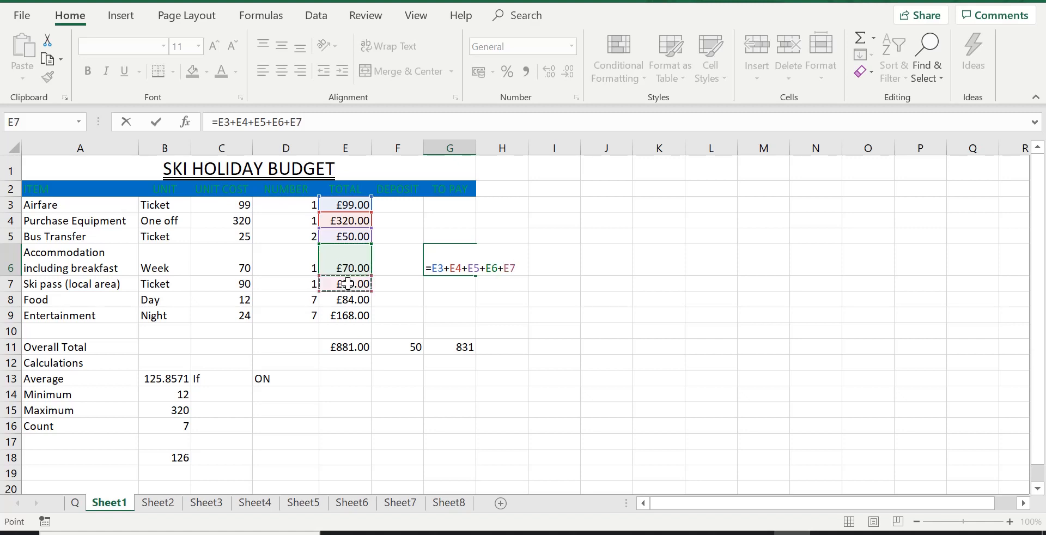
{"action": "left_click", "coordinate": [345, 299]}
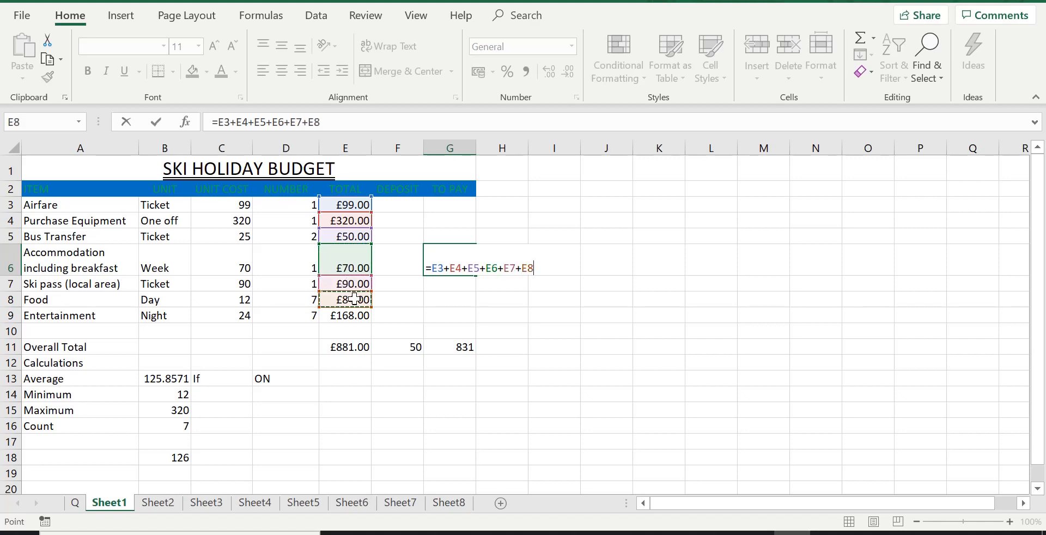
{"action": "left_click", "coordinate": [344, 314]}
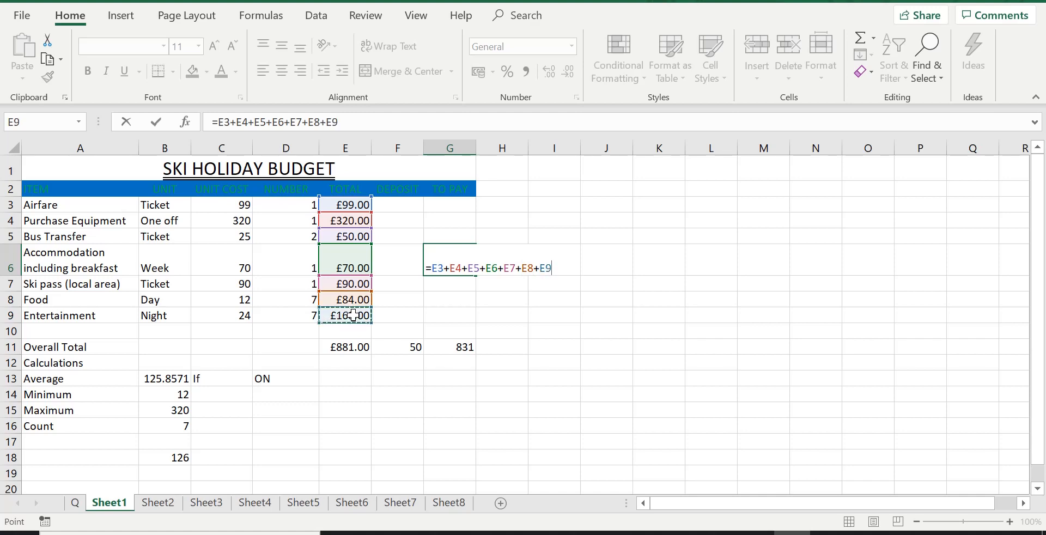
{"action": "type", "text": "+"}
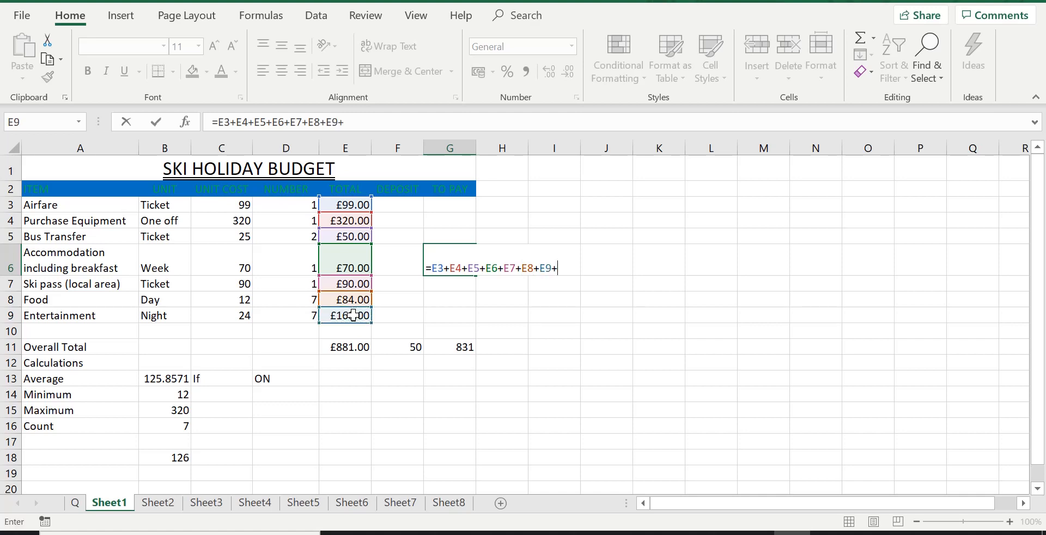
{"action": "key", "text": "backspace"}
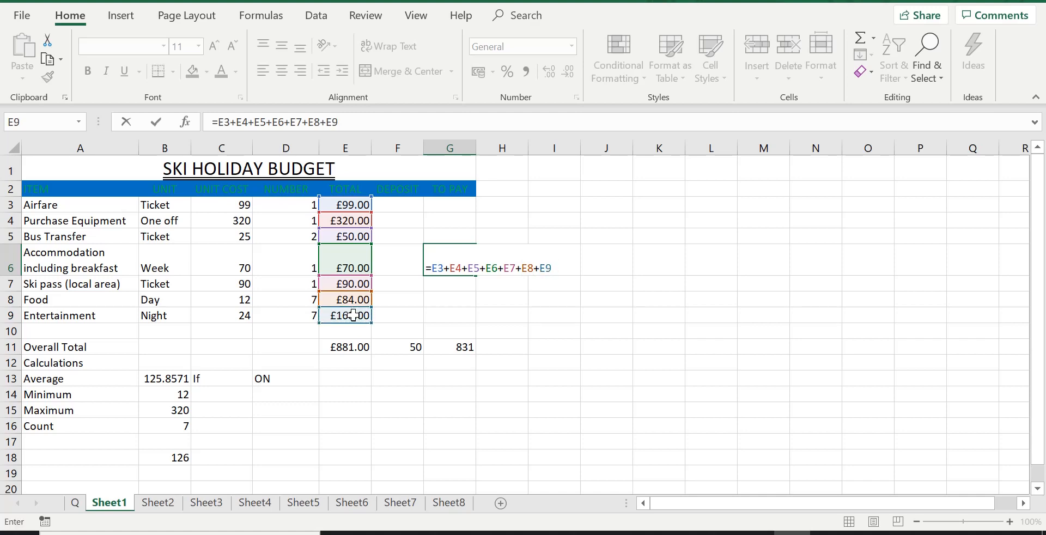
{"action": "key", "text": "Return"}
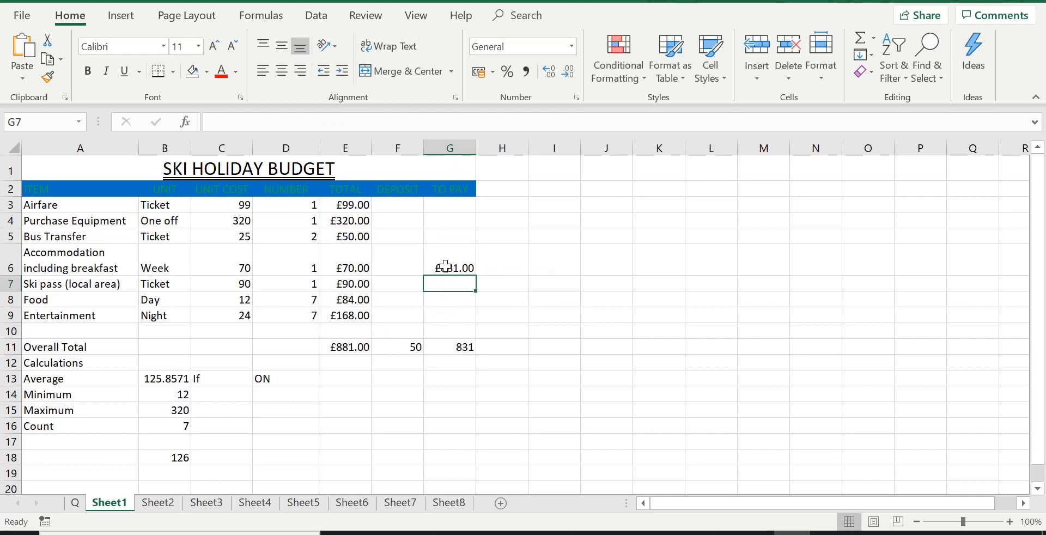
{"action": "left_click", "coordinate": [449, 259]}
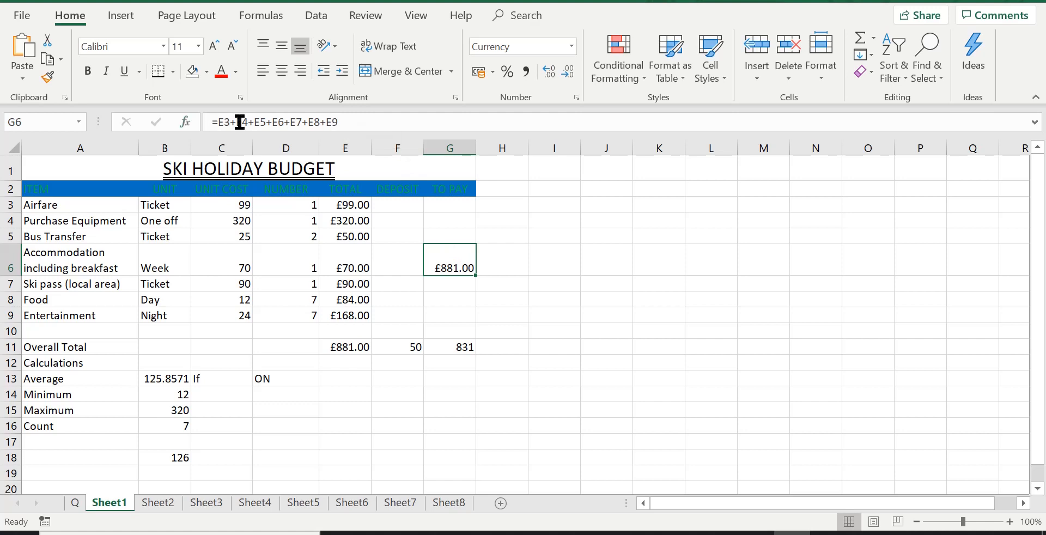
{"action": "mouse_move", "coordinate": [345, 122]}
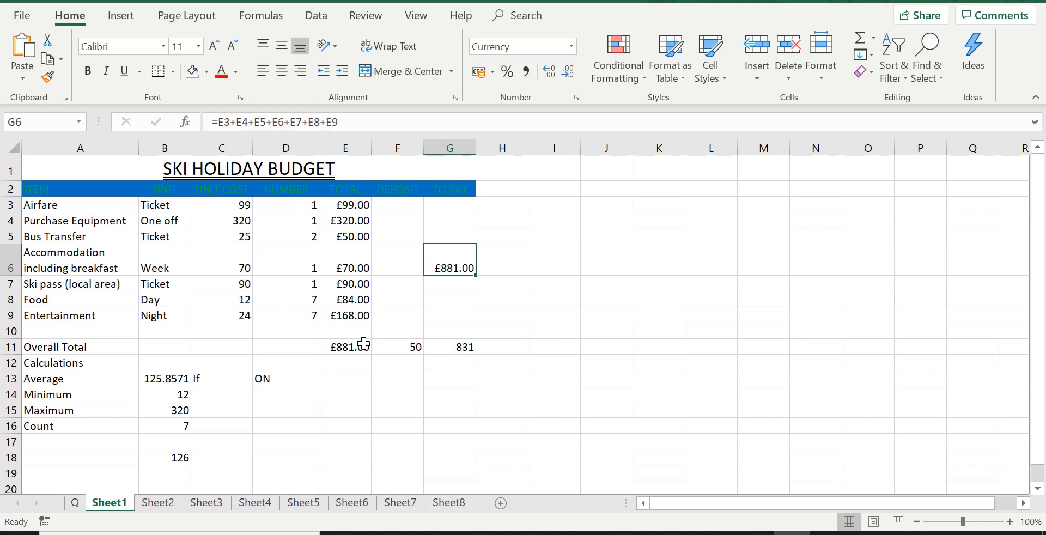
{"action": "left_click", "coordinate": [344, 346]}
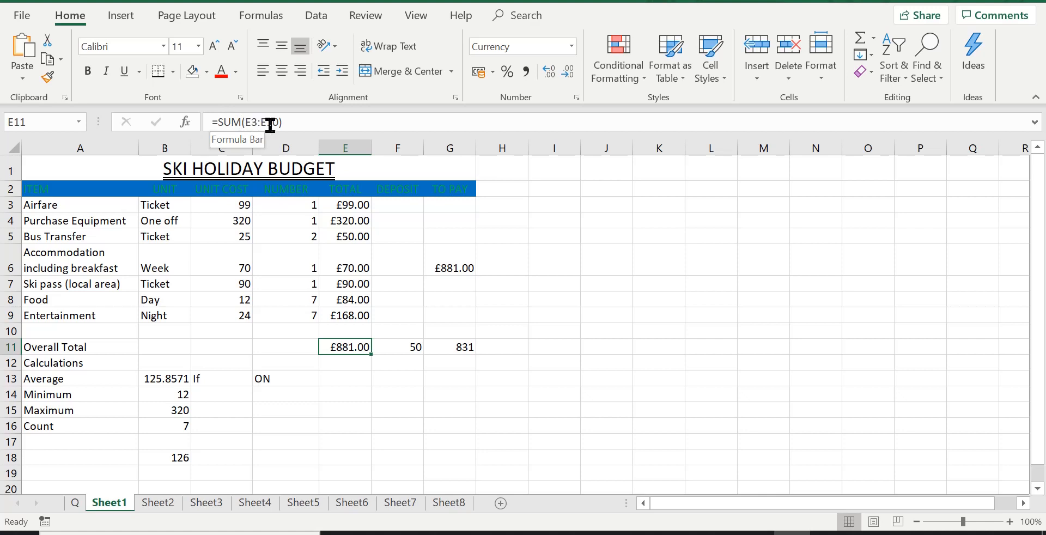
{"action": "mouse_move", "coordinate": [352, 234]}
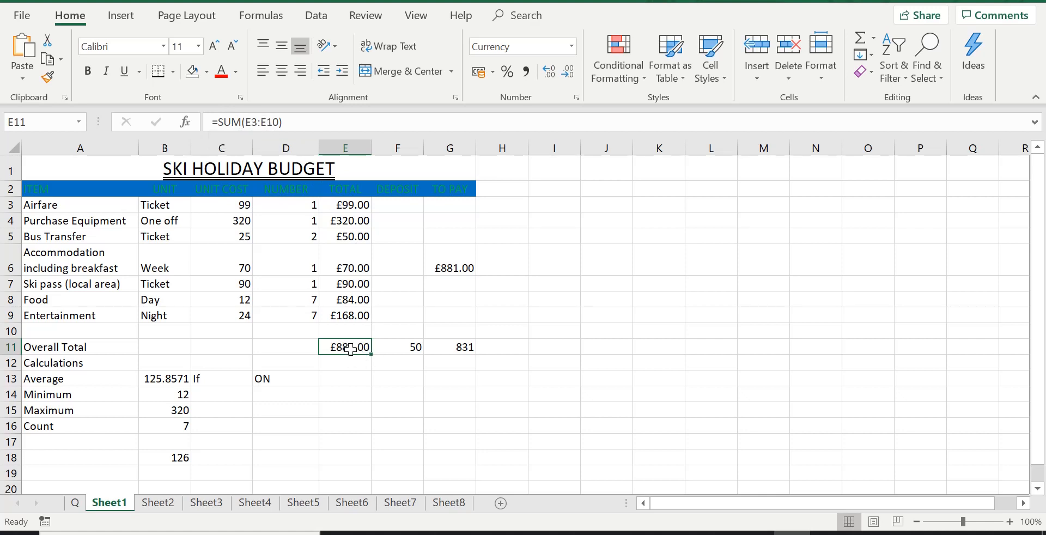
Step: Clear the =E3+E4+…+E9 addition formula from cell G6
{"action": "left_click", "coordinate": [449, 267]}
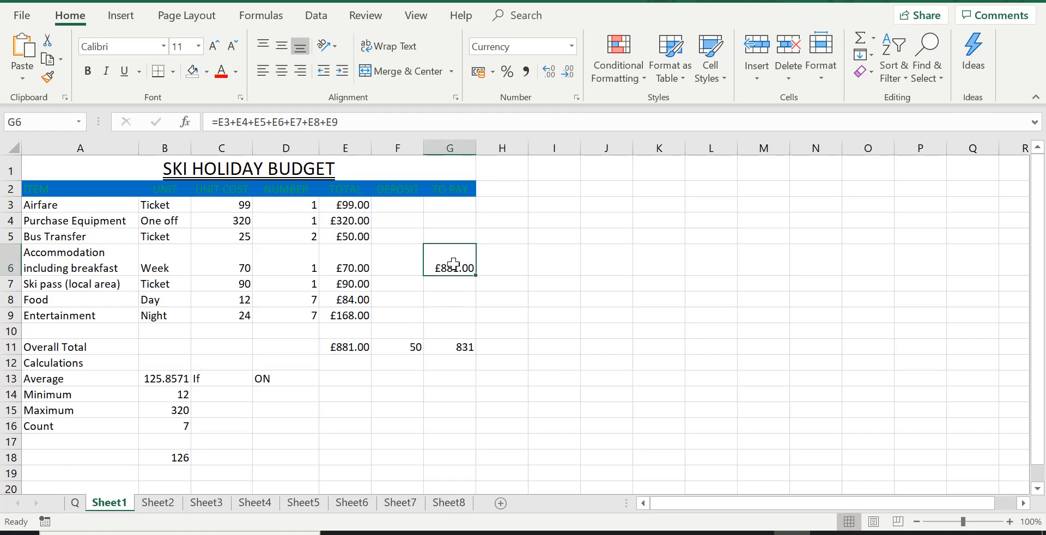
{"action": "key", "text": "Delete"}
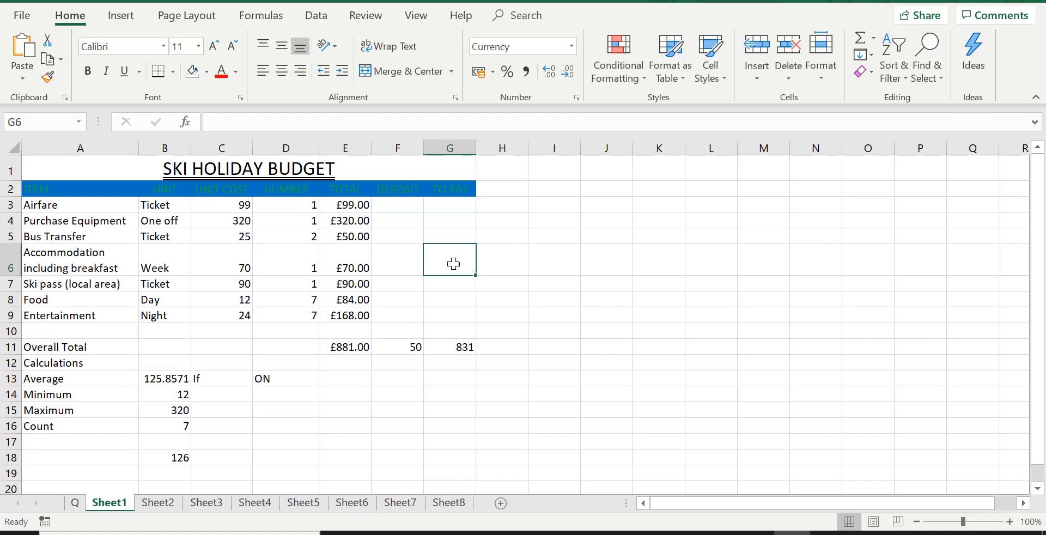
{"action": "mouse_move", "coordinate": [202, 386]}
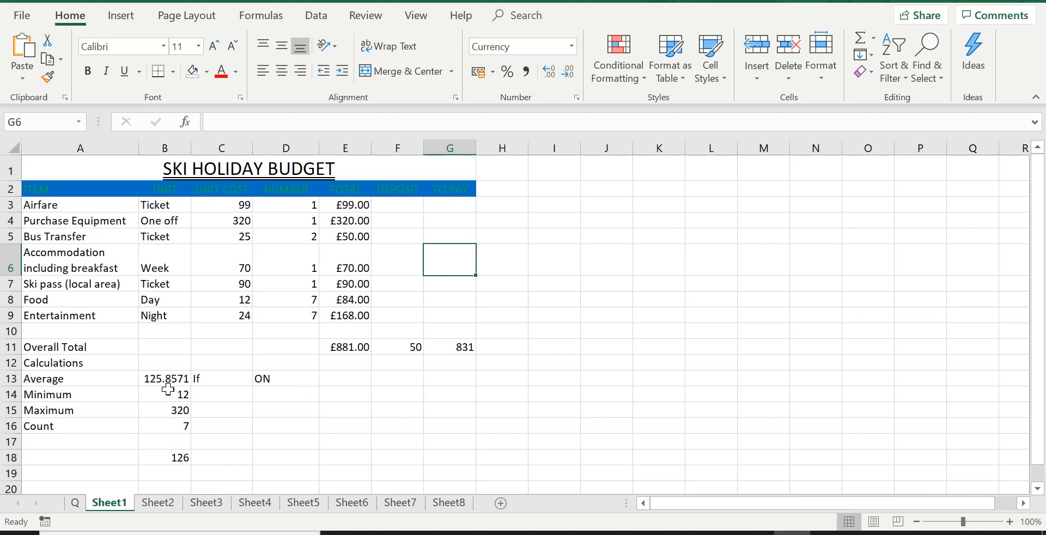
{"action": "mouse_move", "coordinate": [157, 443]}
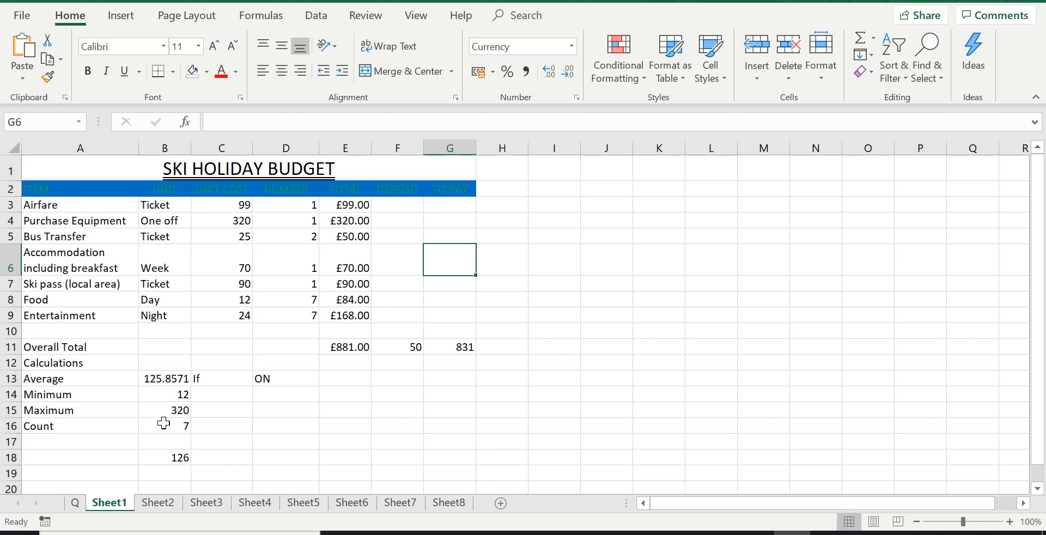
{"action": "mouse_move", "coordinate": [162, 395]}
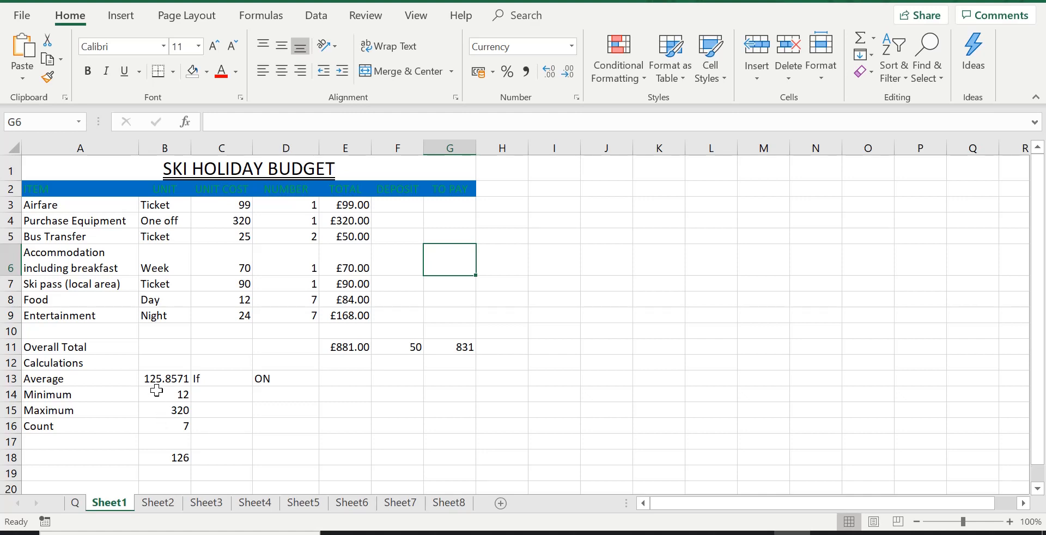
{"action": "left_click", "coordinate": [164, 378]}
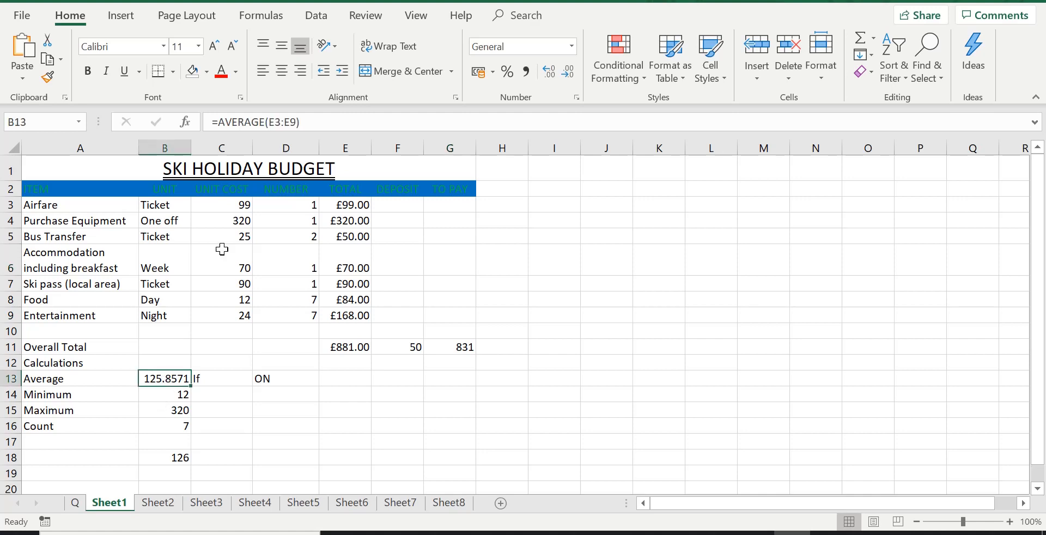
{"action": "mouse_move", "coordinate": [220, 121]}
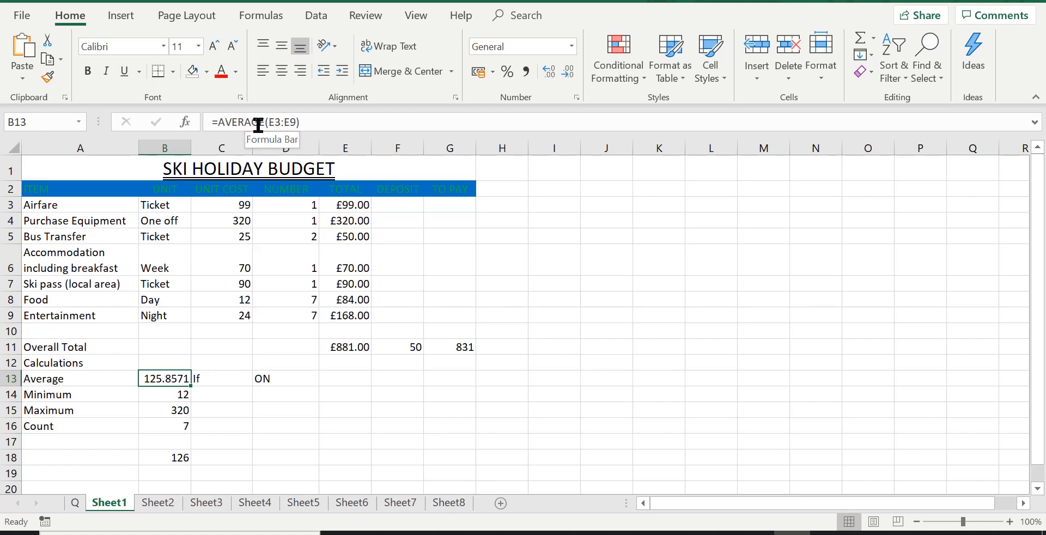
{"action": "mouse_move", "coordinate": [282, 113]}
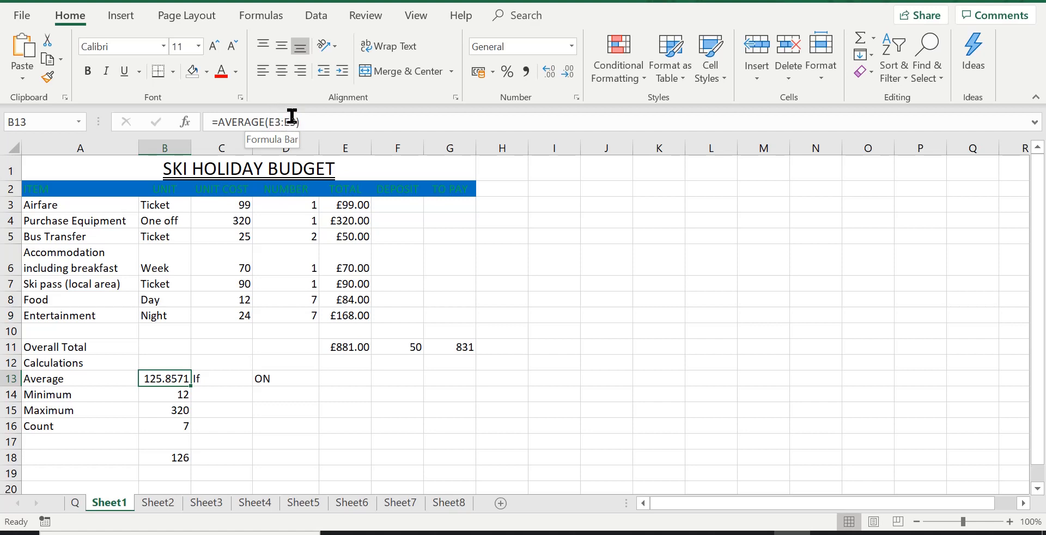
{"action": "mouse_move", "coordinate": [354, 220]}
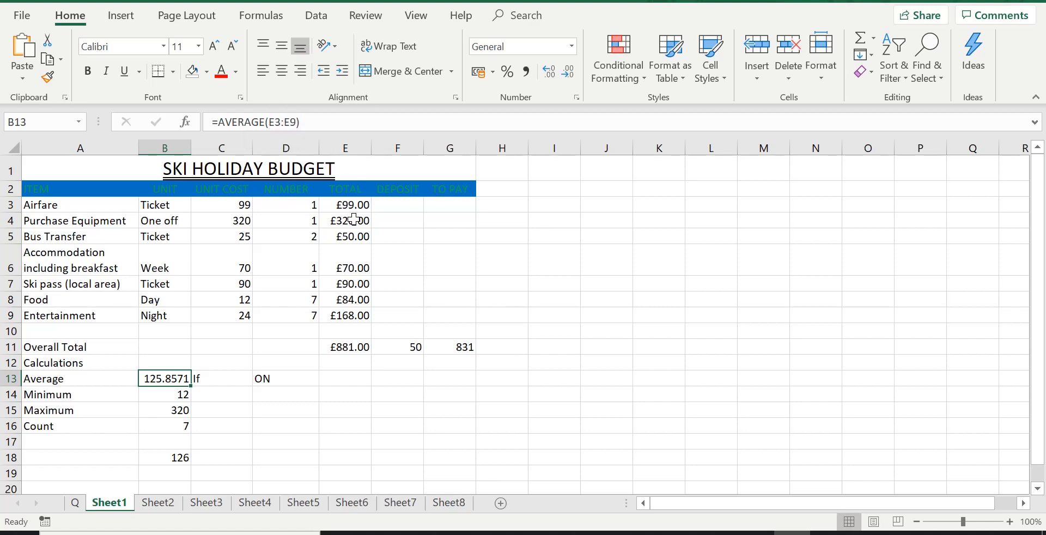
{"action": "mouse_move", "coordinate": [345, 204]}
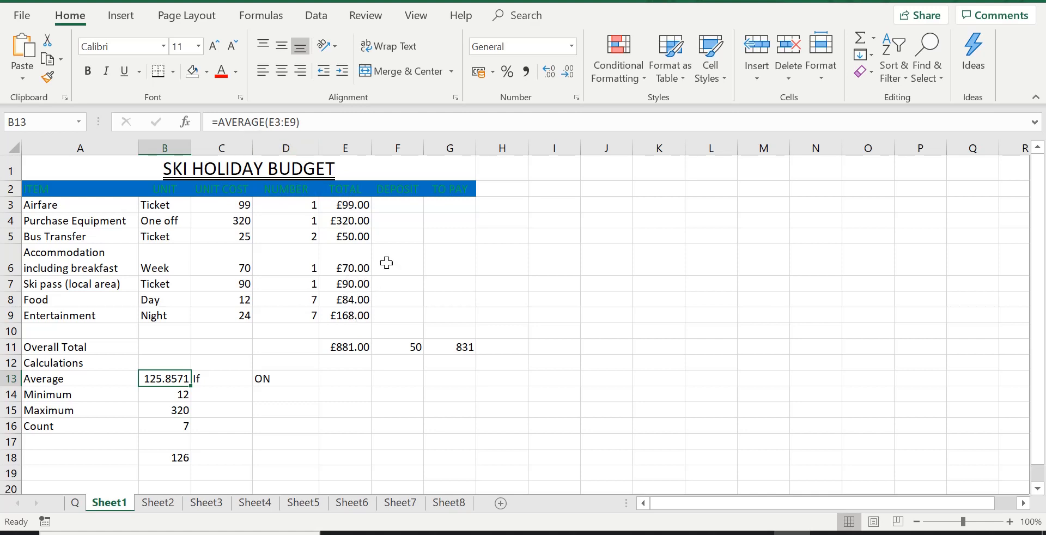
{"action": "mouse_move", "coordinate": [356, 313]}
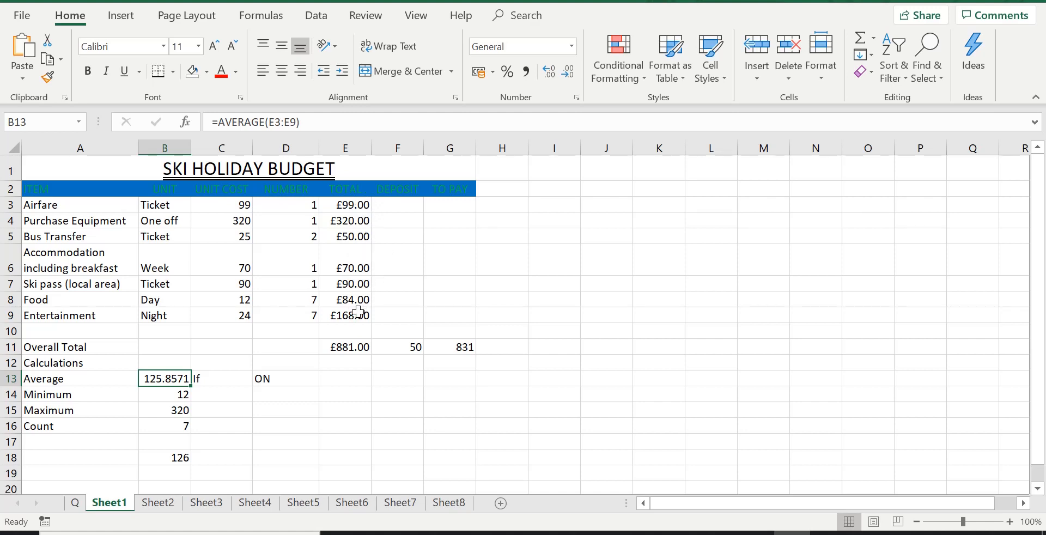
{"action": "mouse_move", "coordinate": [268, 122]}
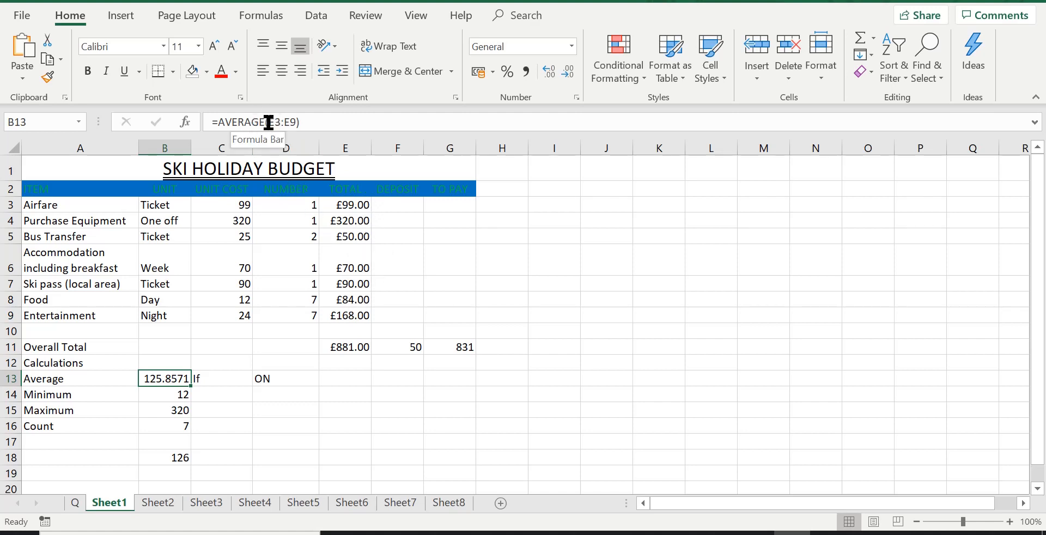
{"action": "mouse_move", "coordinate": [353, 205]}
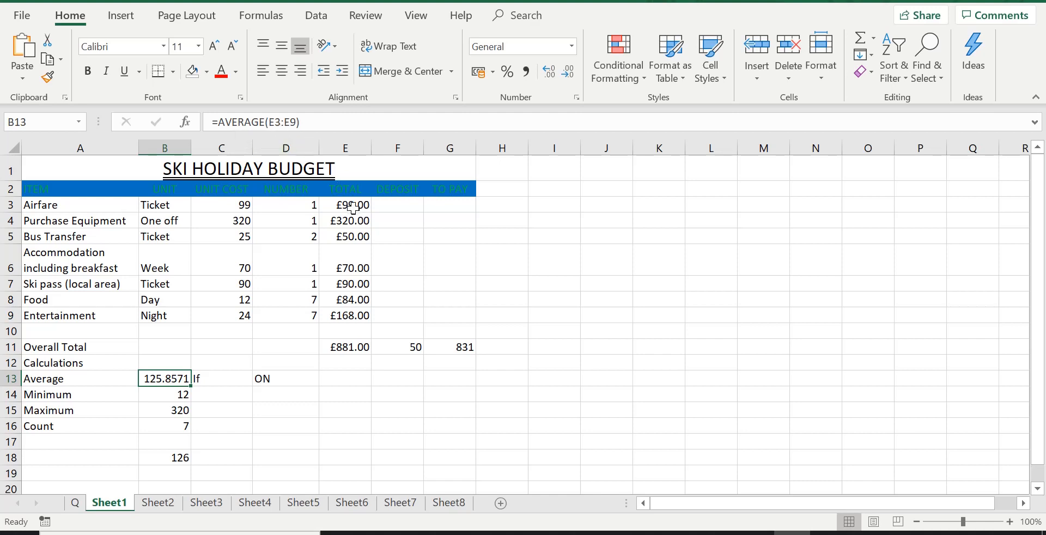
{"action": "mouse_move", "coordinate": [354, 236]}
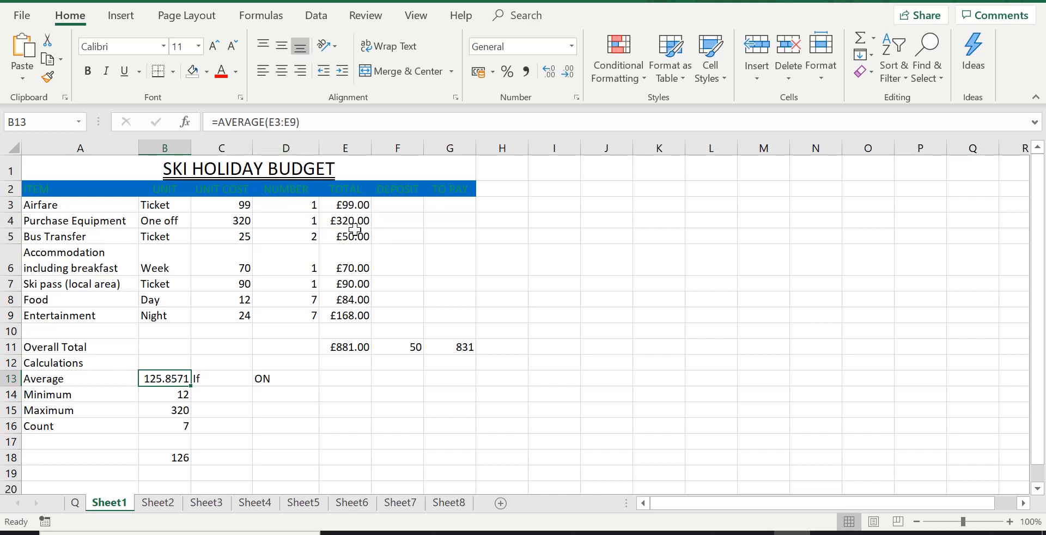
{"action": "mouse_move", "coordinate": [333, 222]}
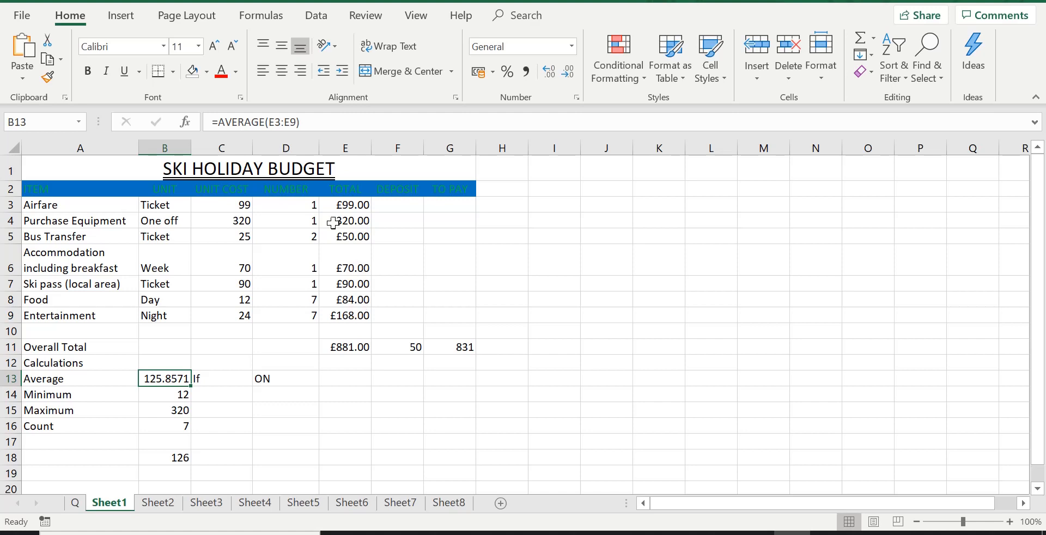
{"action": "mouse_move", "coordinate": [233, 121]}
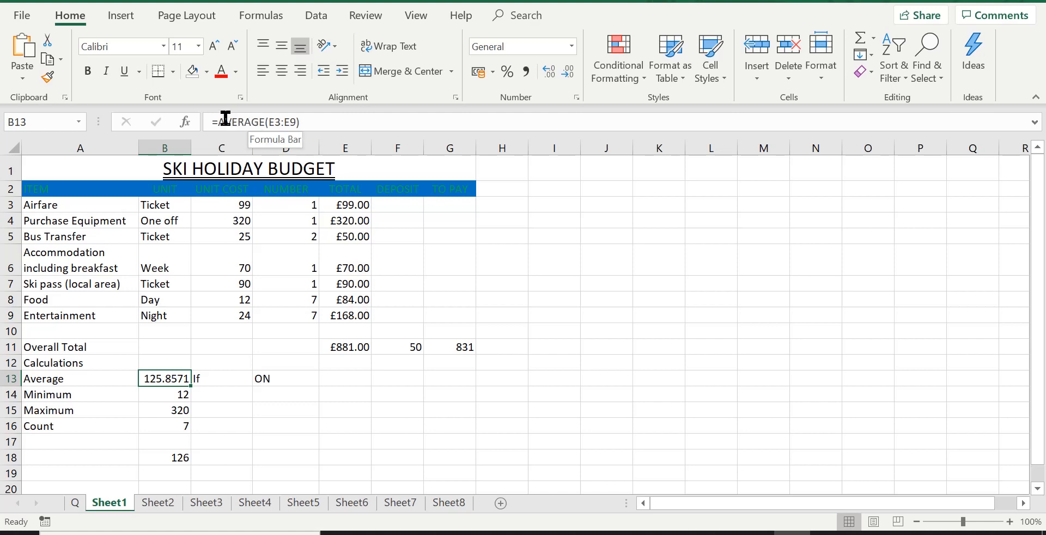
{"action": "mouse_move", "coordinate": [262, 121]}
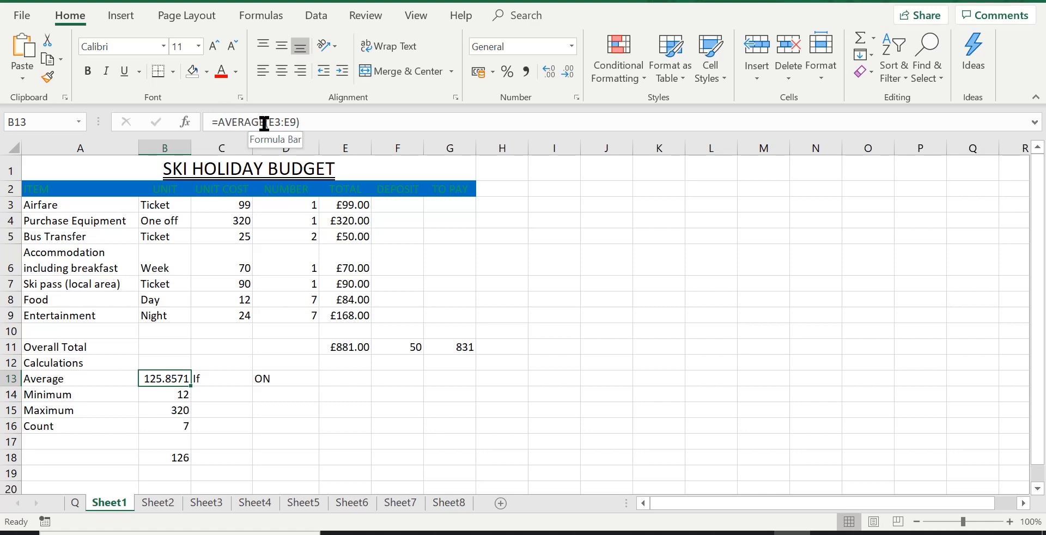
{"action": "mouse_move", "coordinate": [538, 267]}
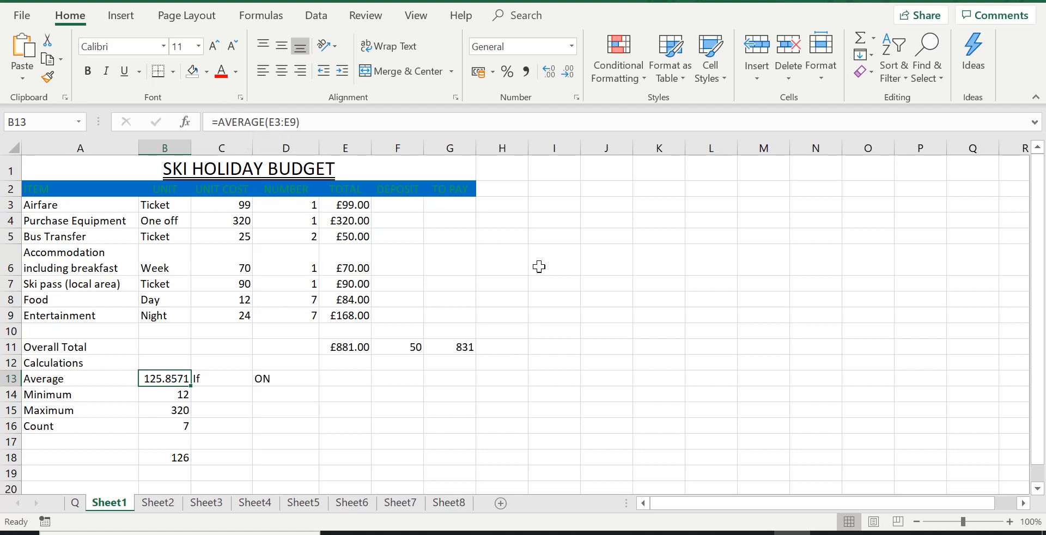
{"action": "mouse_move", "coordinate": [364, 207]}
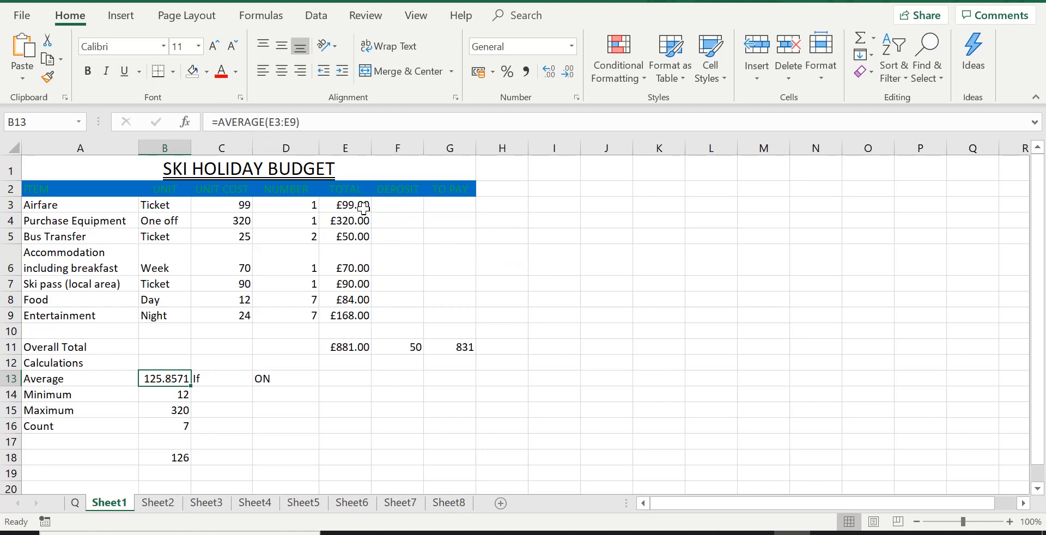
{"action": "mouse_move", "coordinate": [380, 288]}
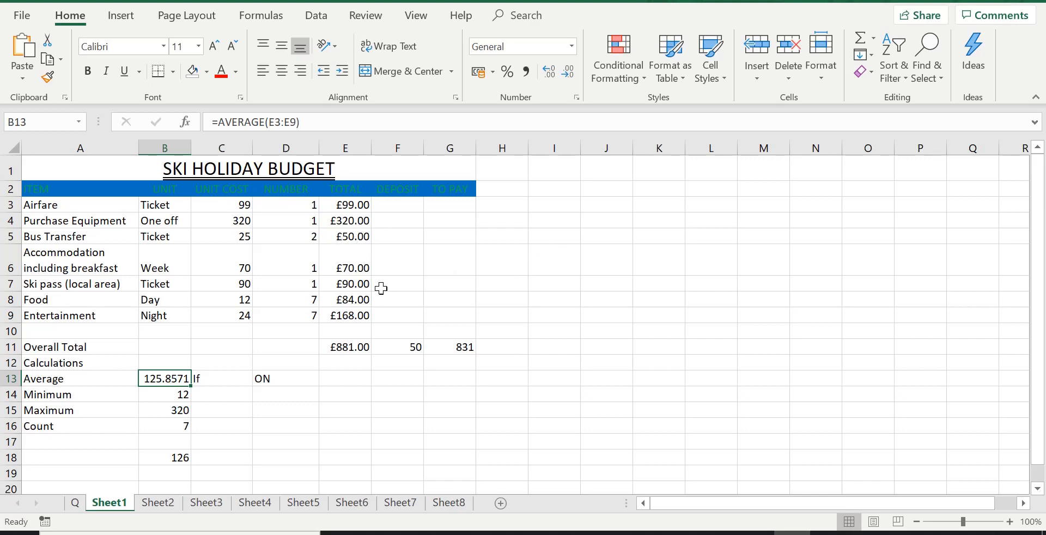
{"action": "mouse_move", "coordinate": [374, 232]}
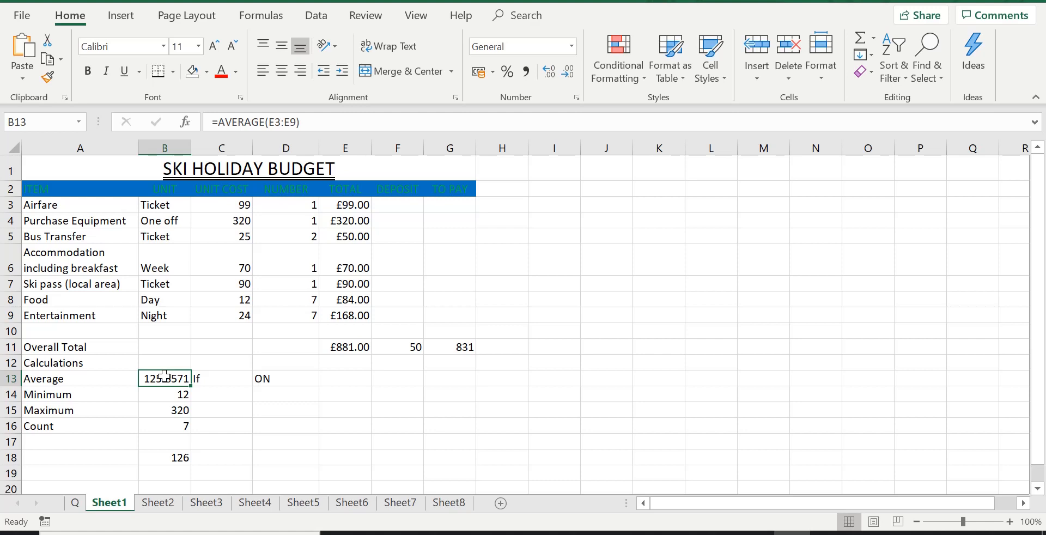
{"action": "left_click", "coordinate": [345, 205]}
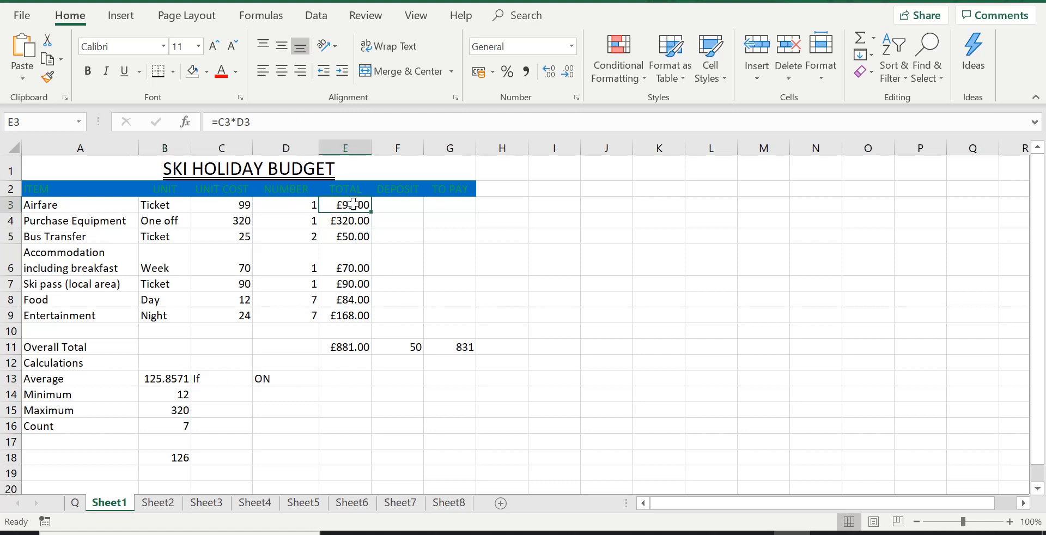
{"action": "double_click", "coordinate": [345, 204]}
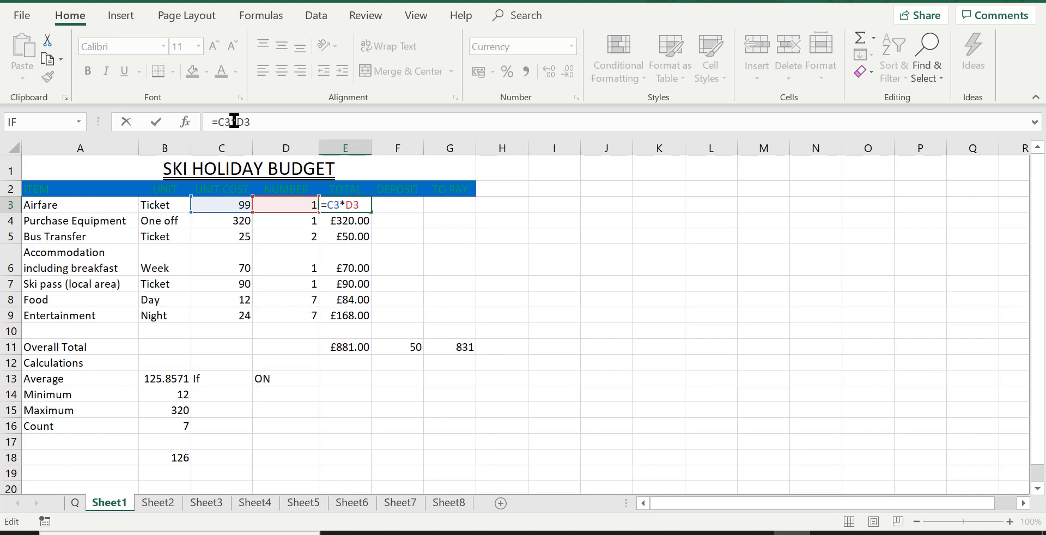
{"action": "left_click", "coordinate": [449, 346]}
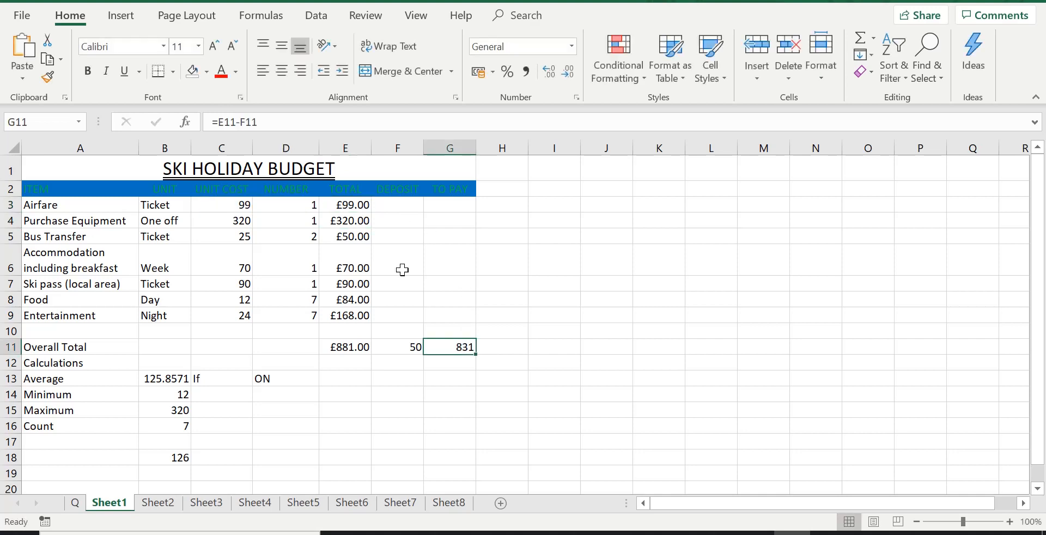
{"action": "mouse_move", "coordinate": [389, 248]}
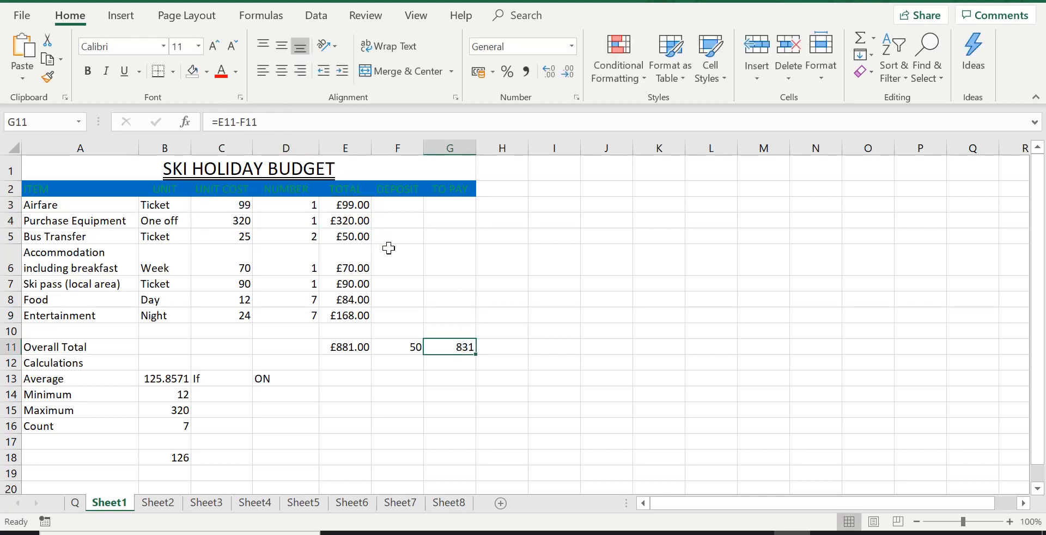
{"action": "mouse_move", "coordinate": [172, 382]}
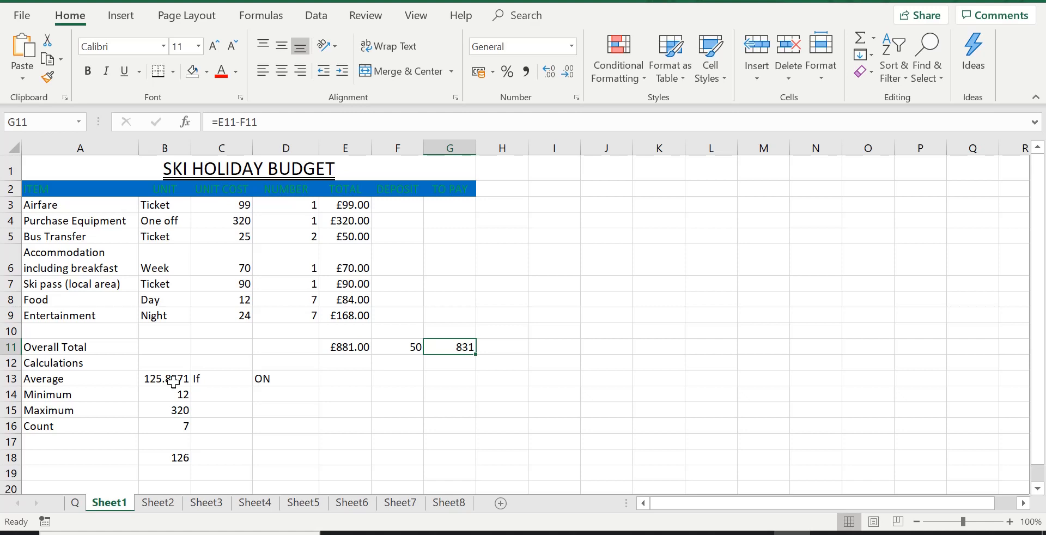
{"action": "left_click", "coordinate": [164, 378]}
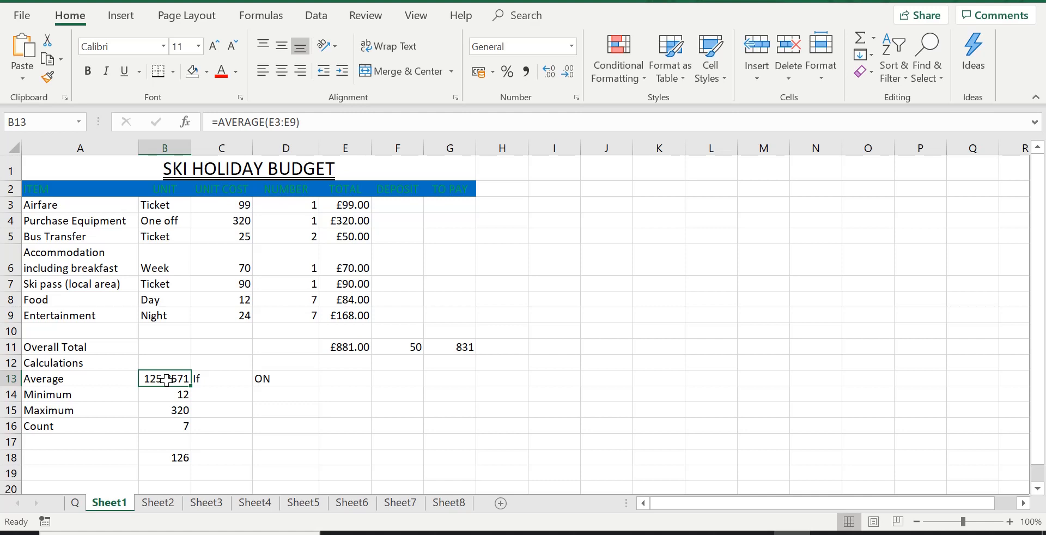
{"action": "left_click", "coordinate": [164, 394]}
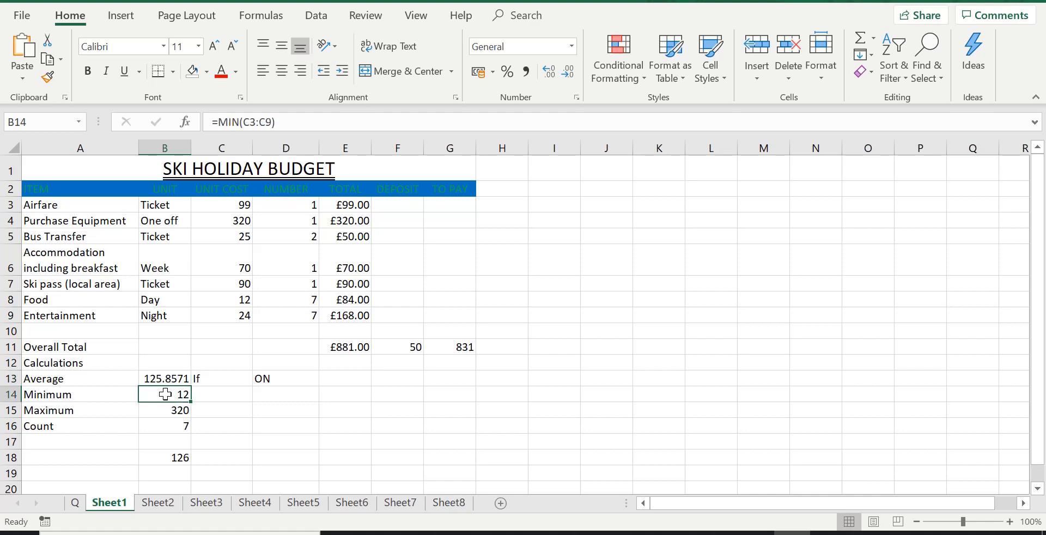
{"action": "mouse_move", "coordinate": [235, 122]}
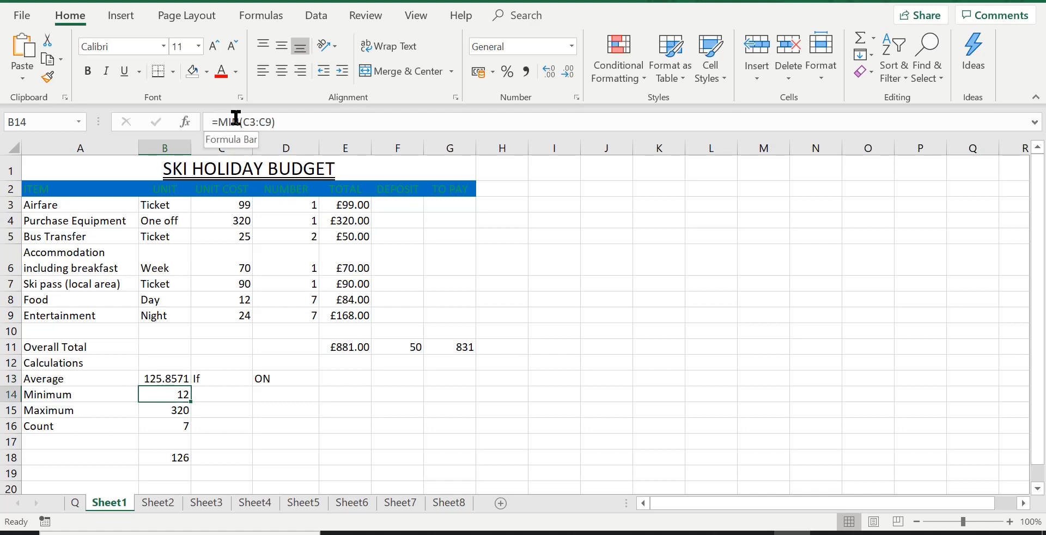
{"action": "type", "text": "N"}
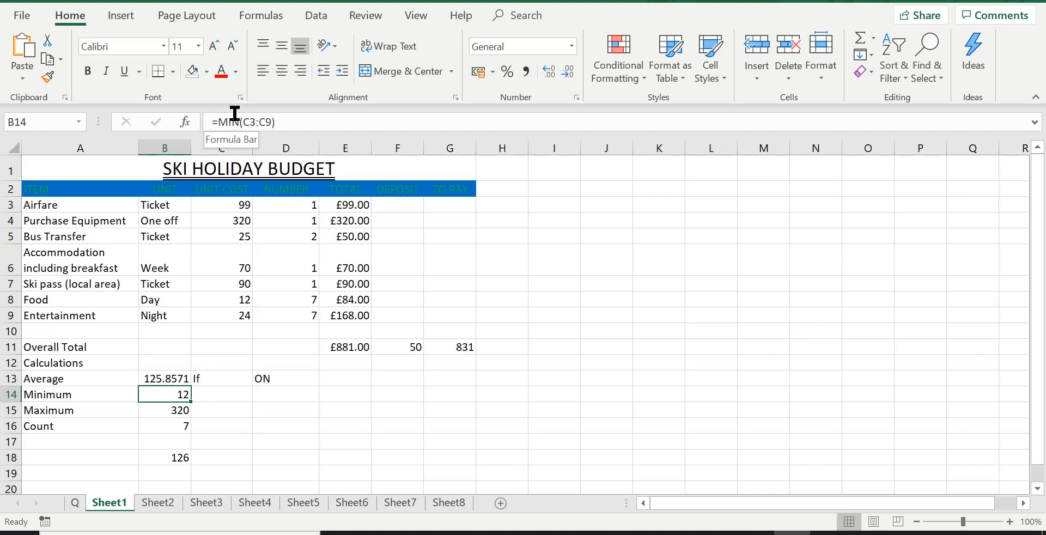
{"action": "mouse_move", "coordinate": [252, 121]}
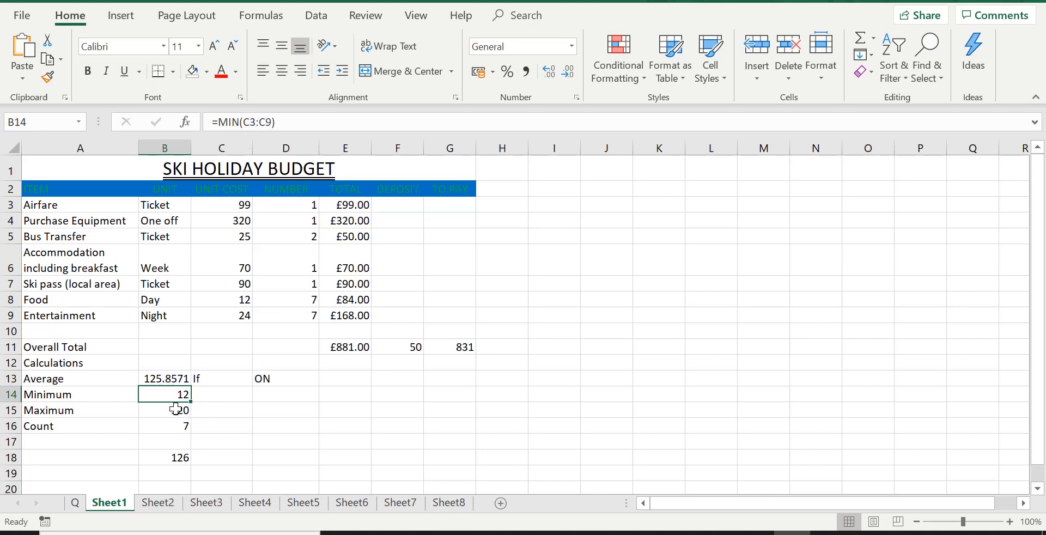
{"action": "left_click", "coordinate": [164, 409]}
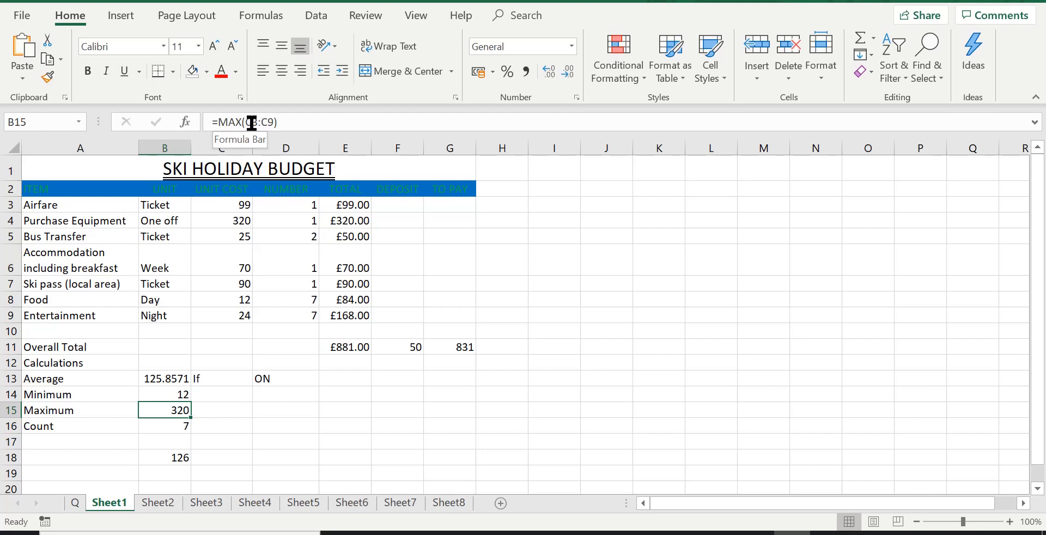
{"action": "mouse_move", "coordinate": [166, 427]}
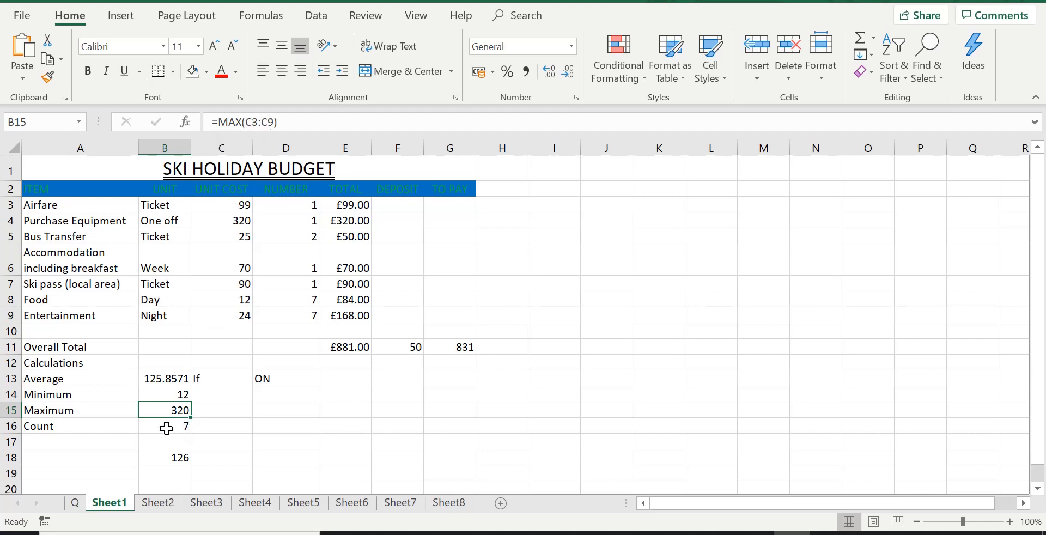
{"action": "left_click", "coordinate": [164, 425]}
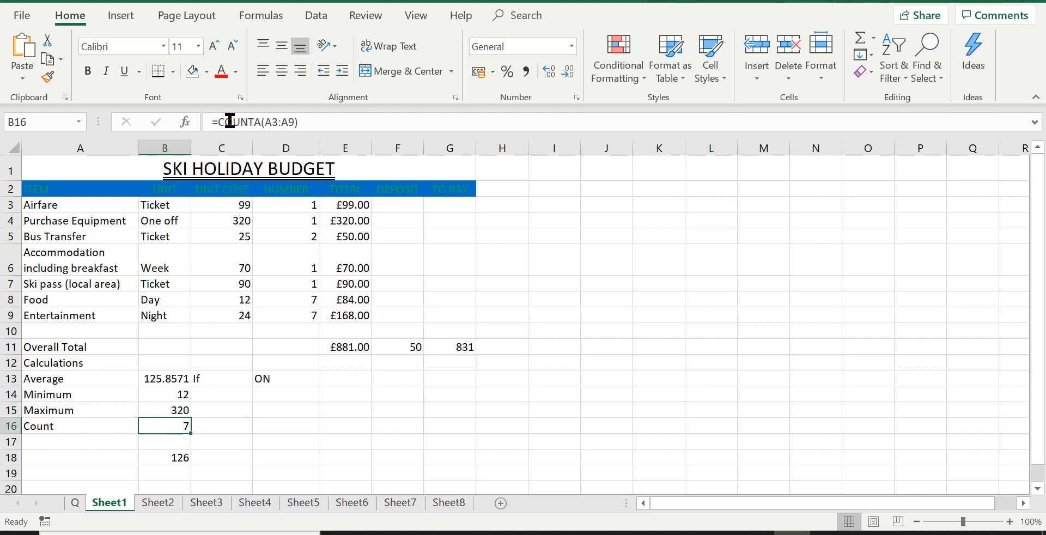
{"action": "mouse_move", "coordinate": [271, 122]}
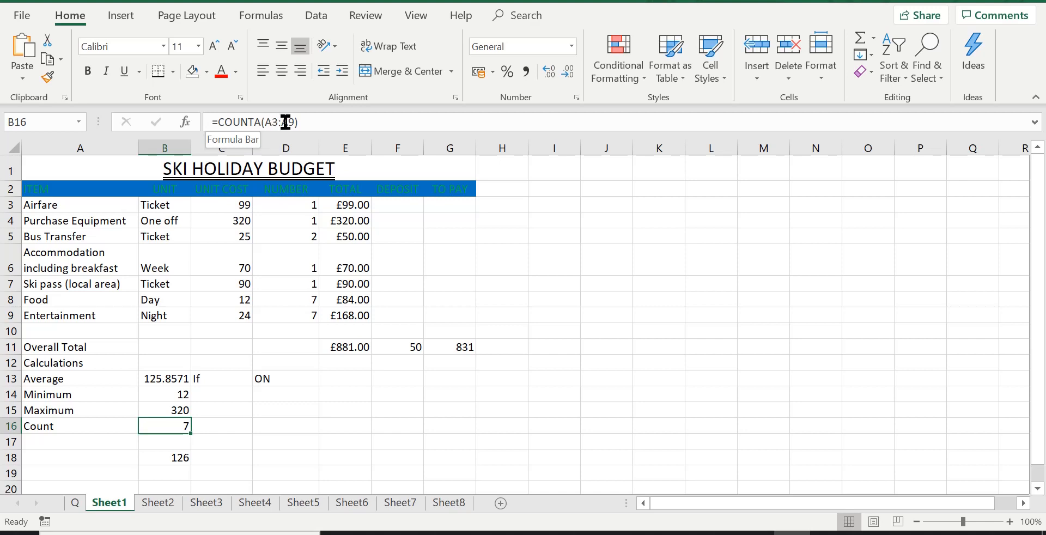
{"action": "mouse_move", "coordinate": [180, 458]}
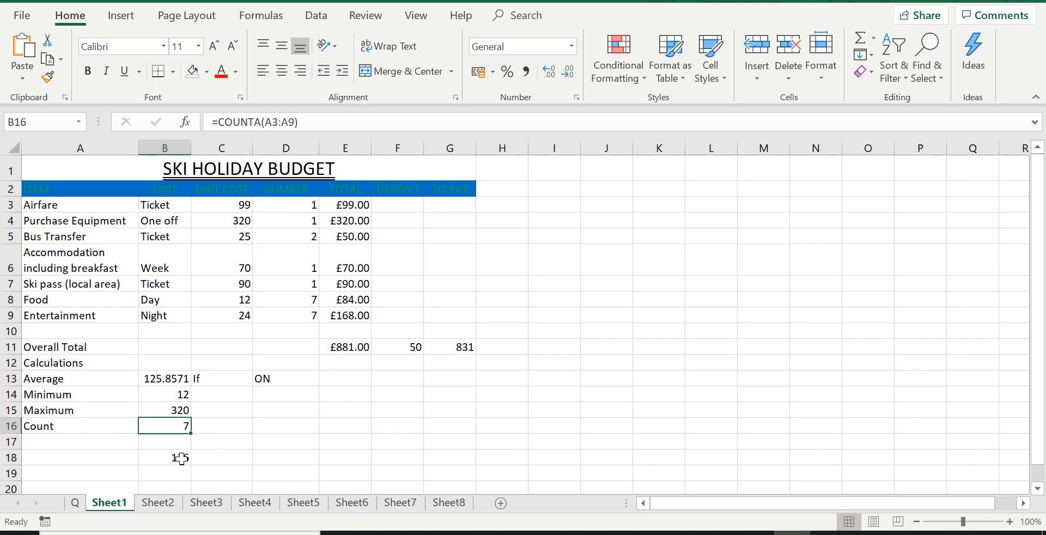
Step: Complete =ROUND(B13,0) in B18 so the average shows as 126
{"action": "left_click", "coordinate": [164, 457]}
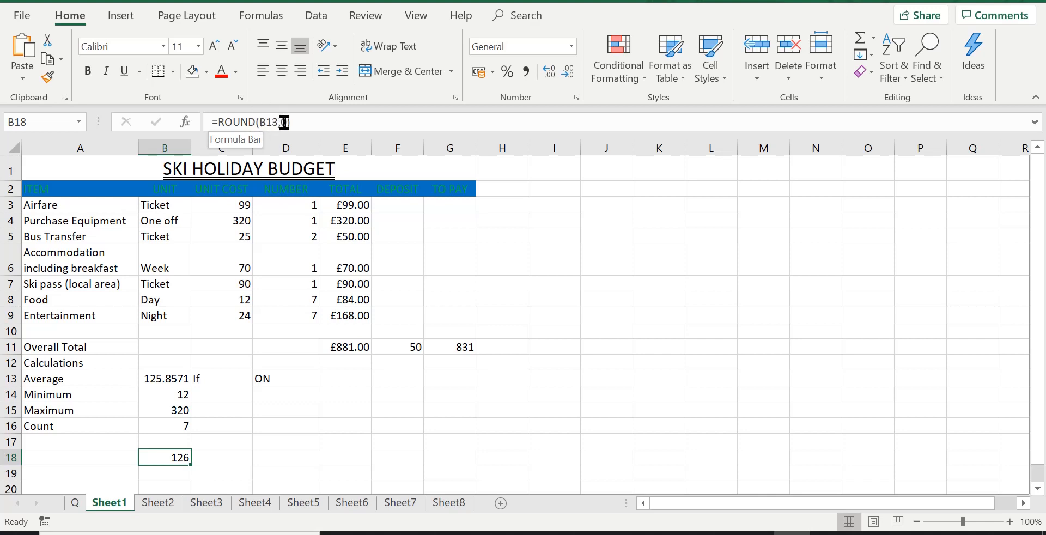
{"action": "type", "text": "0)"}
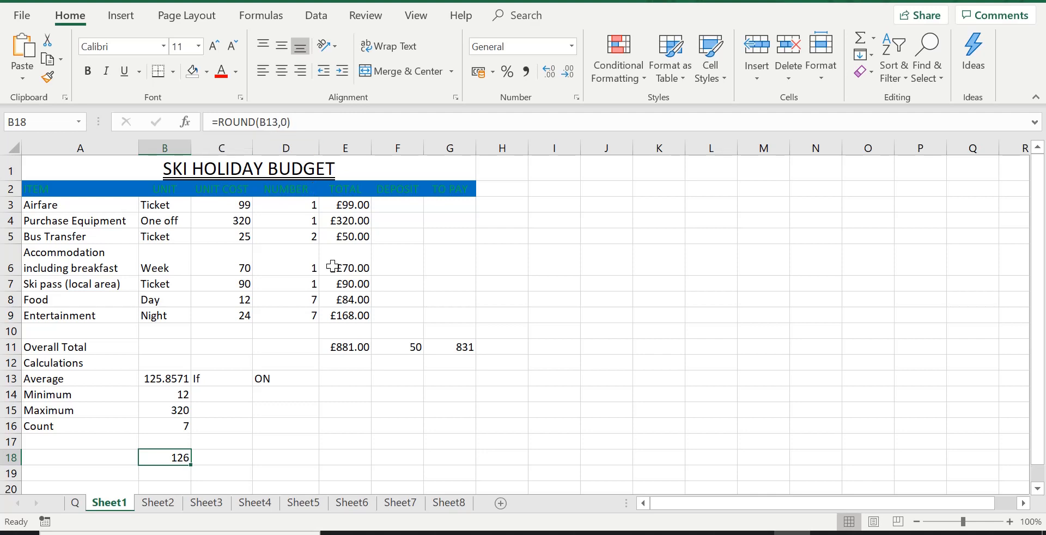
{"action": "mouse_move", "coordinate": [295, 397]}
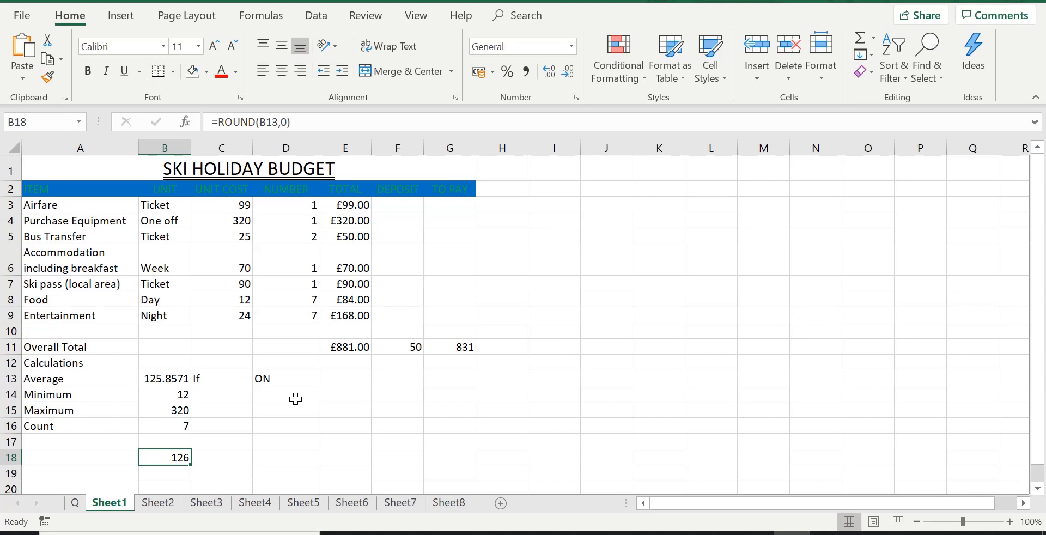
{"action": "mouse_move", "coordinate": [285, 411]}
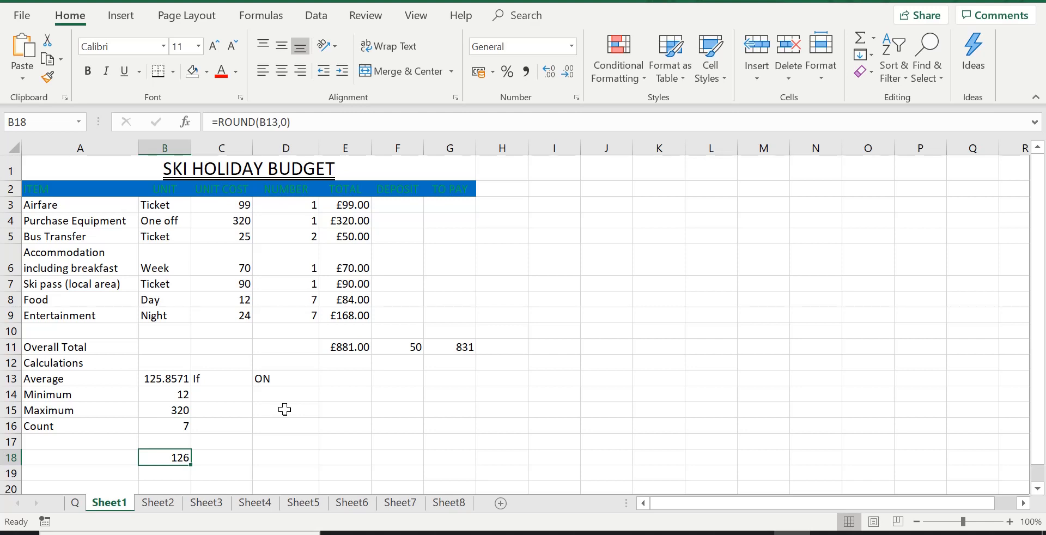
{"action": "mouse_move", "coordinate": [131, 487]}
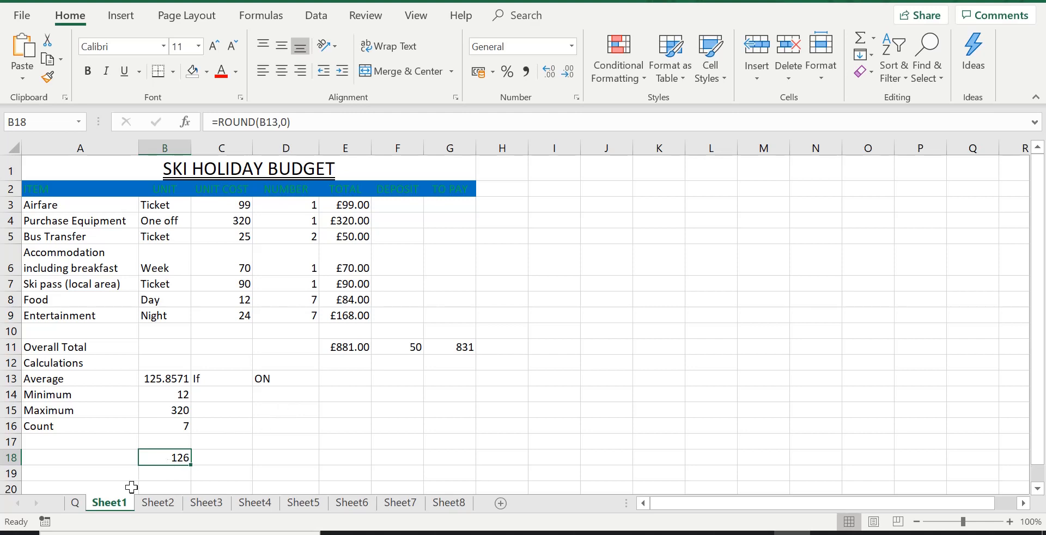
{"action": "left_click", "coordinate": [74, 502]}
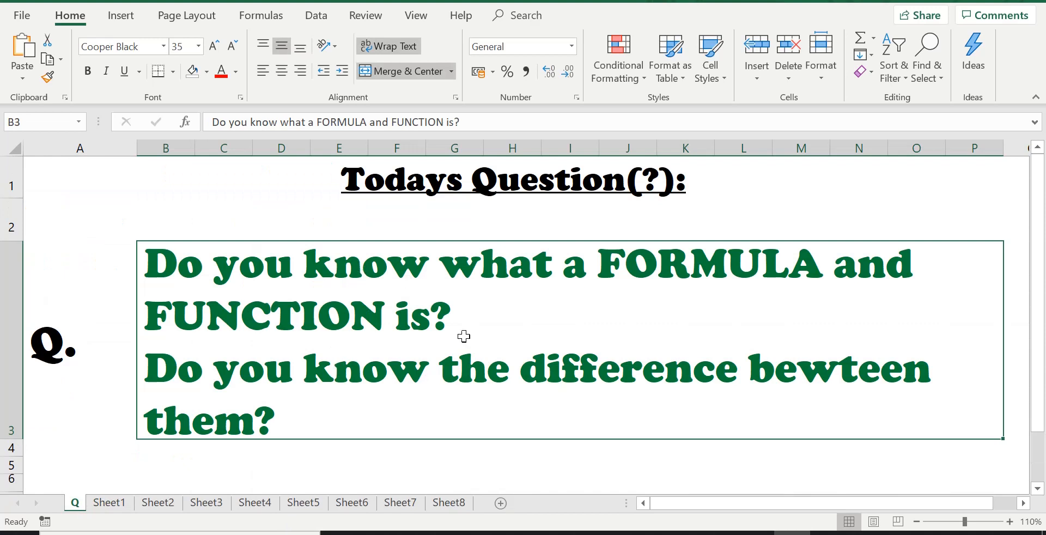
{"action": "mouse_move", "coordinate": [532, 283]}
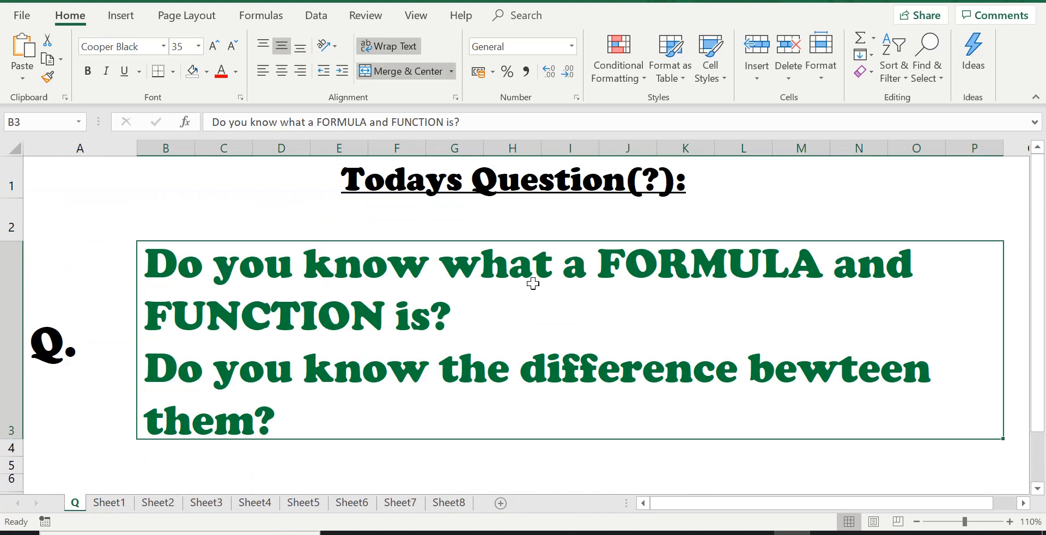
{"action": "mouse_move", "coordinate": [379, 325]}
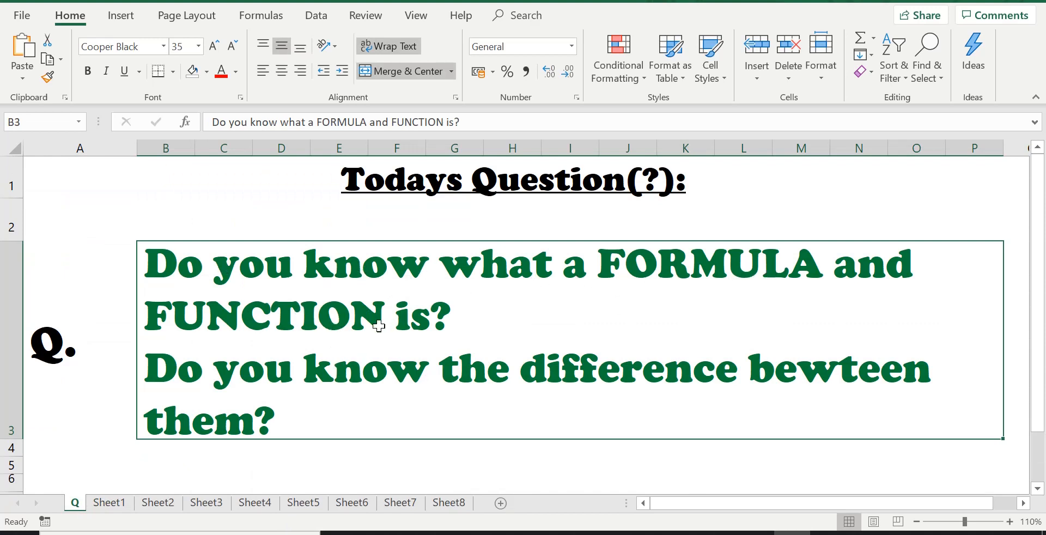
{"action": "mouse_move", "coordinate": [715, 288]}
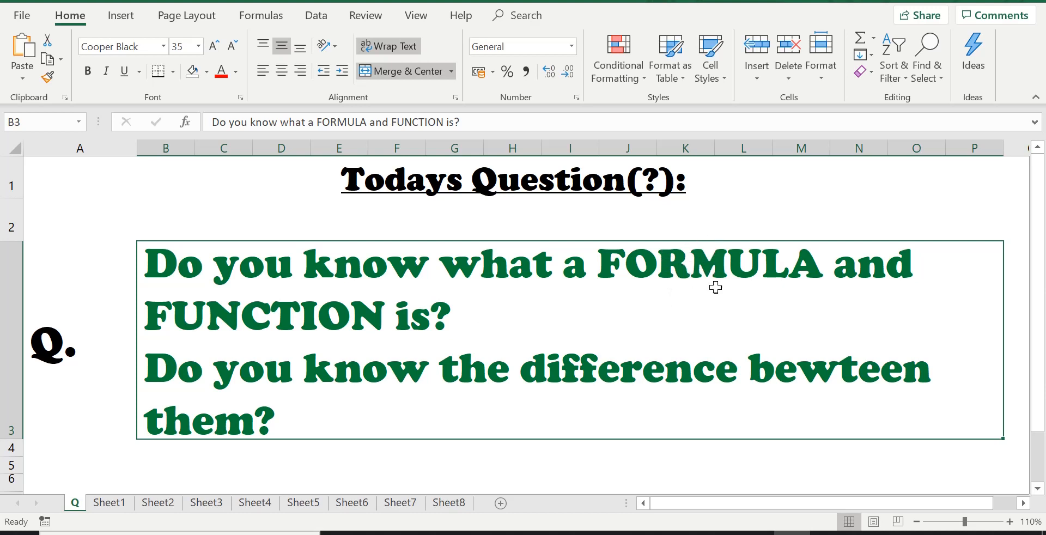
{"action": "mouse_move", "coordinate": [726, 252]}
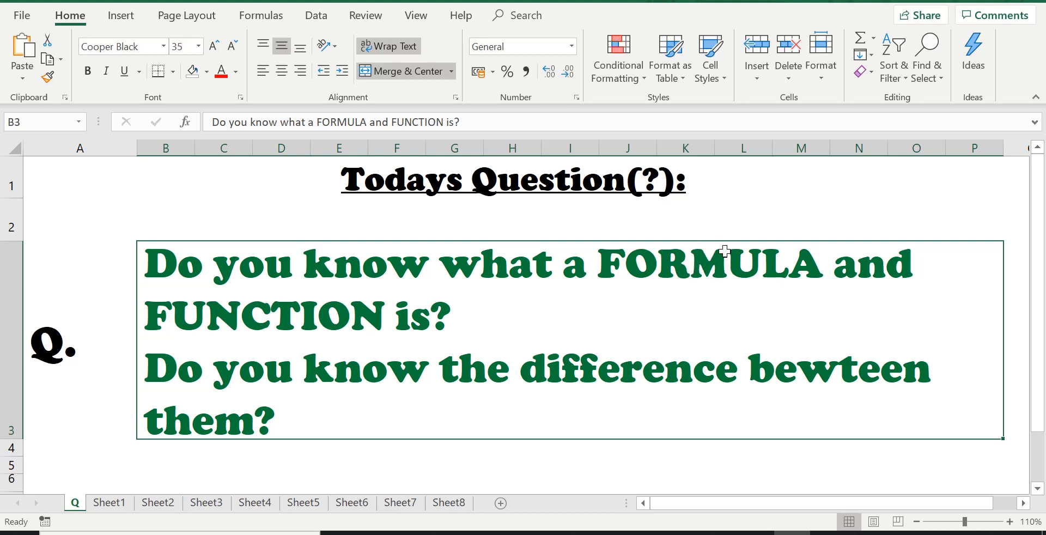
{"action": "mouse_move", "coordinate": [271, 327]}
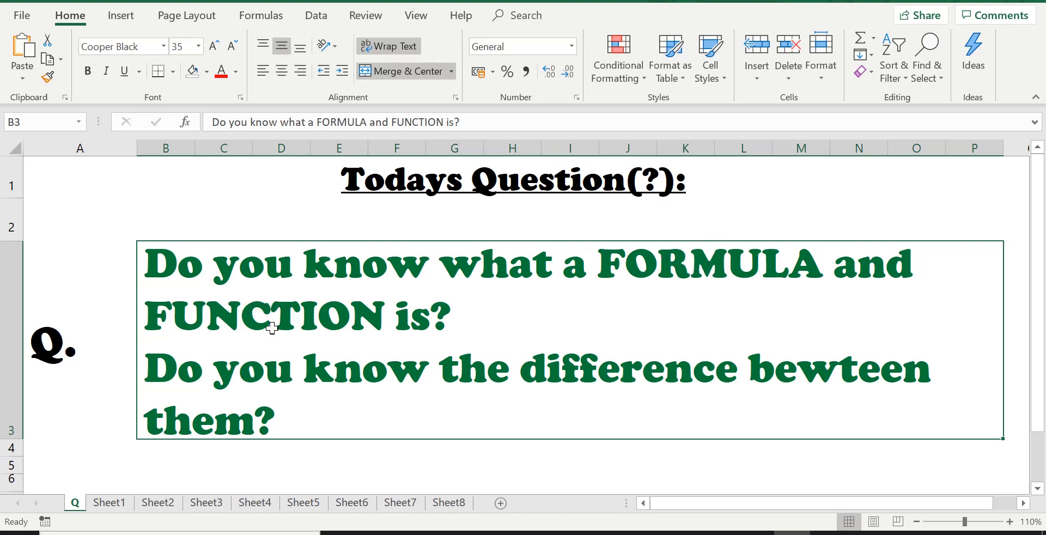
{"action": "mouse_move", "coordinate": [280, 313]}
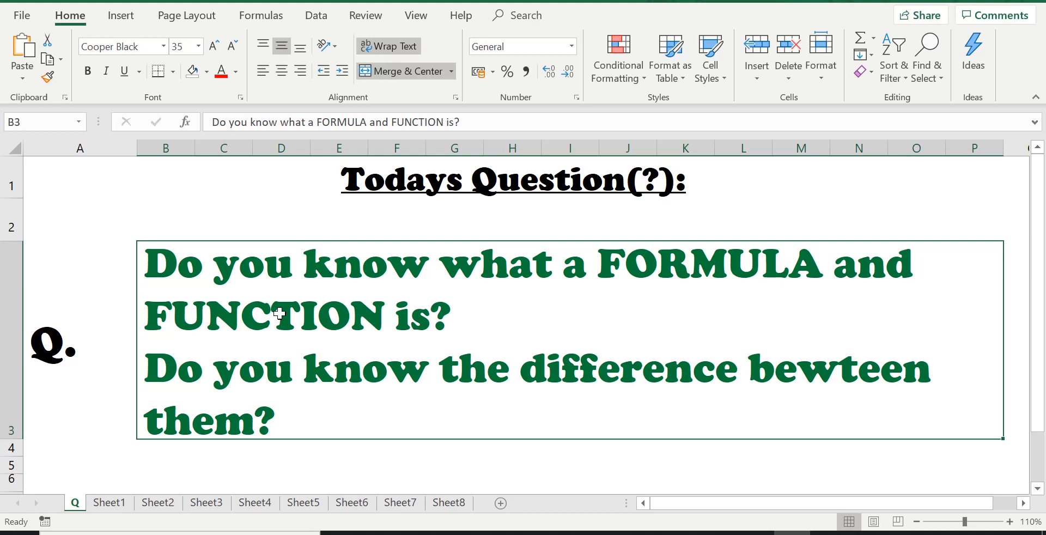
{"action": "mouse_move", "coordinate": [285, 397]}
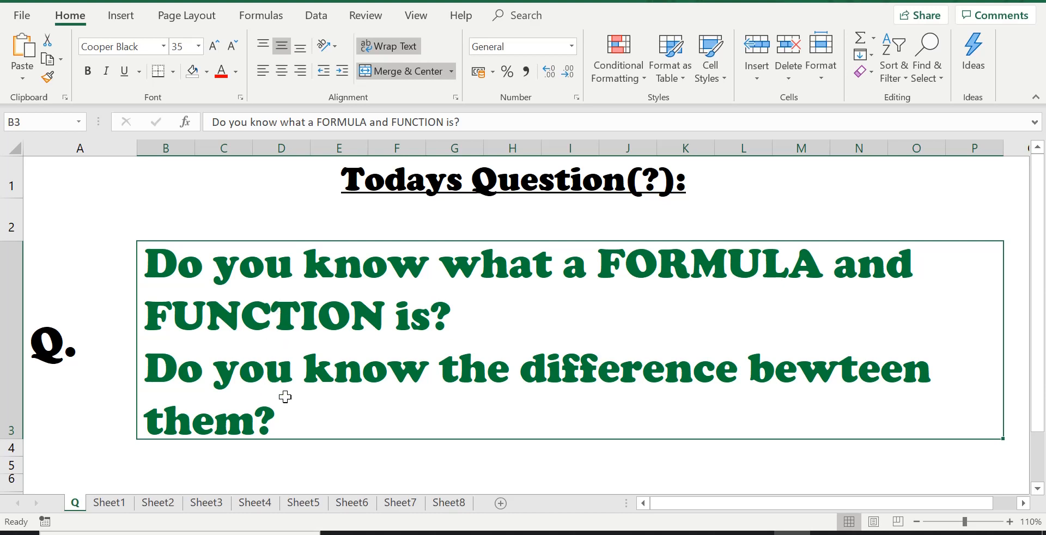
{"action": "mouse_move", "coordinate": [299, 316]}
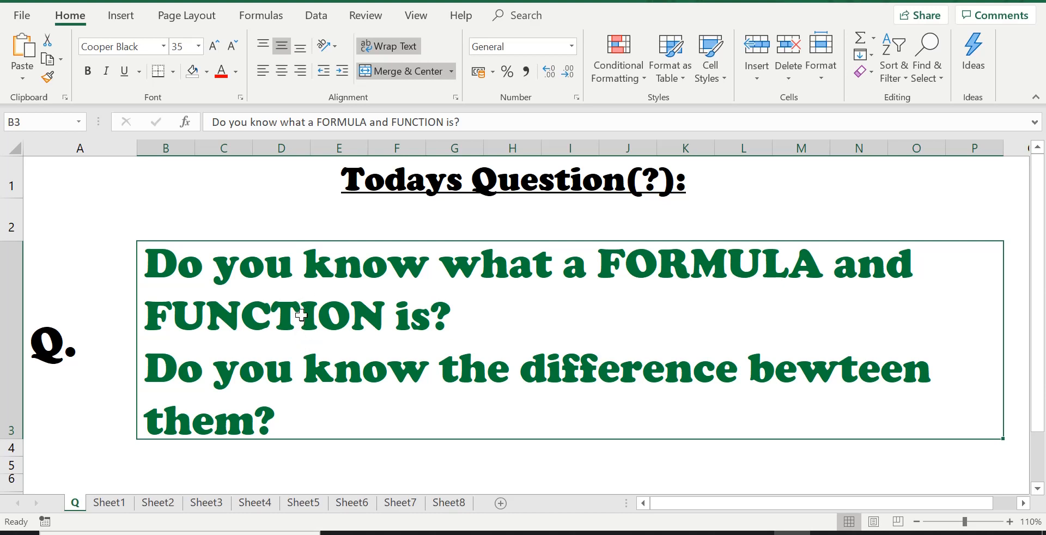
{"action": "mouse_move", "coordinate": [602, 372]}
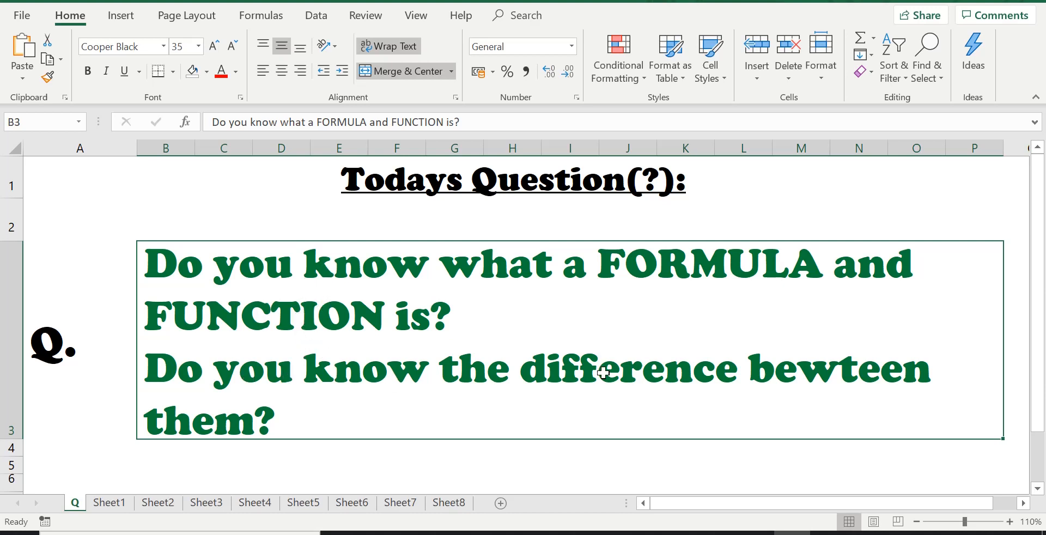
{"action": "mouse_move", "coordinate": [405, 380]}
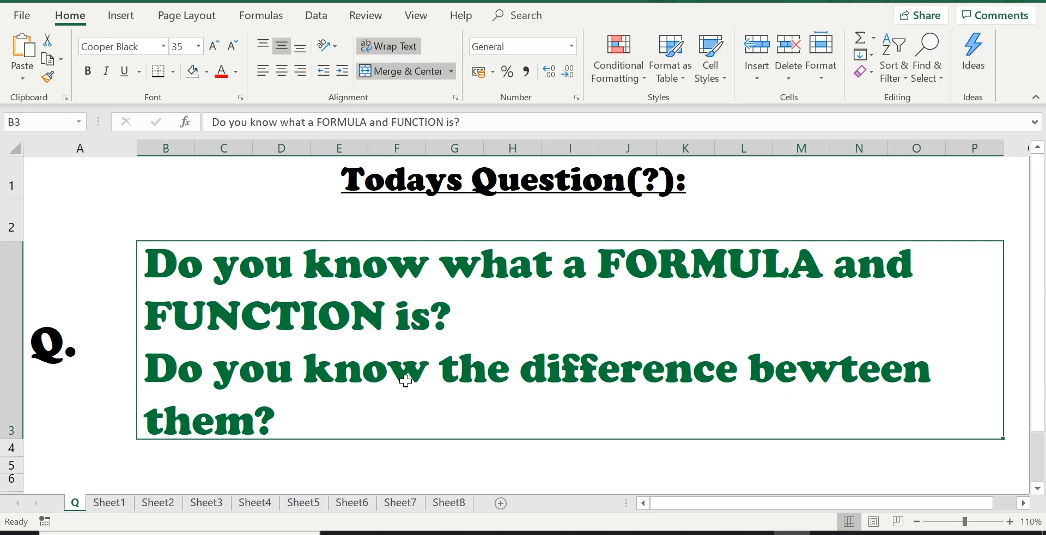
{"action": "mouse_move", "coordinate": [437, 401]}
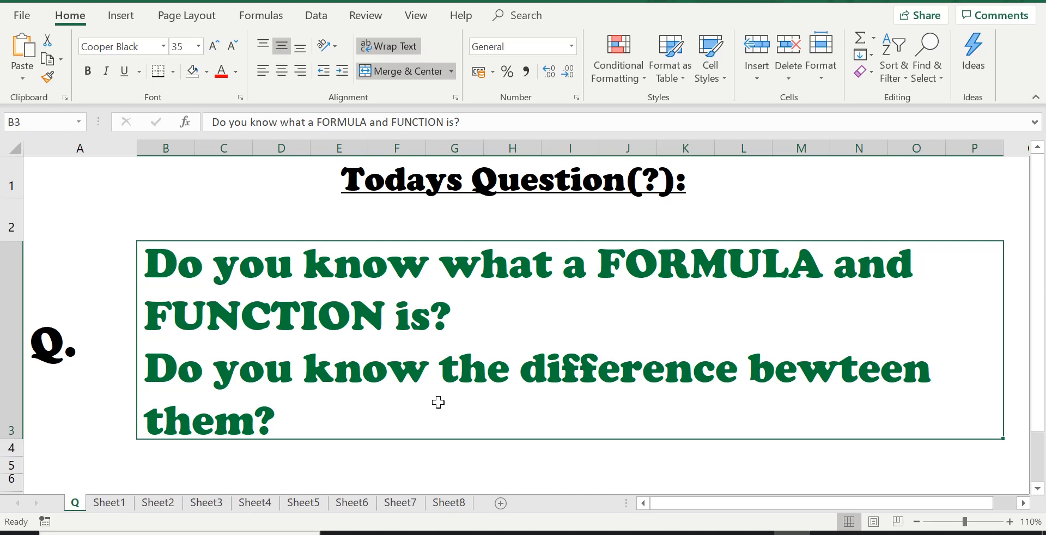
{"action": "mouse_move", "coordinate": [259, 429]}
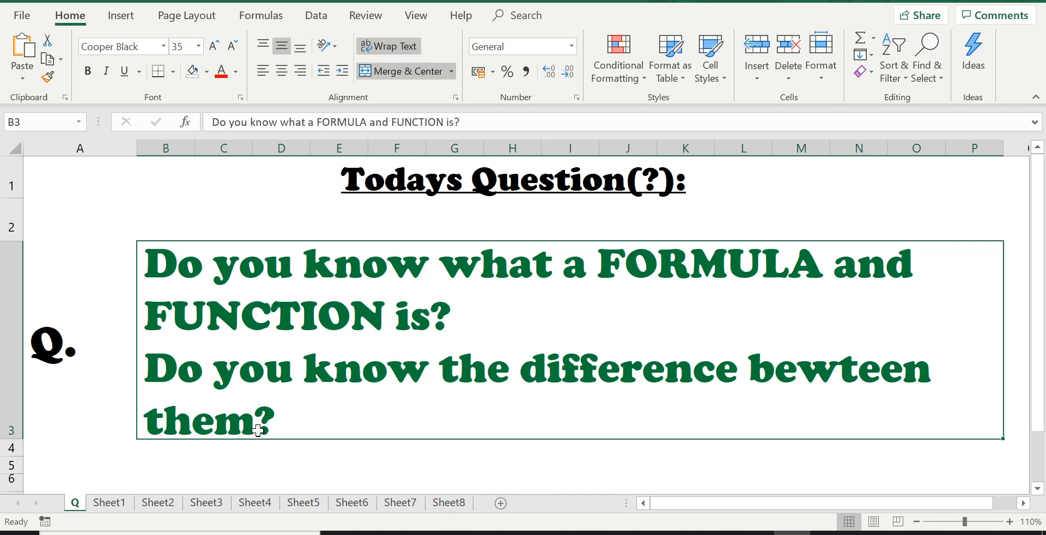
{"action": "mouse_move", "coordinate": [272, 428]}
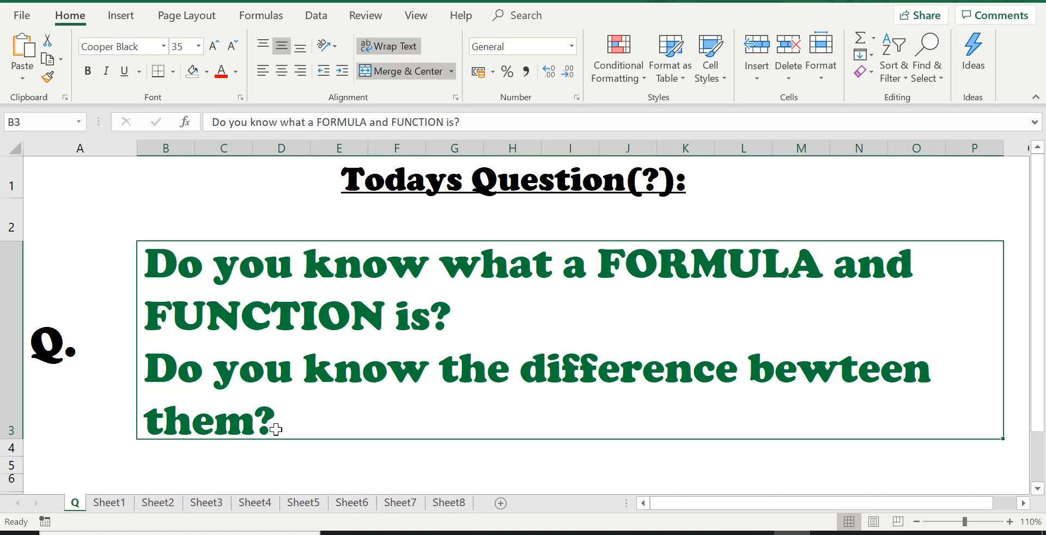
{"action": "left_click", "coordinate": [109, 503]}
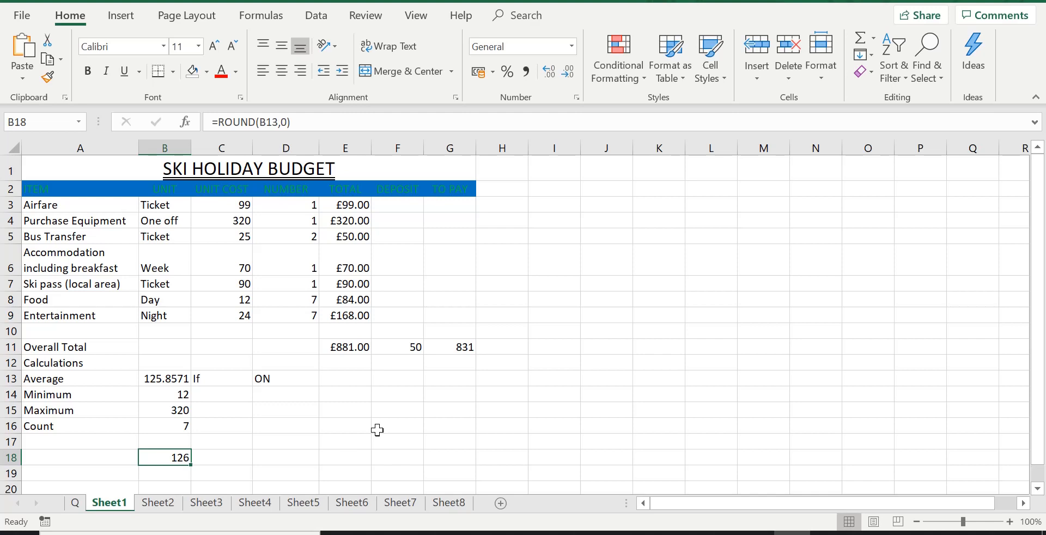
{"action": "key", "text": "alt+tab"}
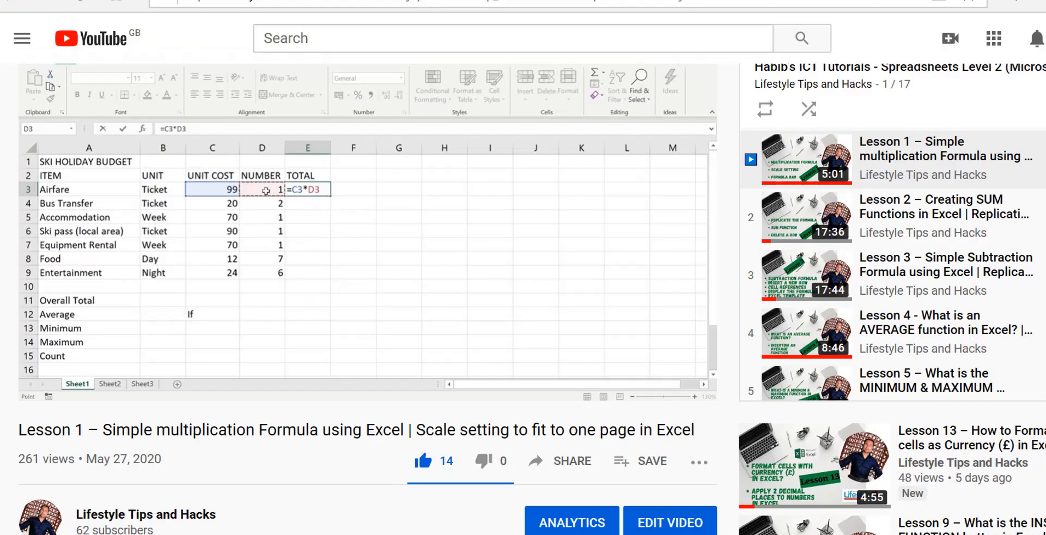
{"action": "mouse_move", "coordinate": [229, 53]}
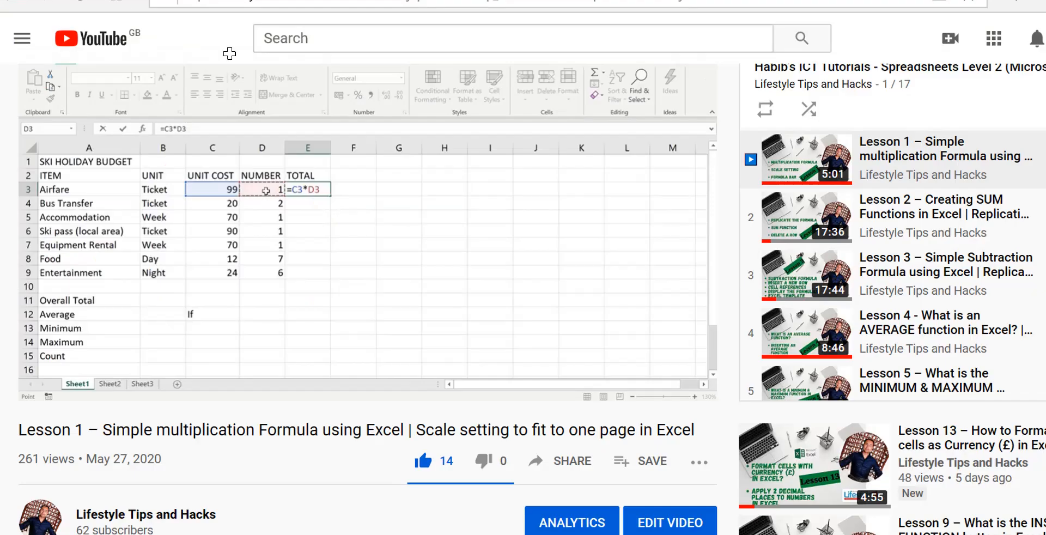
{"action": "mouse_move", "coordinate": [413, 180]}
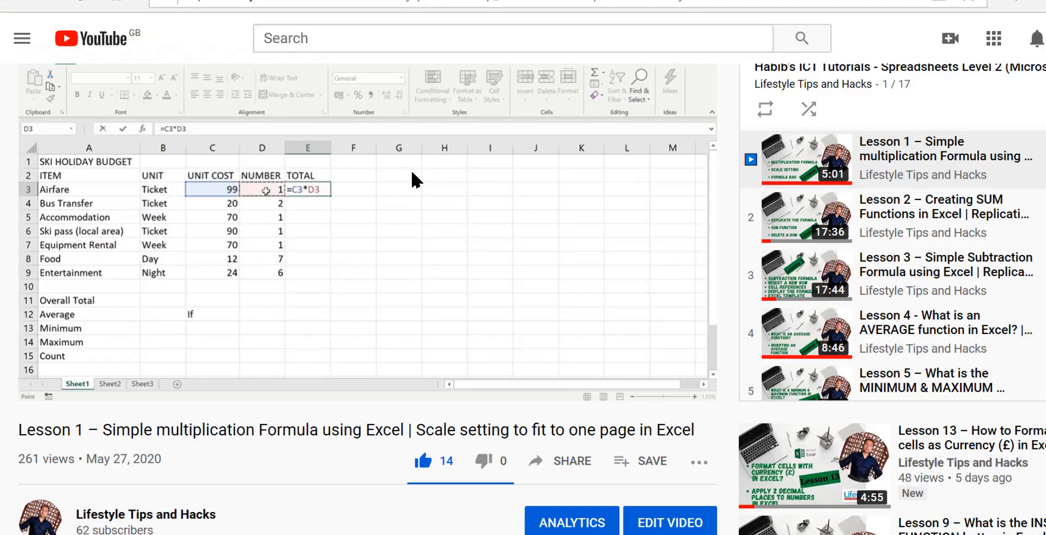
{"action": "mouse_move", "coordinate": [433, 327]}
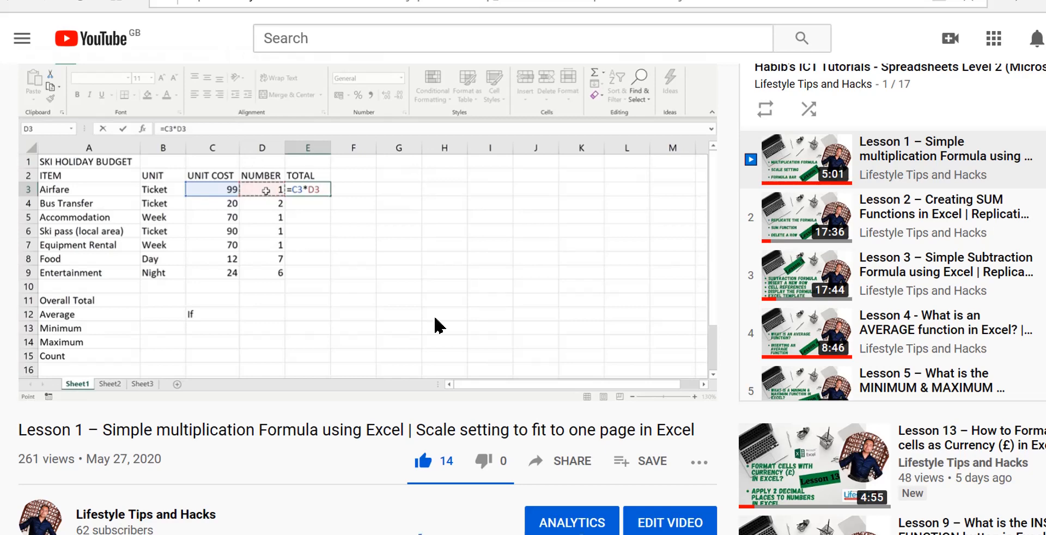